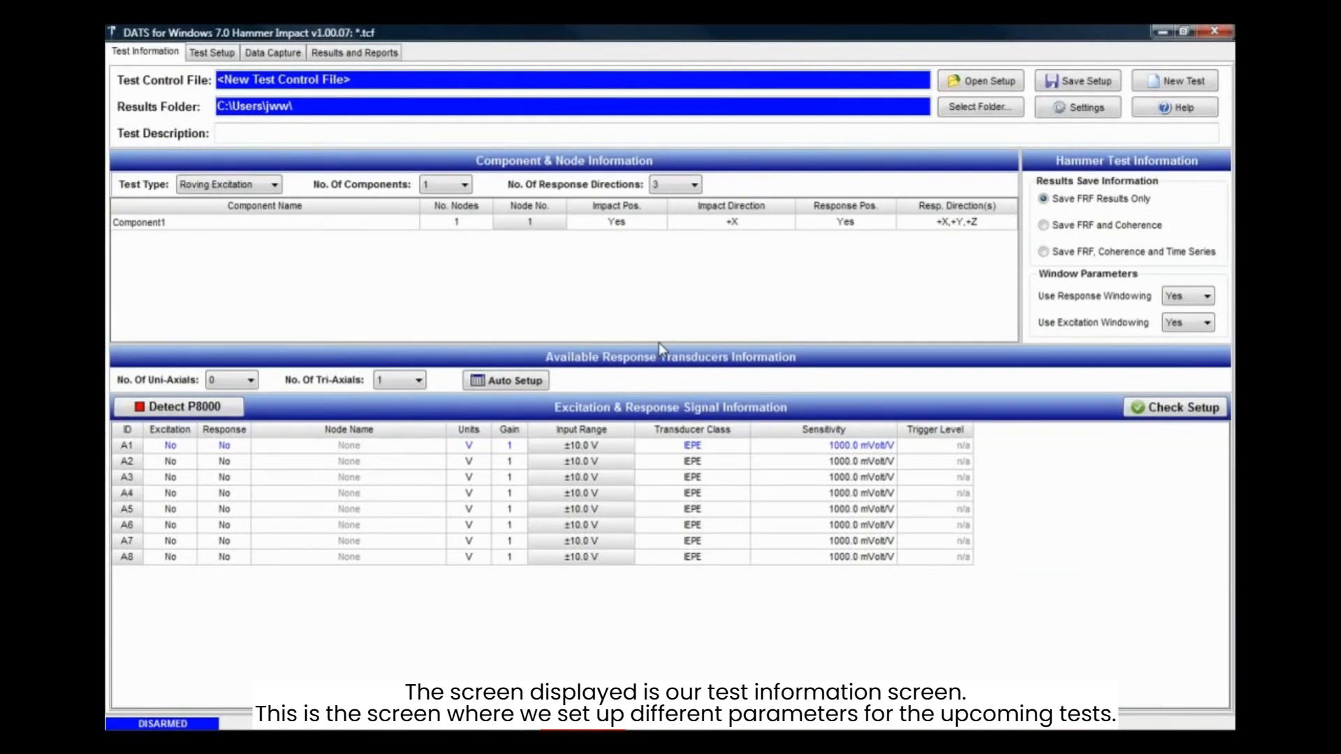
pyautogui.moveTo(662, 349)
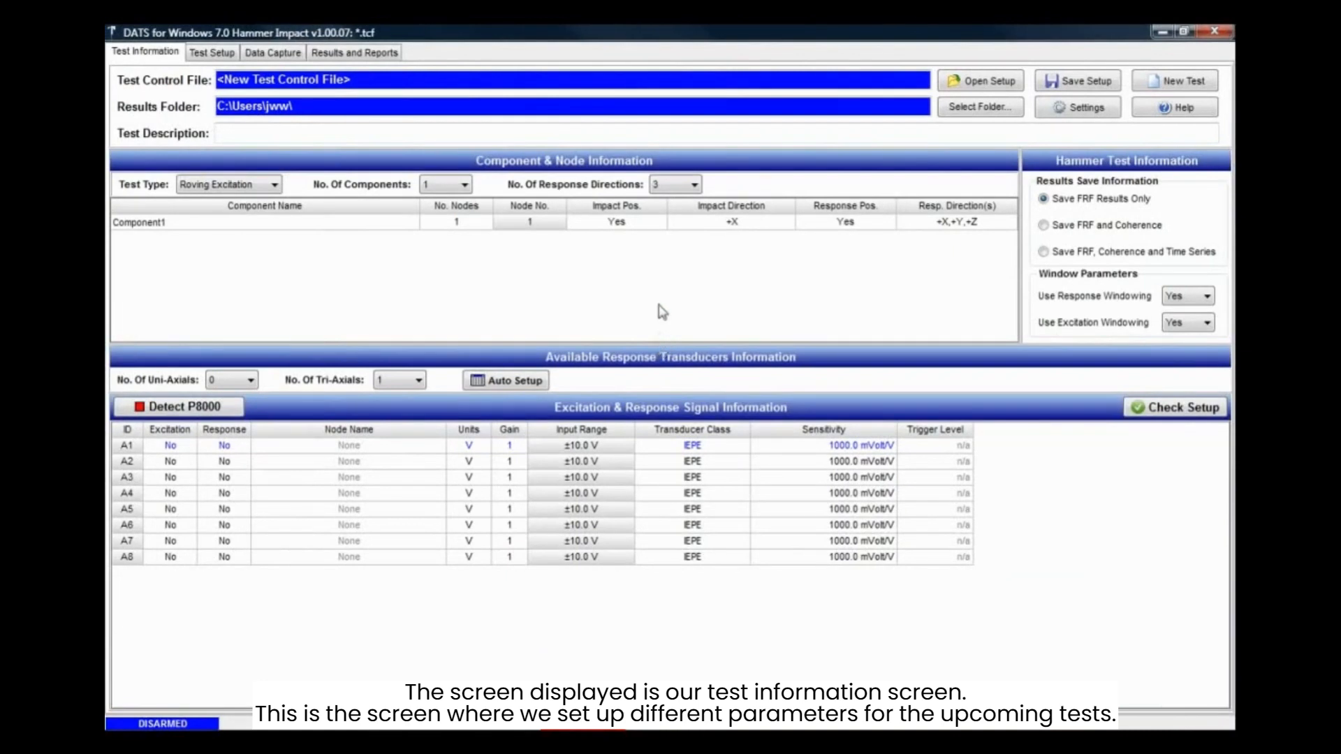
pyautogui.moveTo(482, 263)
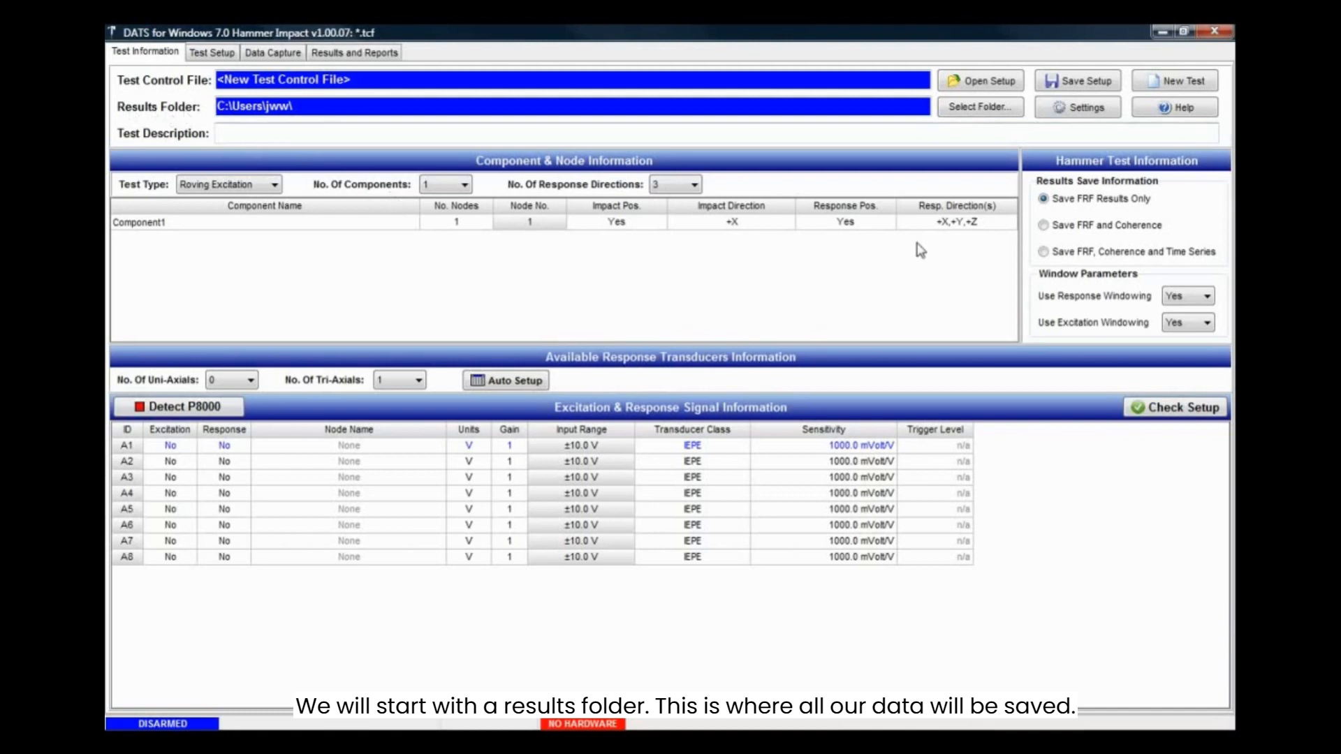
# Step: Create a Desktop folder named Hammer Impact Test and use it as the results folder
pyautogui.click(979, 108)
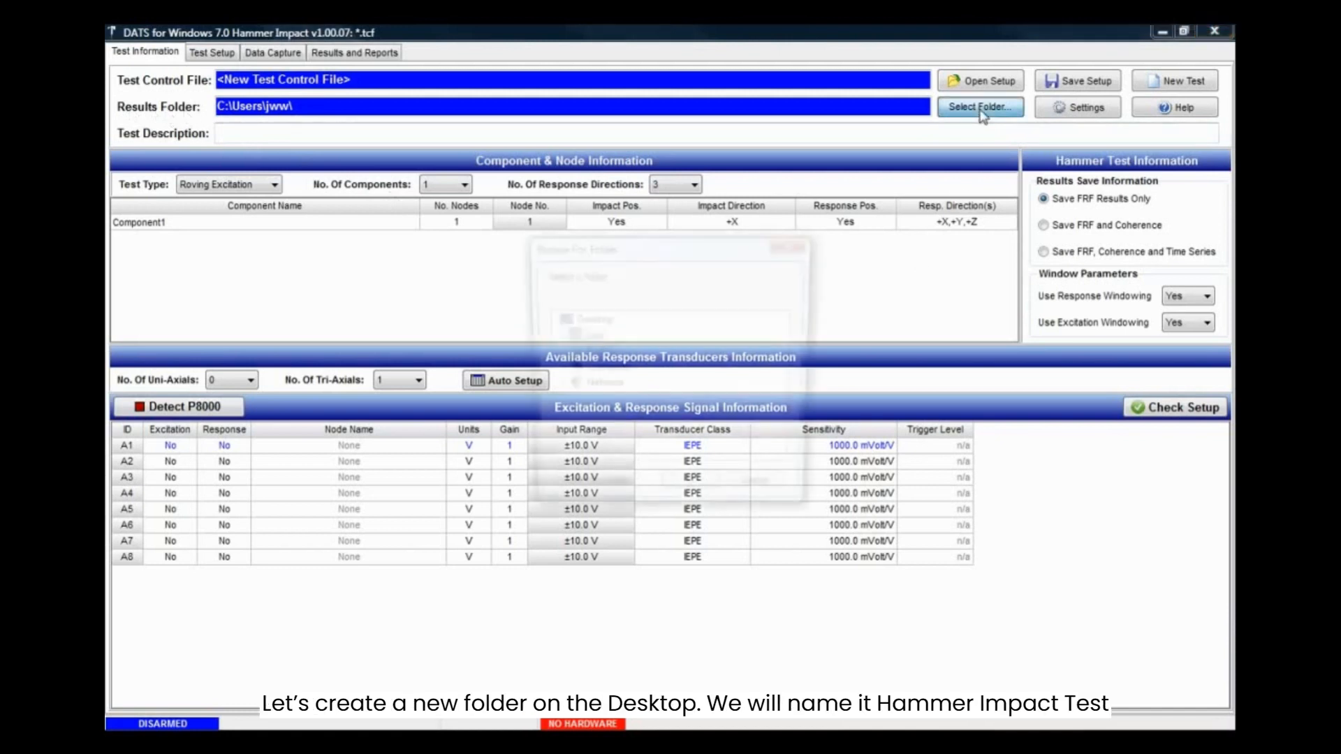
pyautogui.click(979, 106)
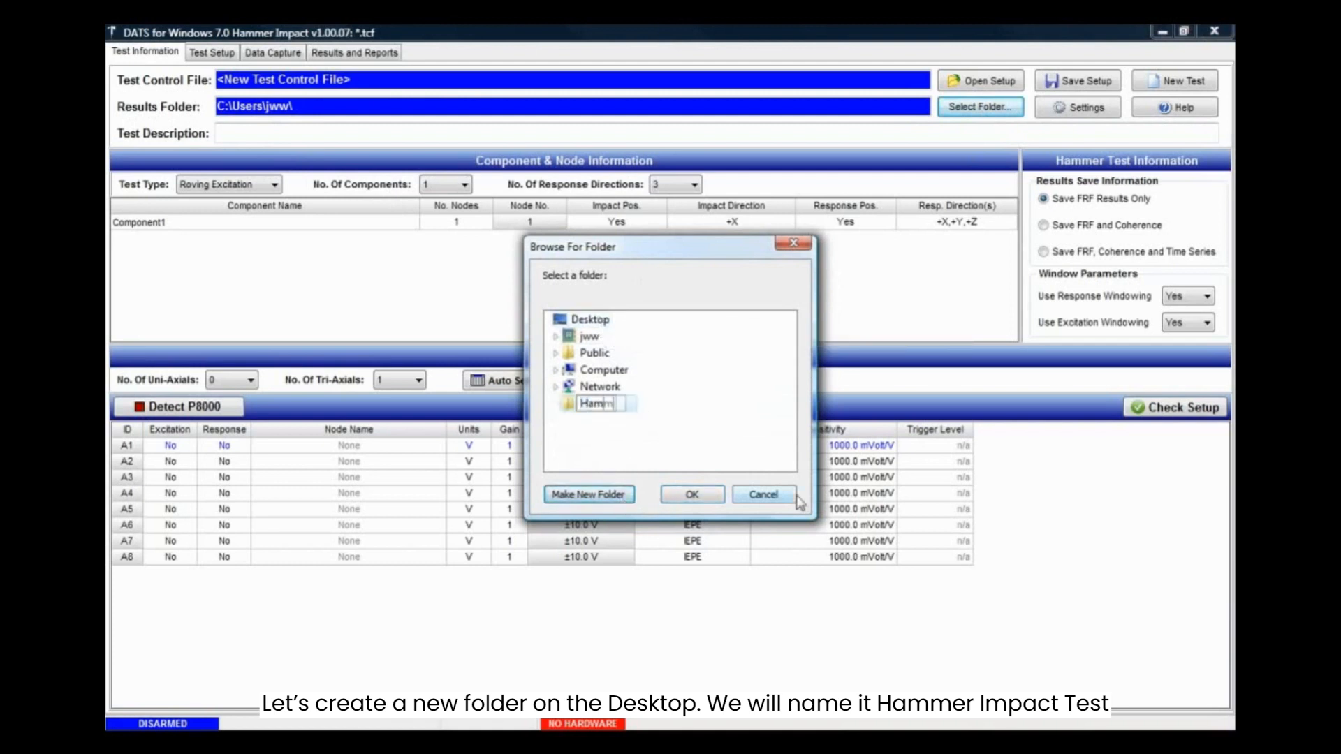
pyautogui.write('Hammer Impact Test')
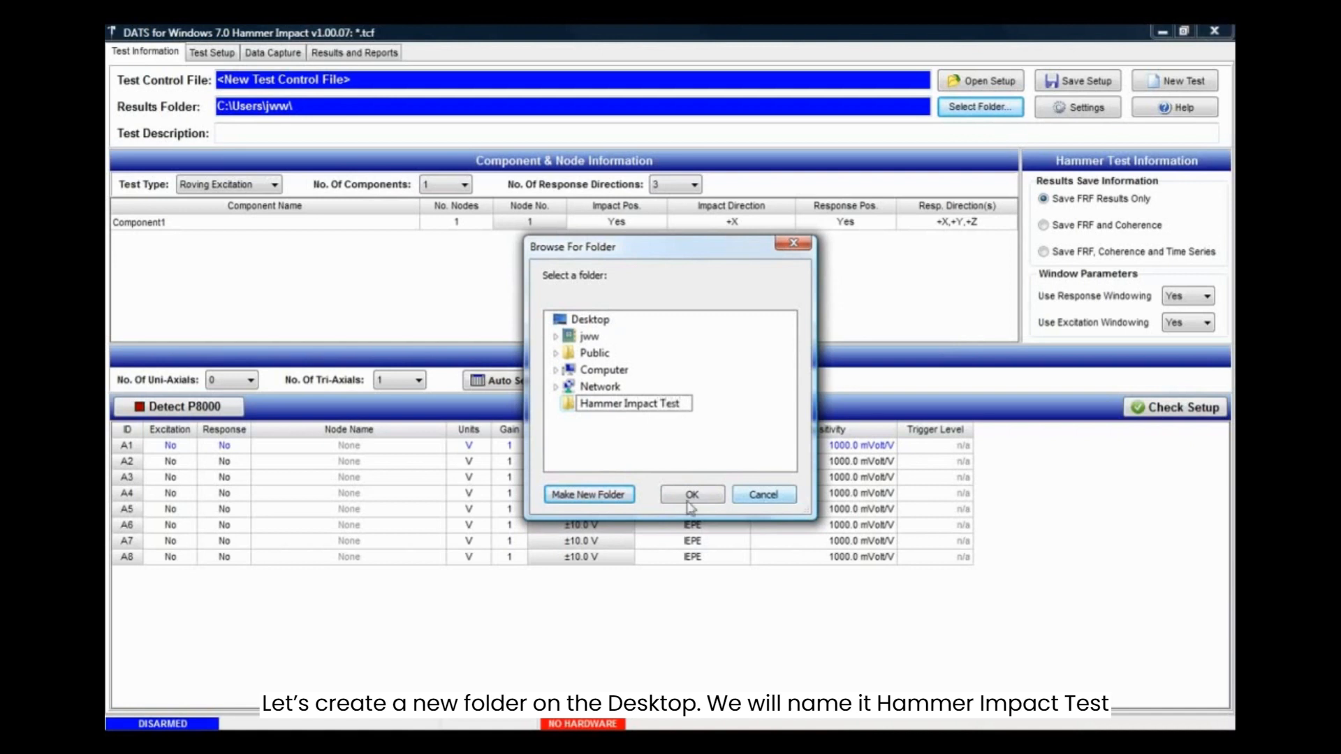
pyautogui.click(691, 495)
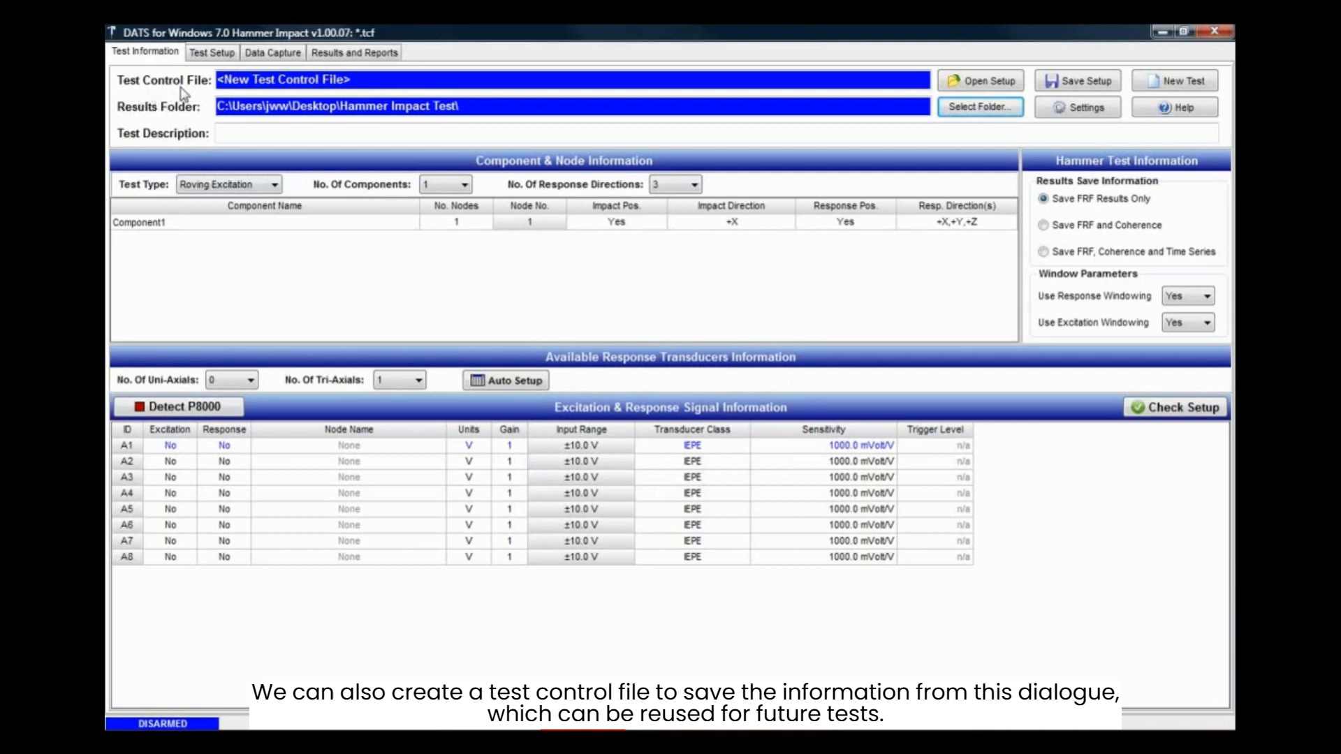
pyautogui.moveTo(518, 530)
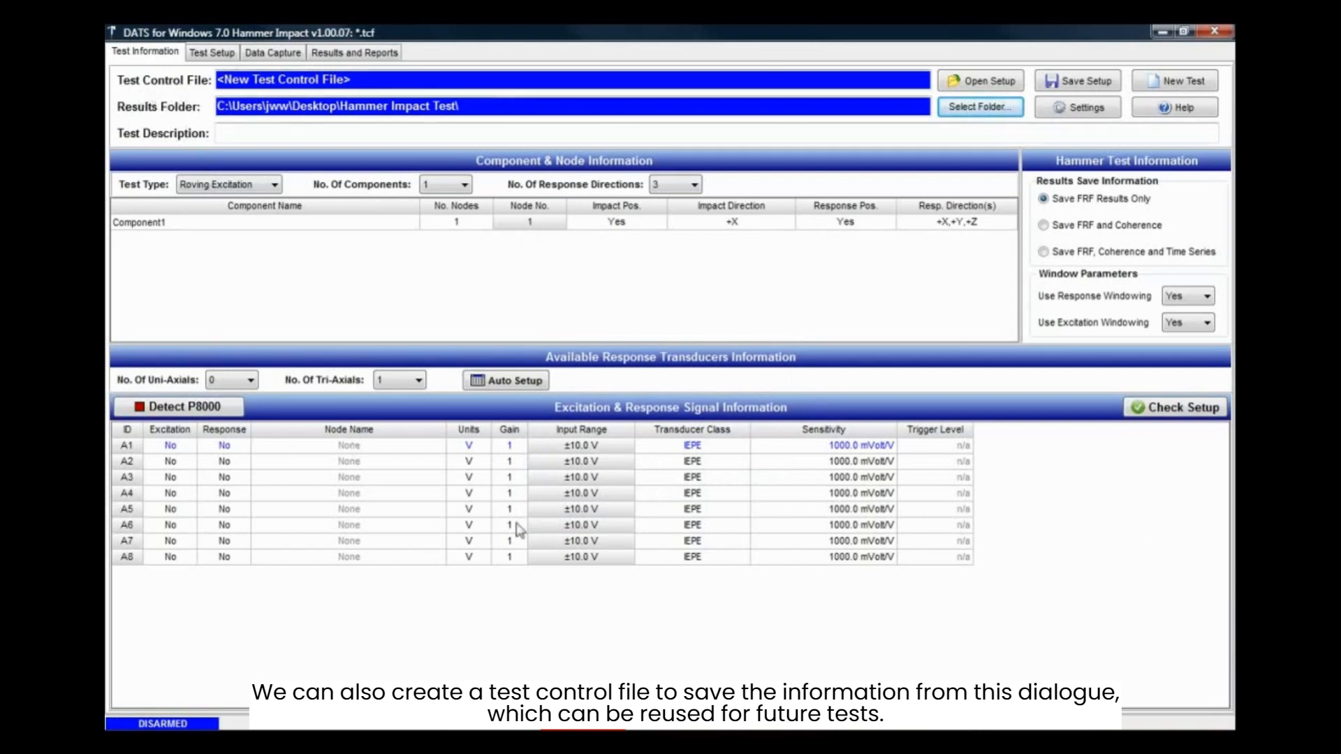
pyautogui.moveTo(672, 287)
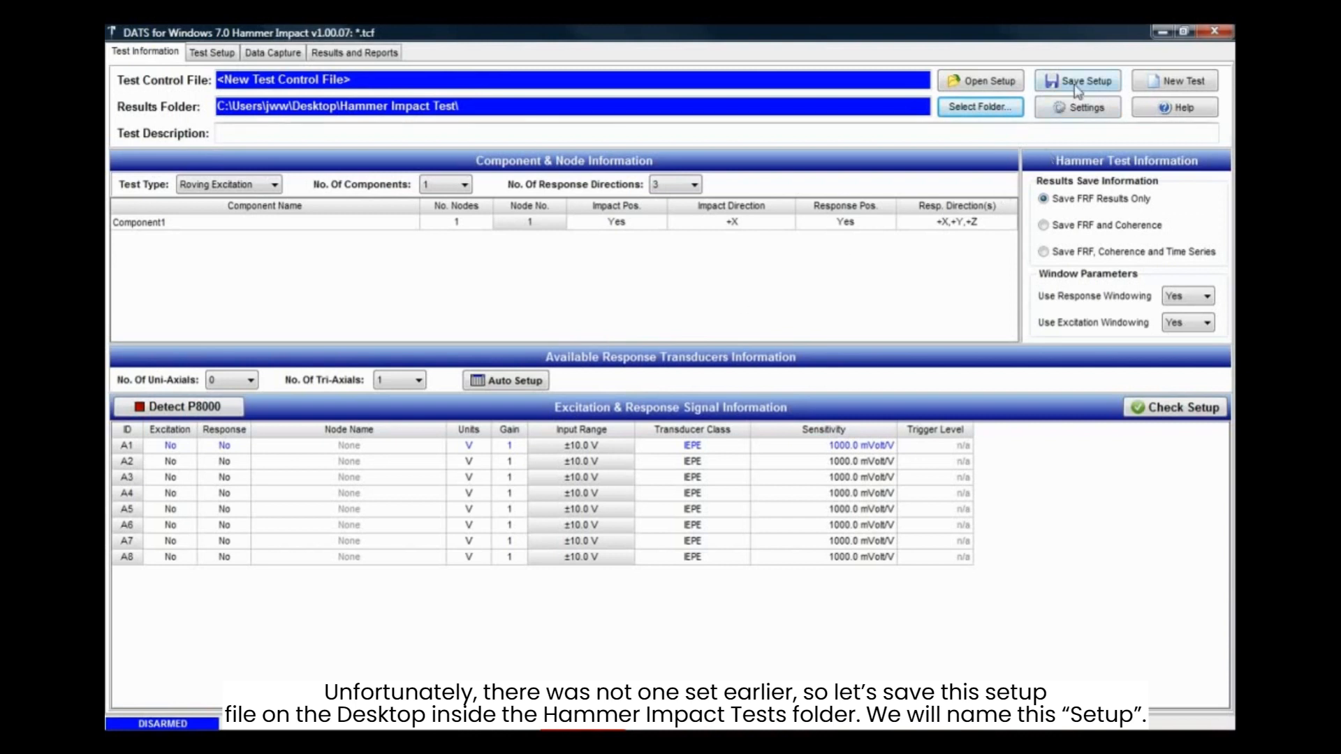
# Step: Save the setup as Setup.tcf in Desktop > Hammer Impact Test
pyautogui.click(1076, 80)
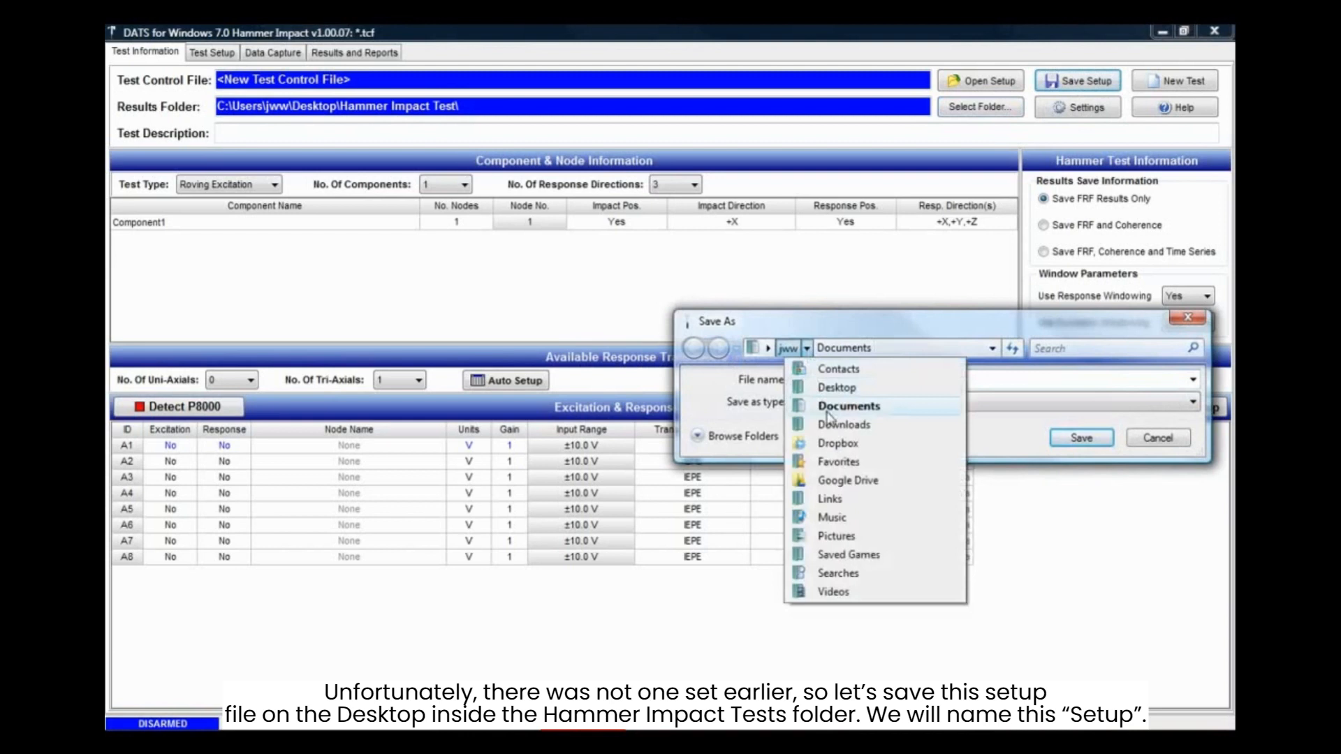
pyautogui.click(835, 387)
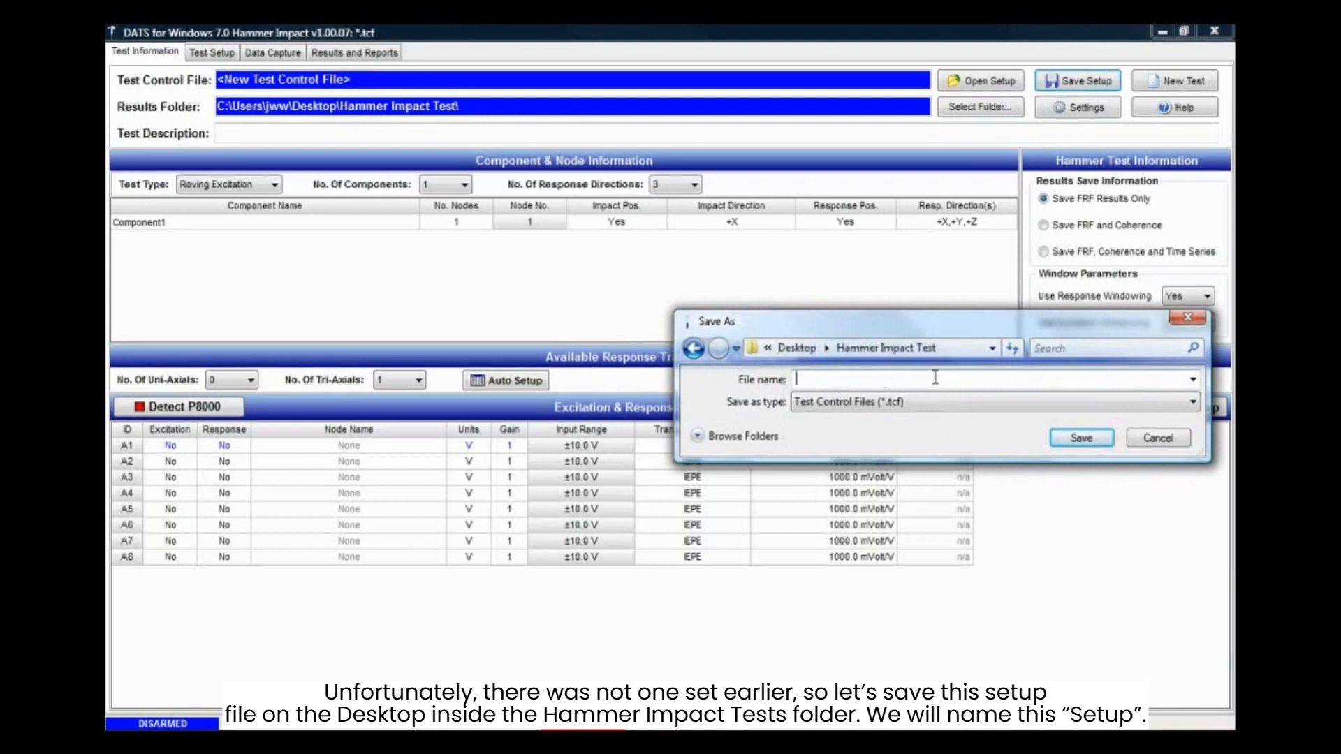
pyautogui.write('Setup')
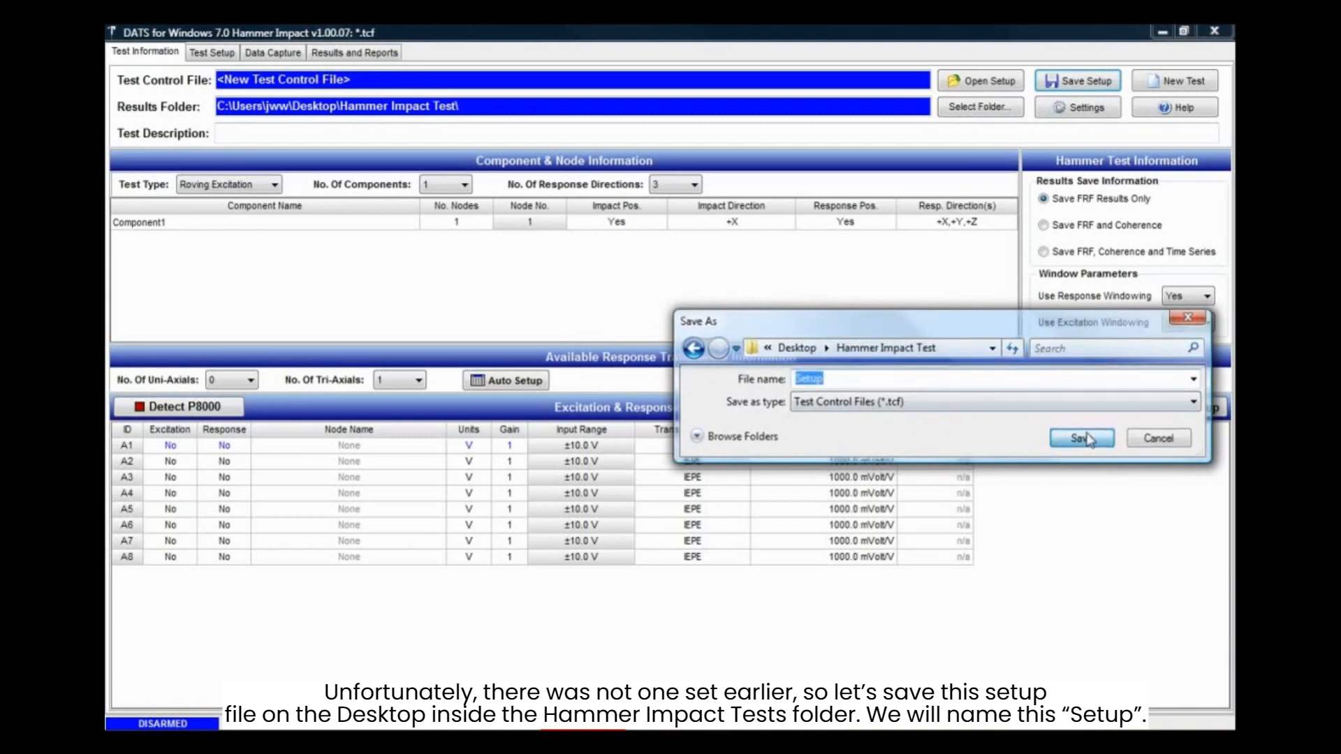
pyautogui.click(1076, 437)
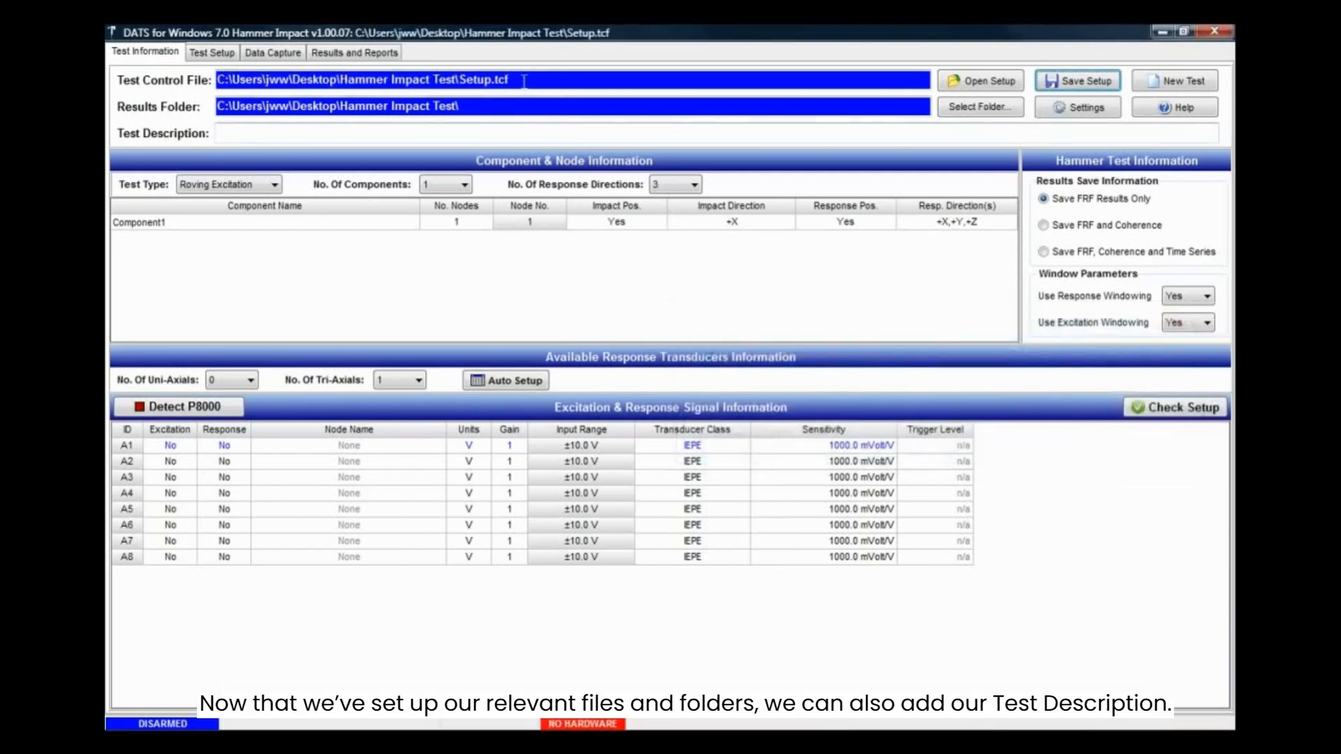
pyautogui.moveTo(491, 133)
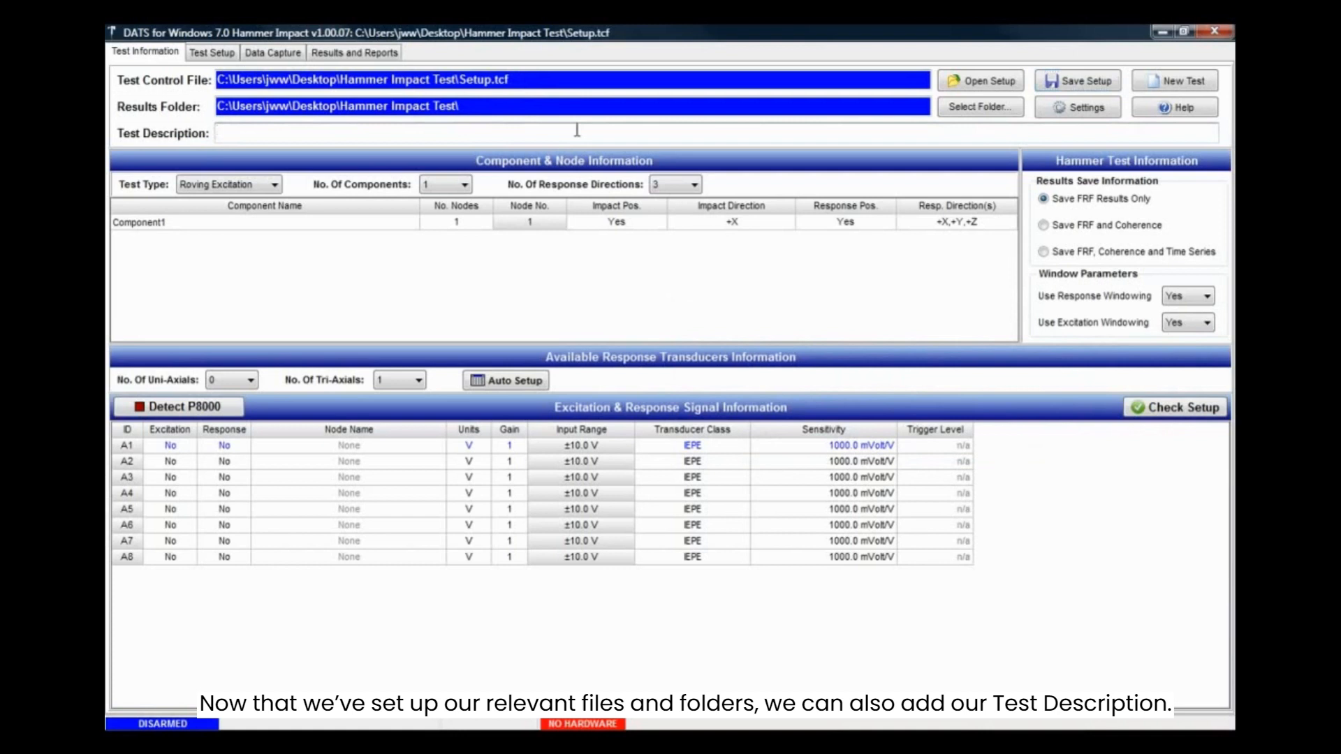
# Step: Enter "Description of my Hammer Impact Test" as the test description
pyautogui.write('D')
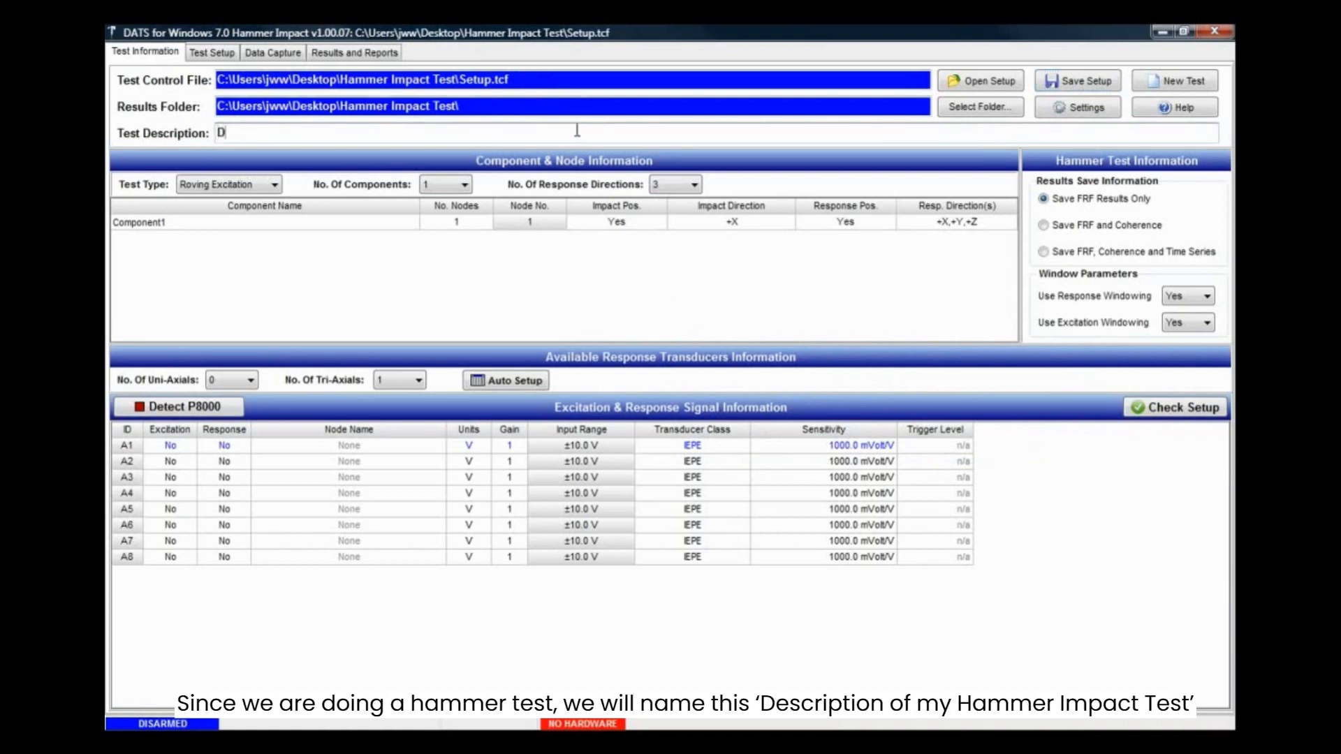
pyautogui.write('ec')
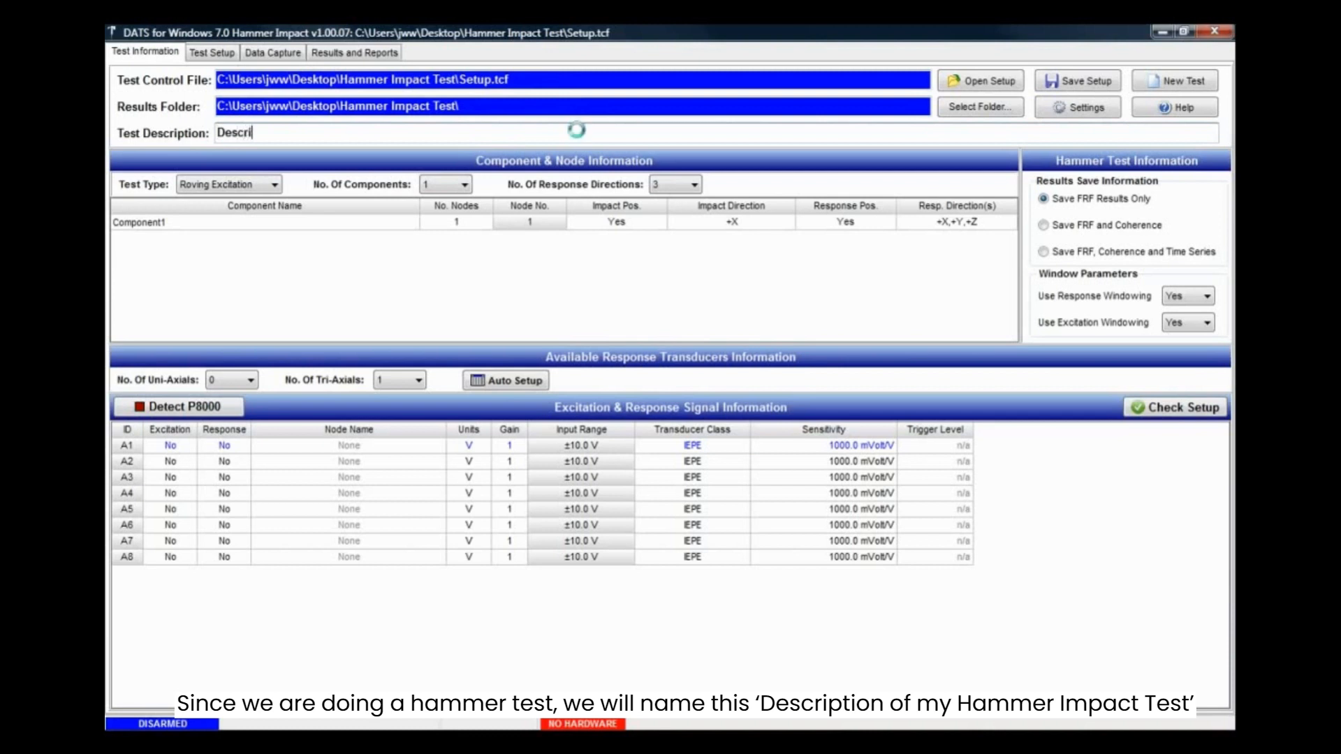
pyautogui.write('Description of')
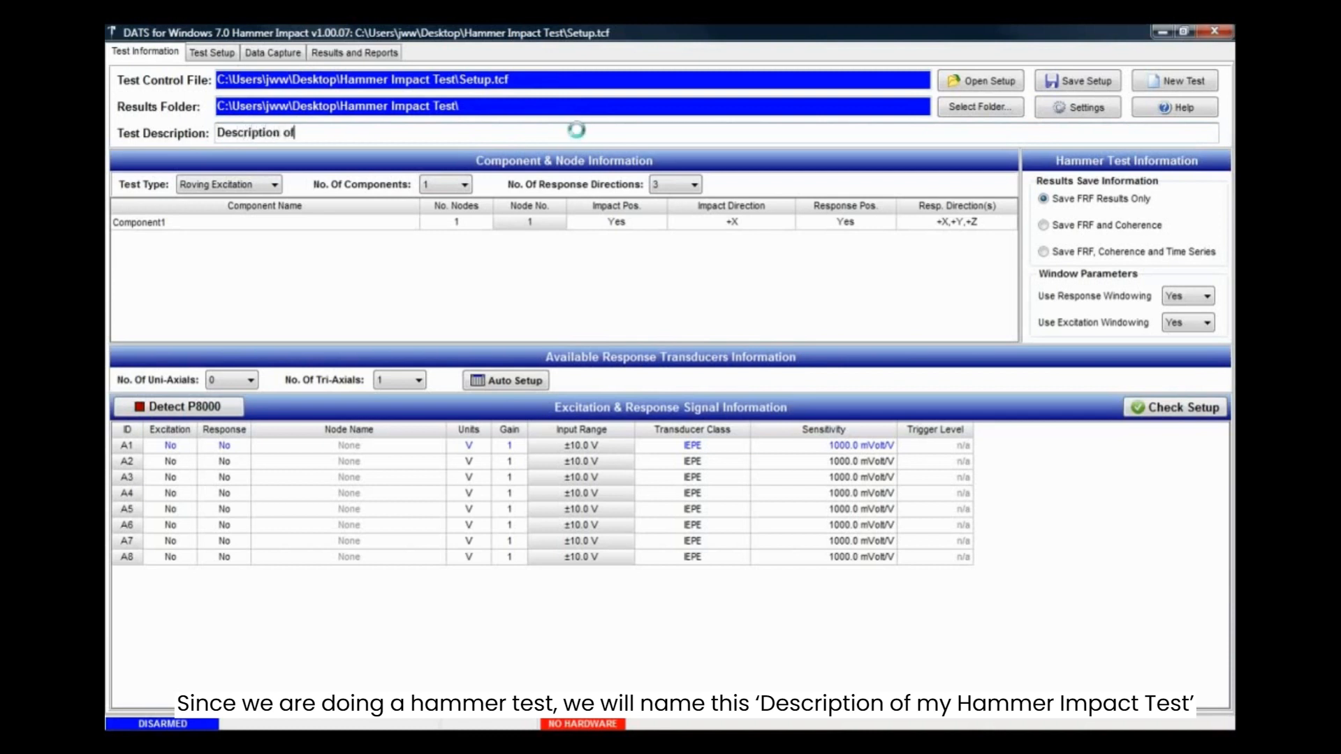
pyautogui.write('my Ham')
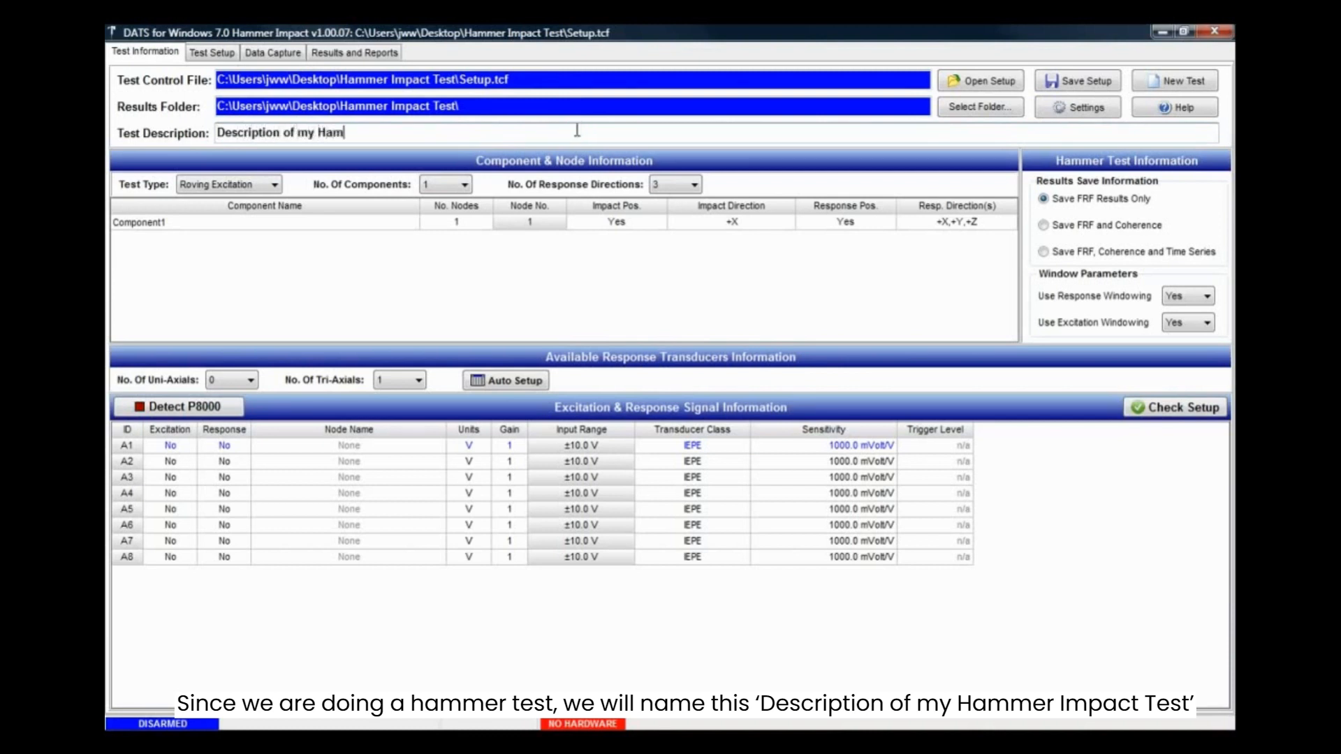
pyautogui.write('mer Impact Test')
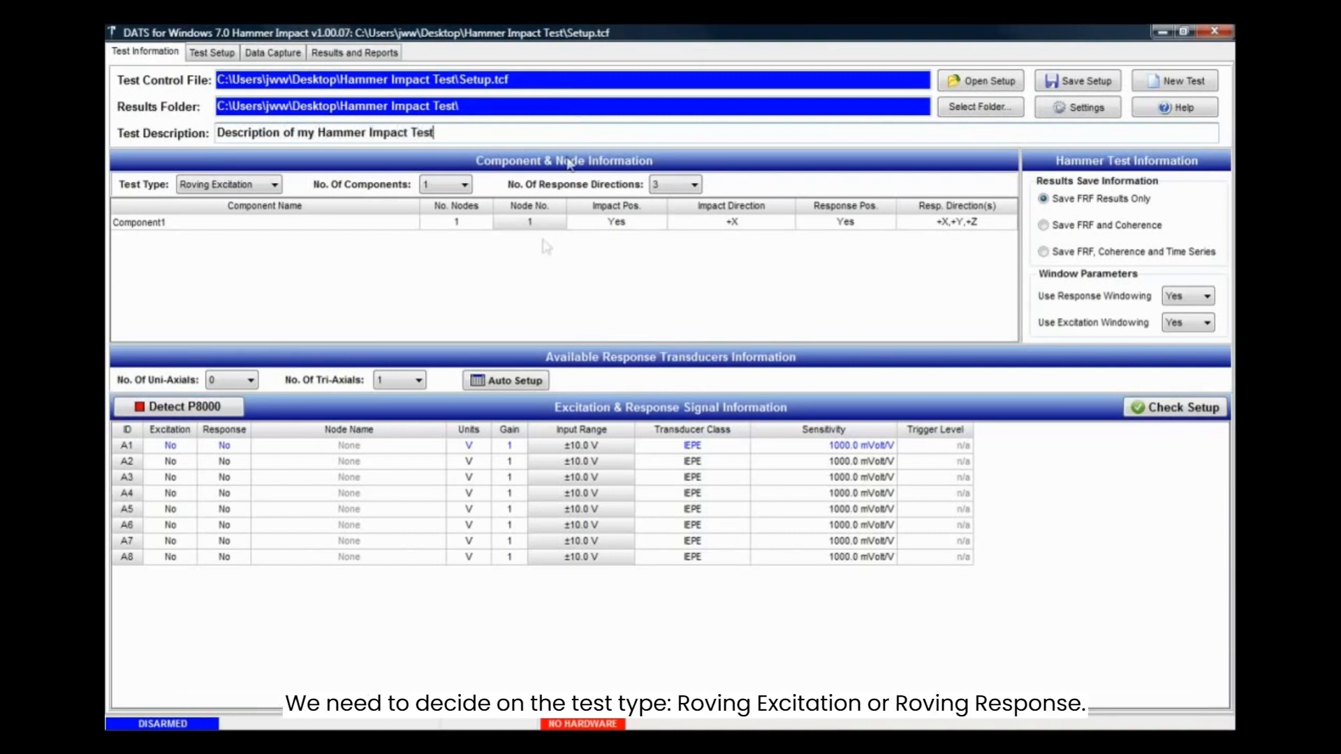
pyautogui.moveTo(539, 274)
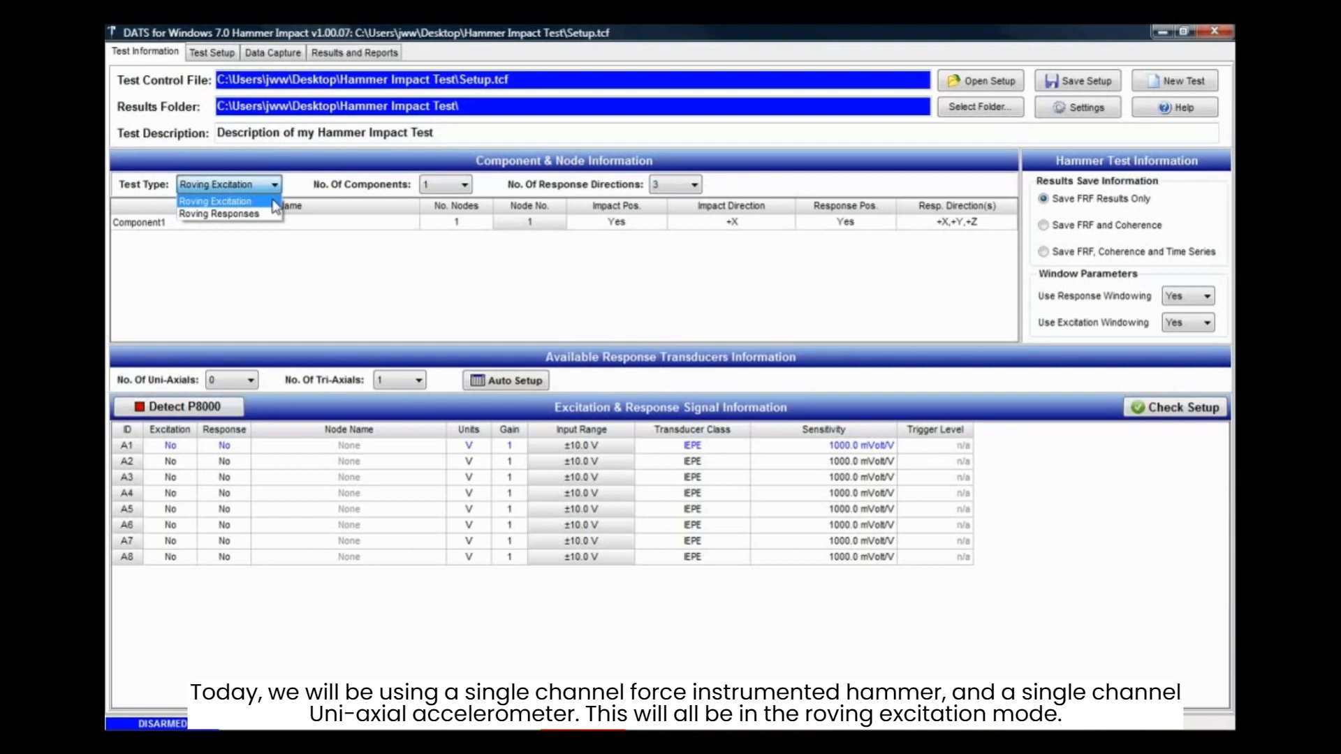
# Step: Keep Roving Excitation and 1 component; set No. Of Response Directions to 1
pyautogui.click(217, 200)
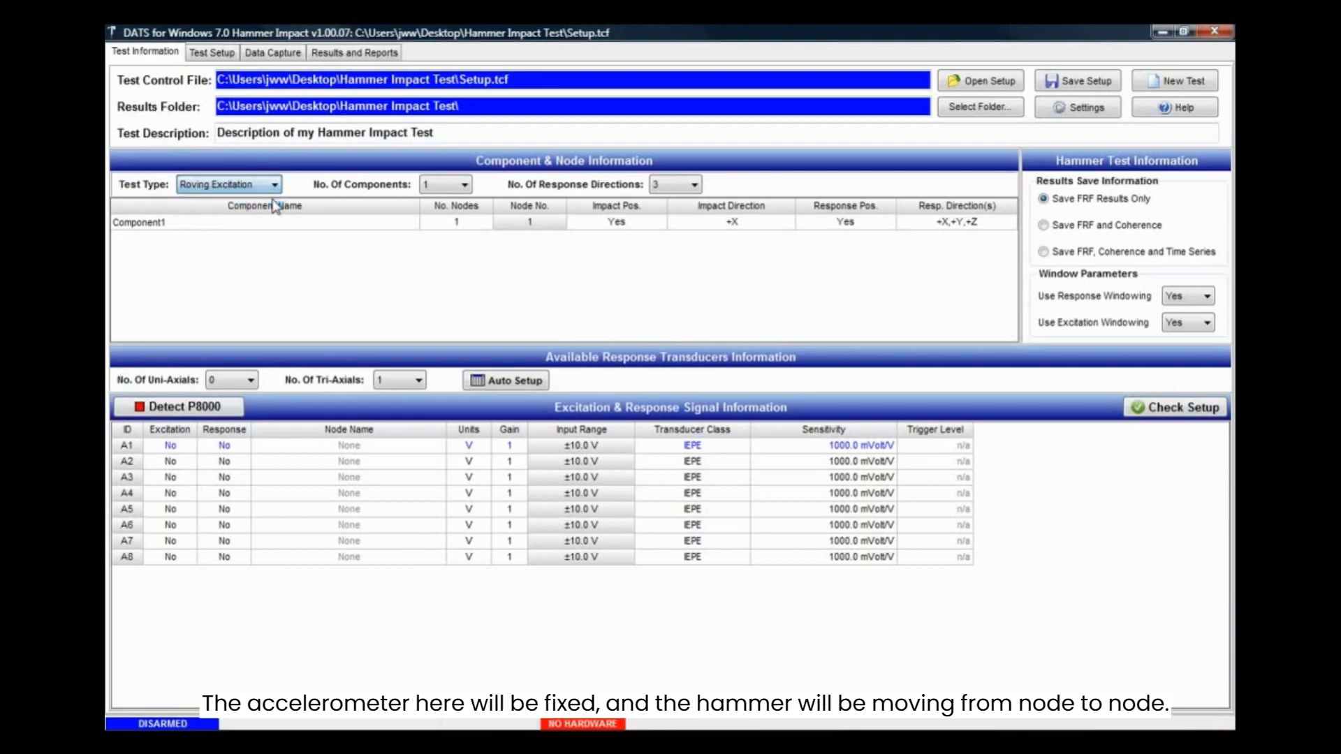
pyautogui.click(465, 185)
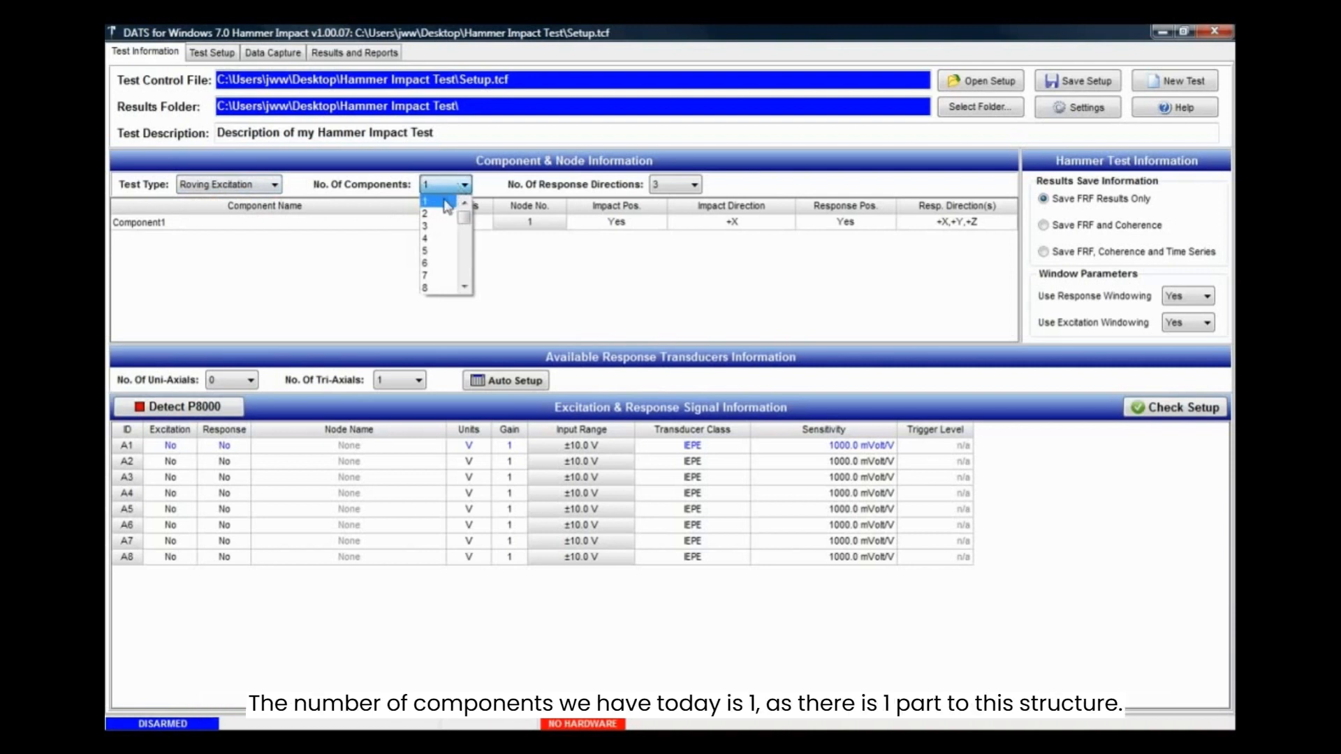
pyautogui.click(444, 185)
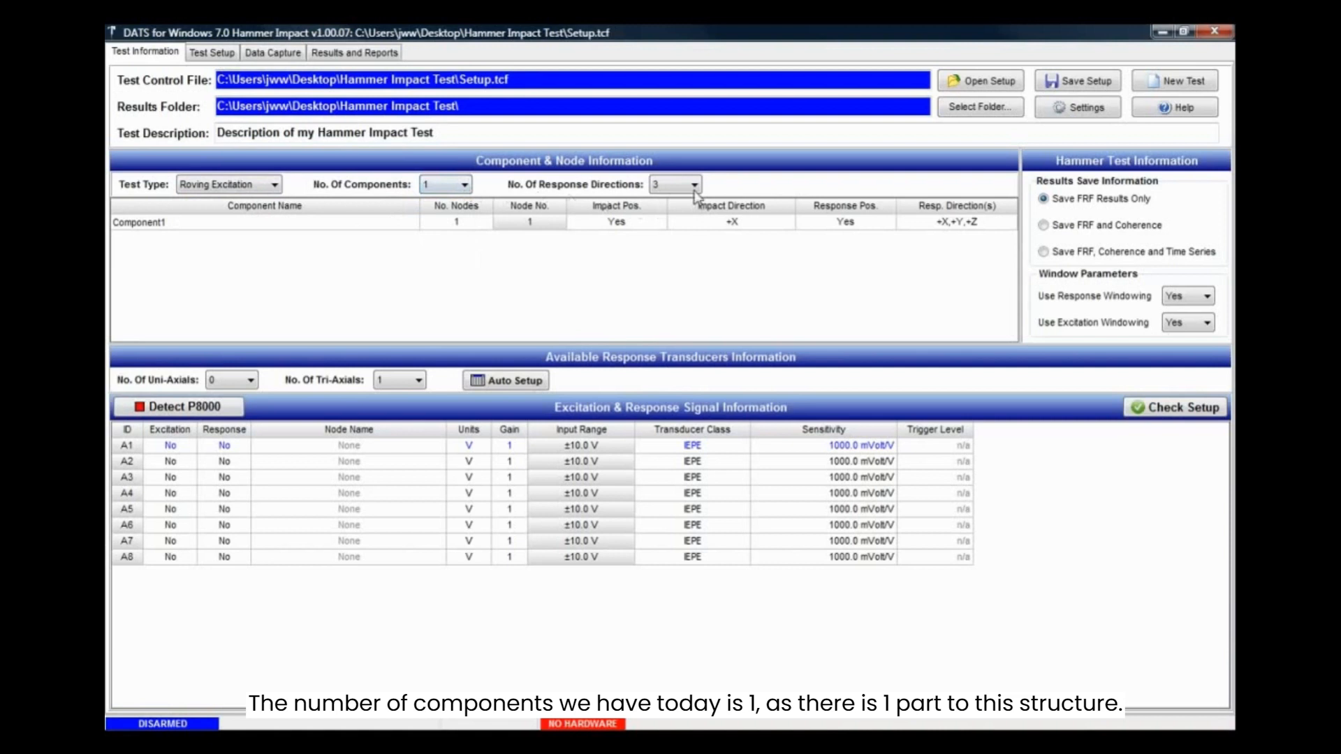
pyautogui.click(695, 185)
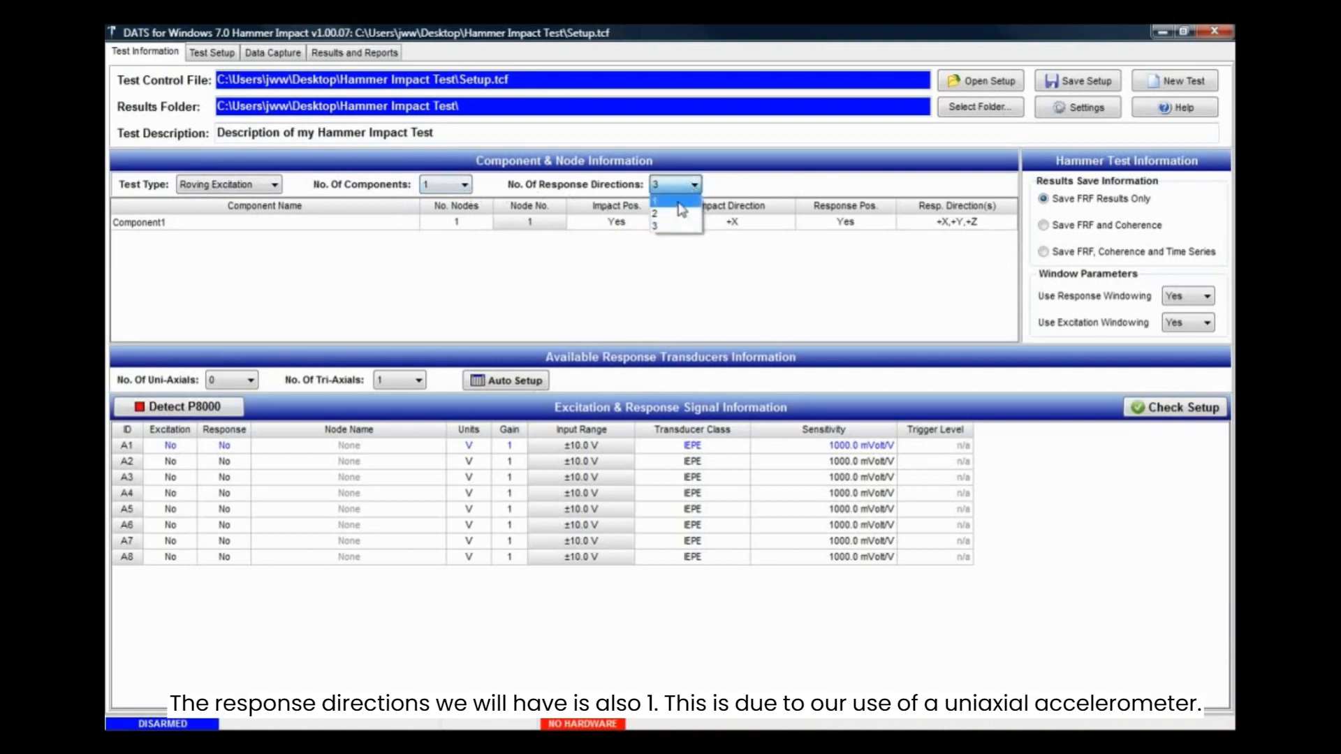
pyautogui.click(676, 205)
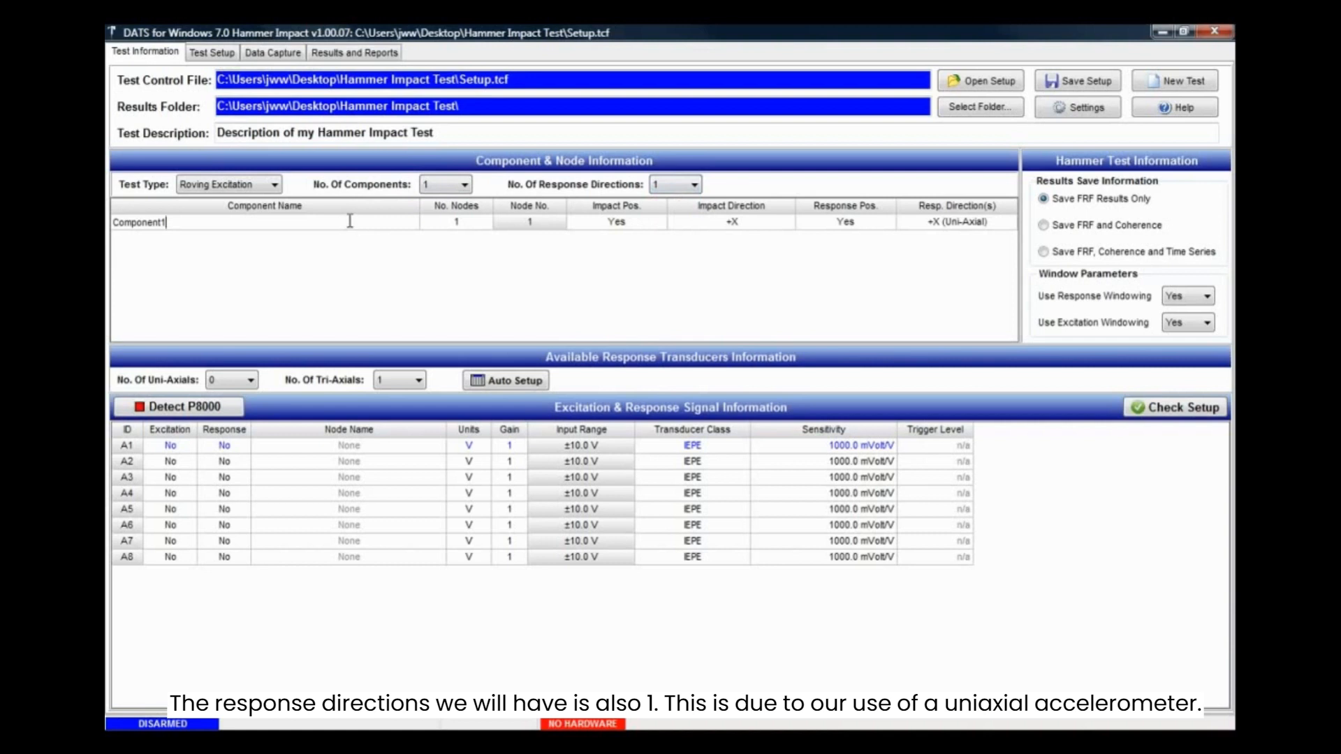
# Step: Rename the component Beam with 22 nodes, node 22 as the +X response position
pyautogui.doubleClick(137, 222)
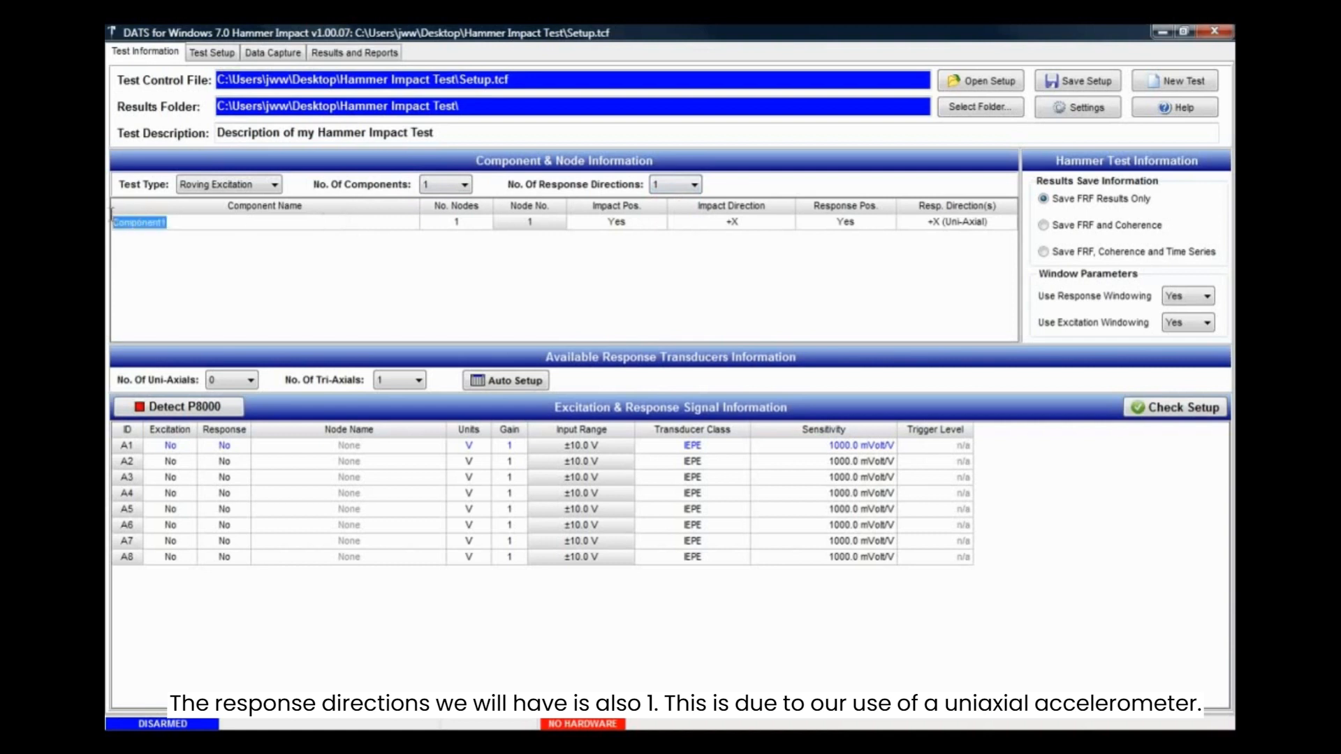
pyautogui.write('Beam')
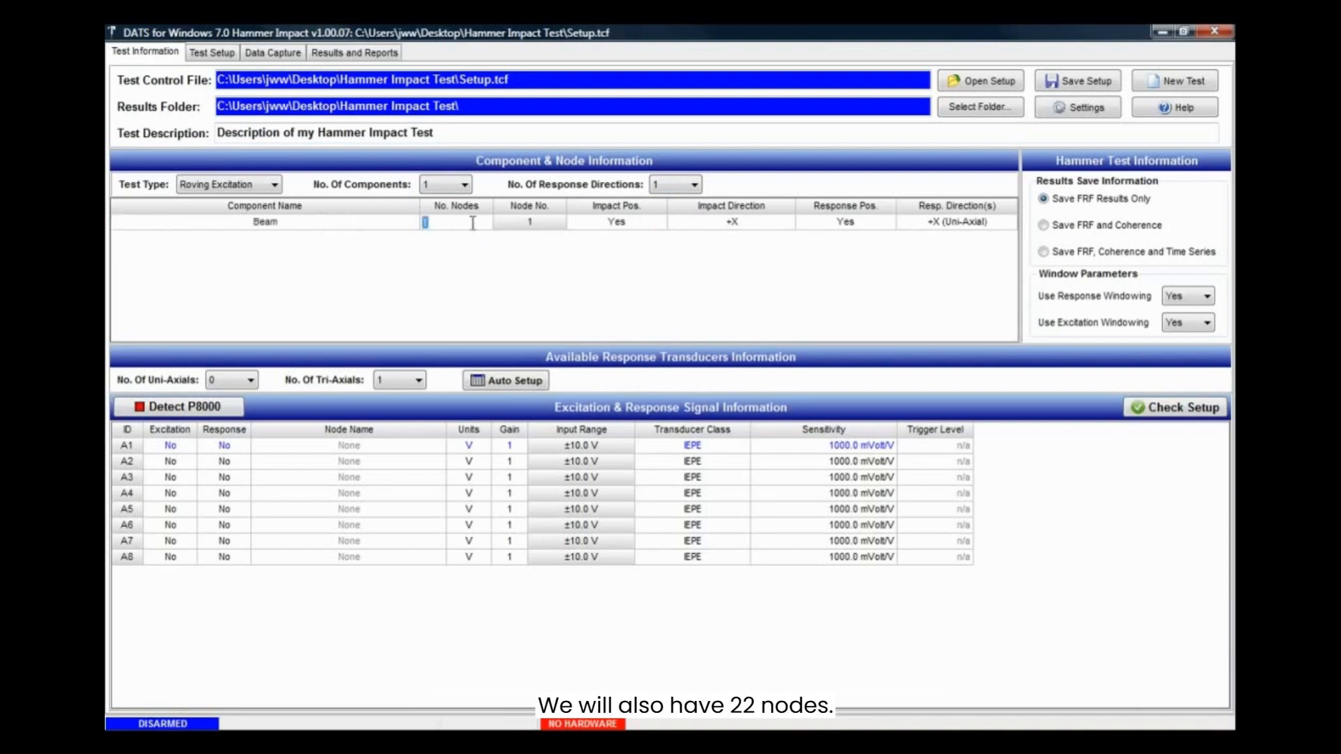
pyautogui.write('22')
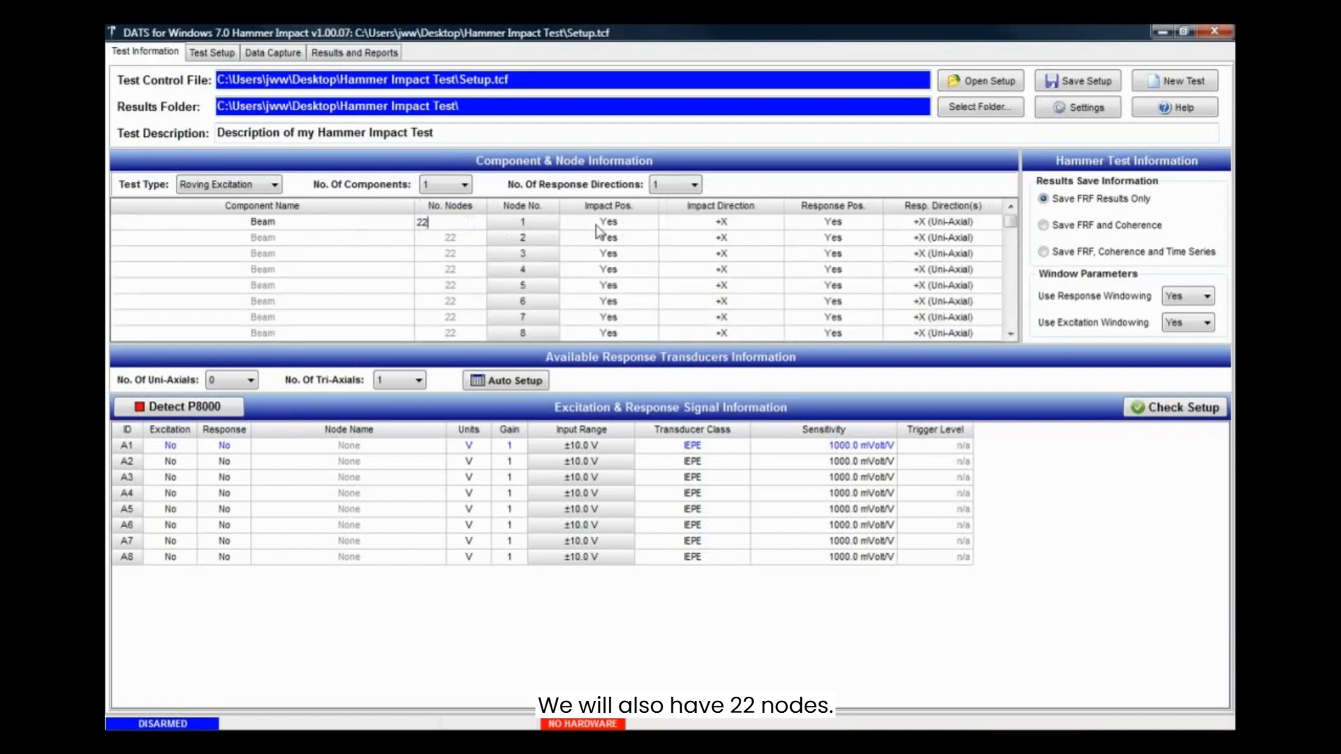
pyautogui.moveTo(862, 233)
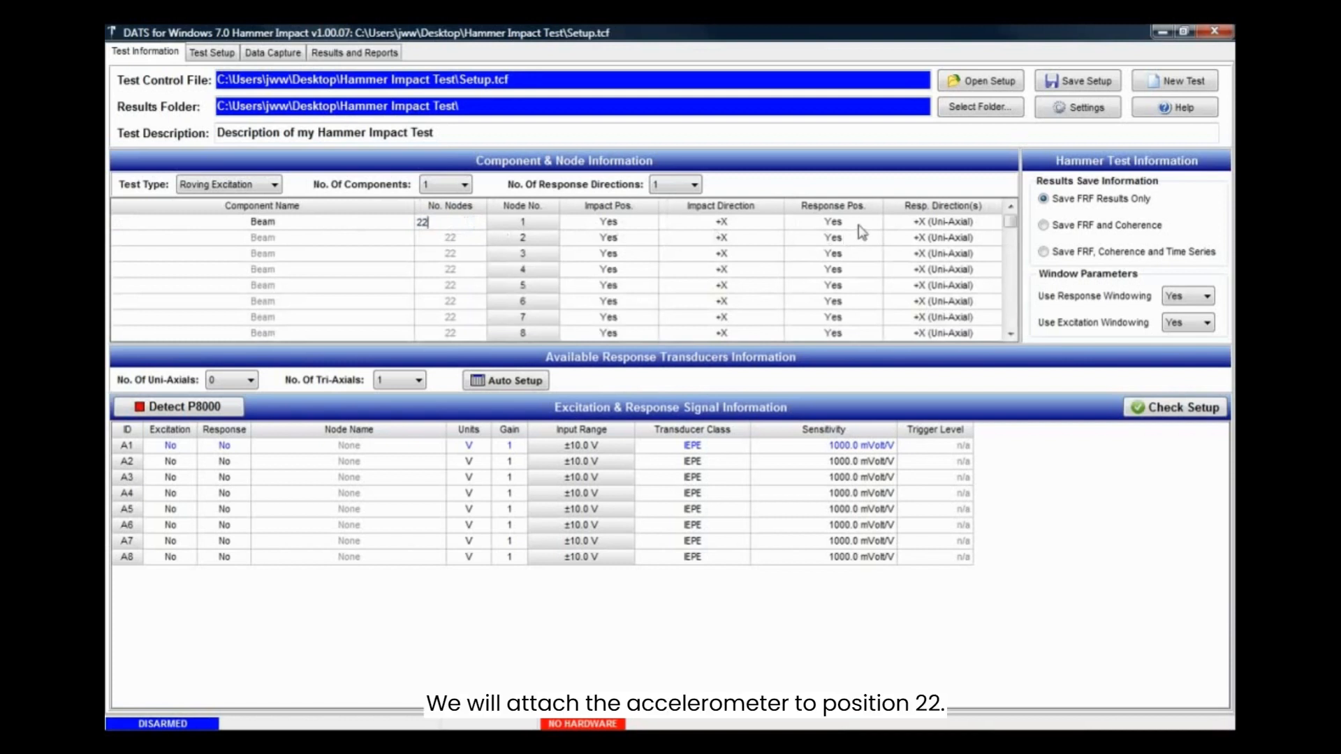
pyautogui.click(832, 223)
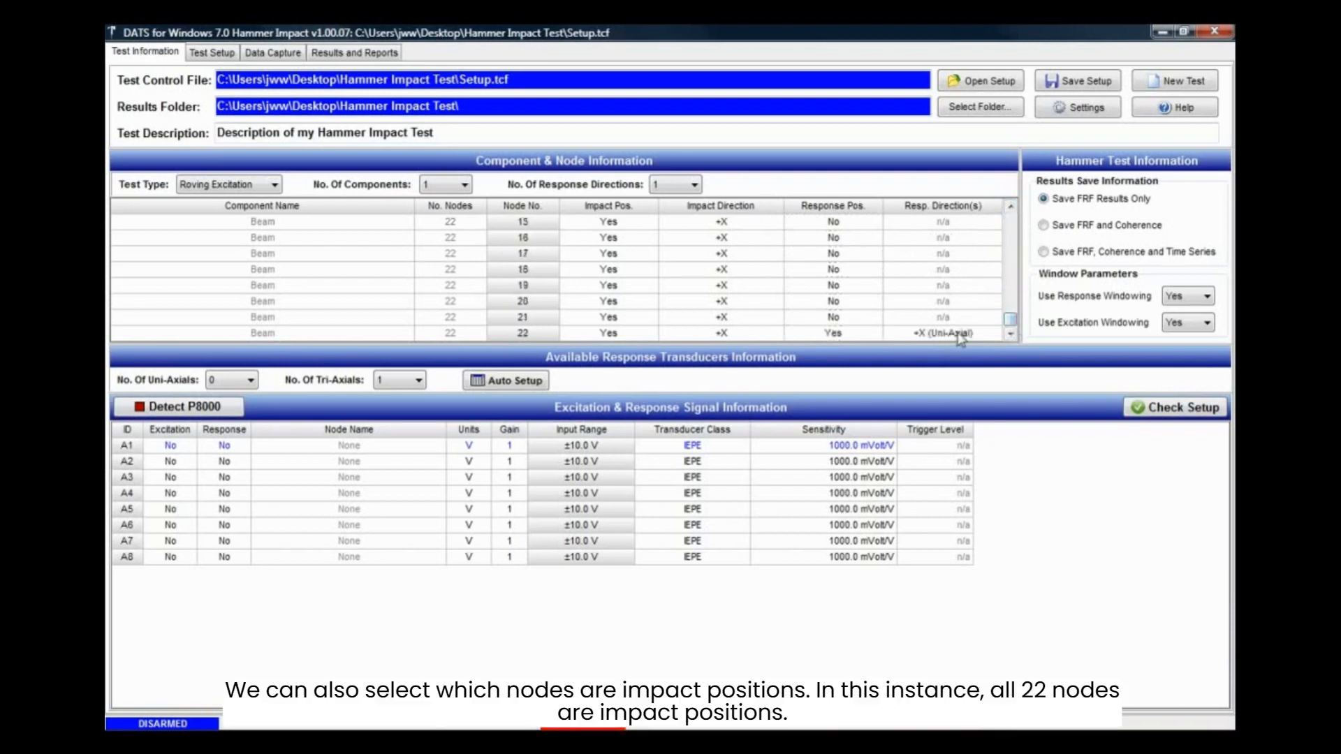
# Step: Keep Save FRF Results Only with response and excitation windowing set to Yes
pyautogui.click(943, 332)
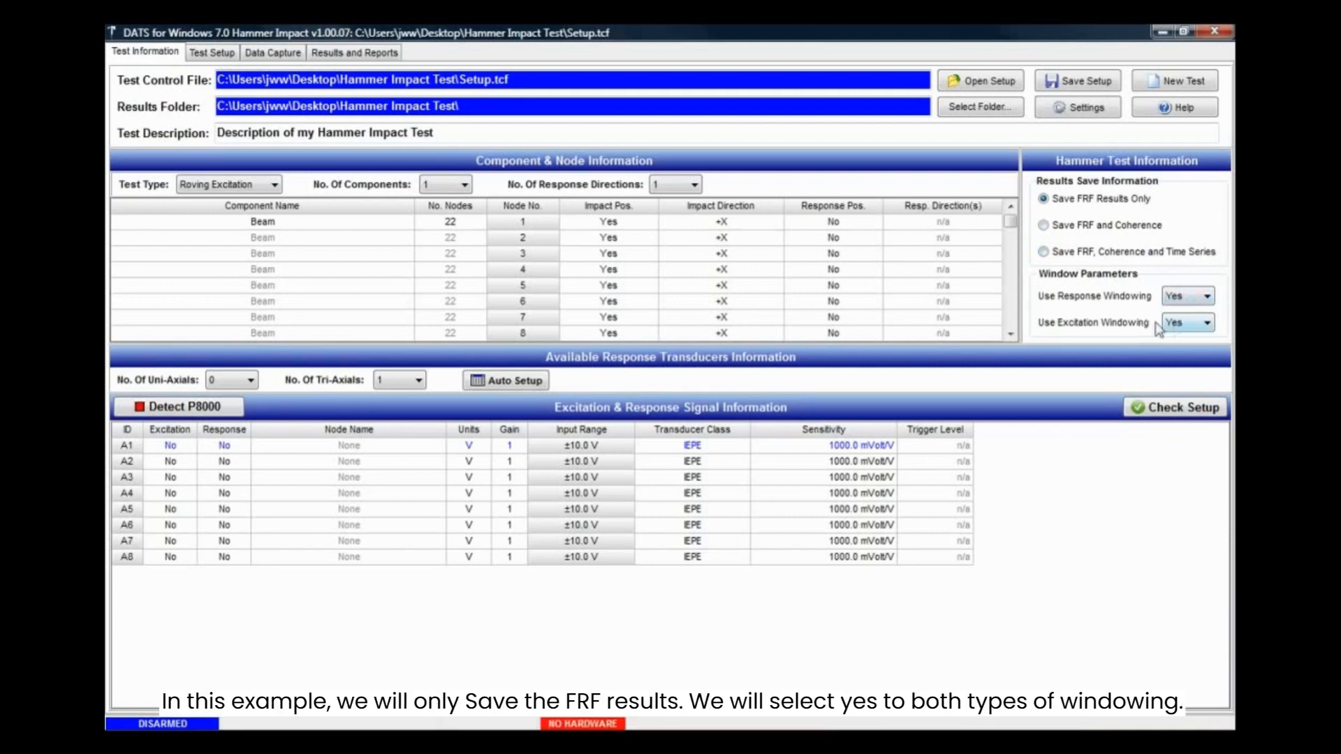
pyautogui.moveTo(539, 355)
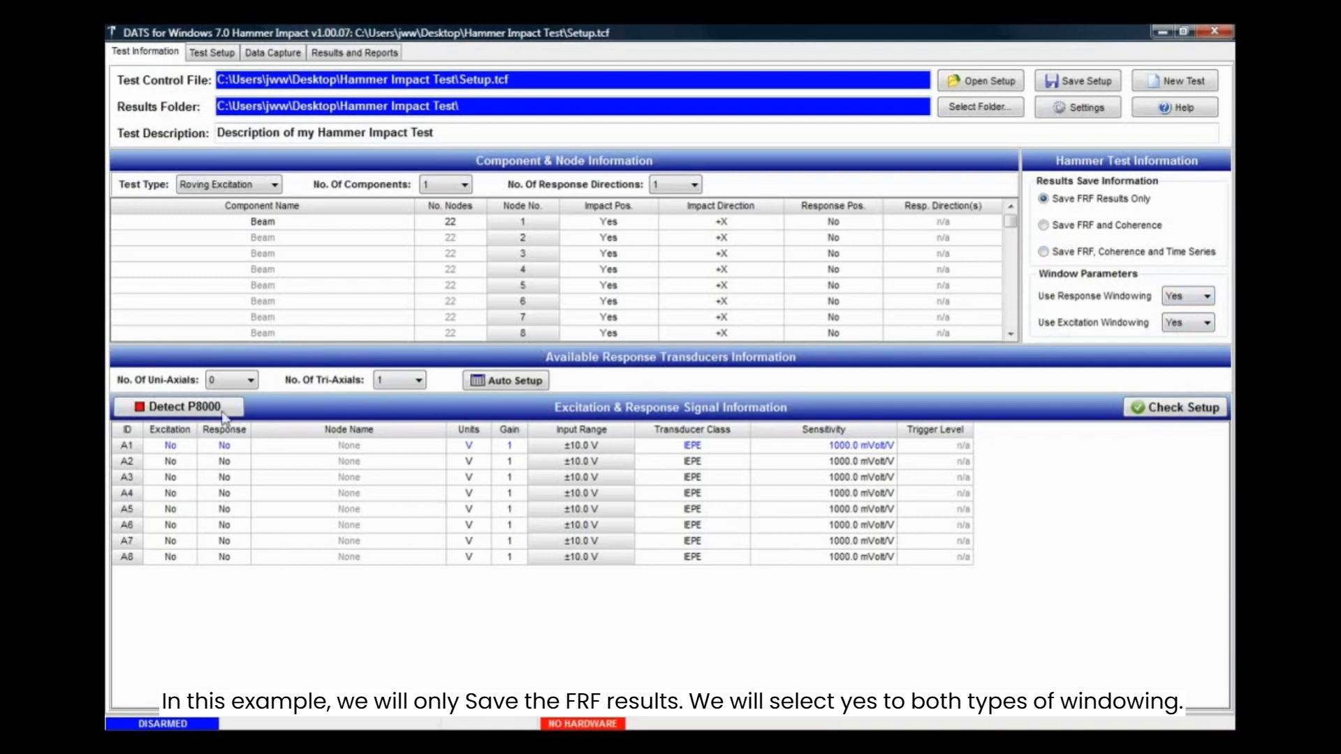
pyautogui.moveTo(226, 419)
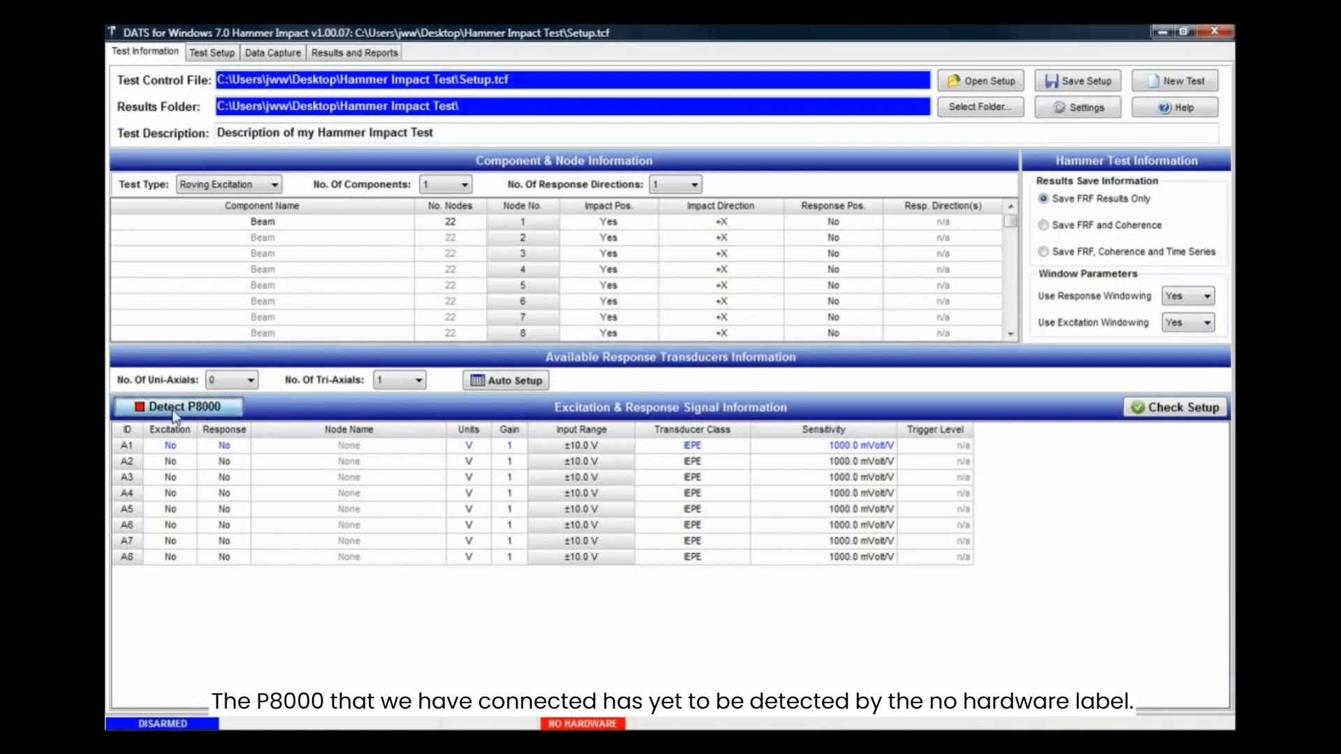
# Step: Detect the P8000, make A1 the excitation channel and A2 the Beam_22_+X response channel
pyautogui.click(191, 406)
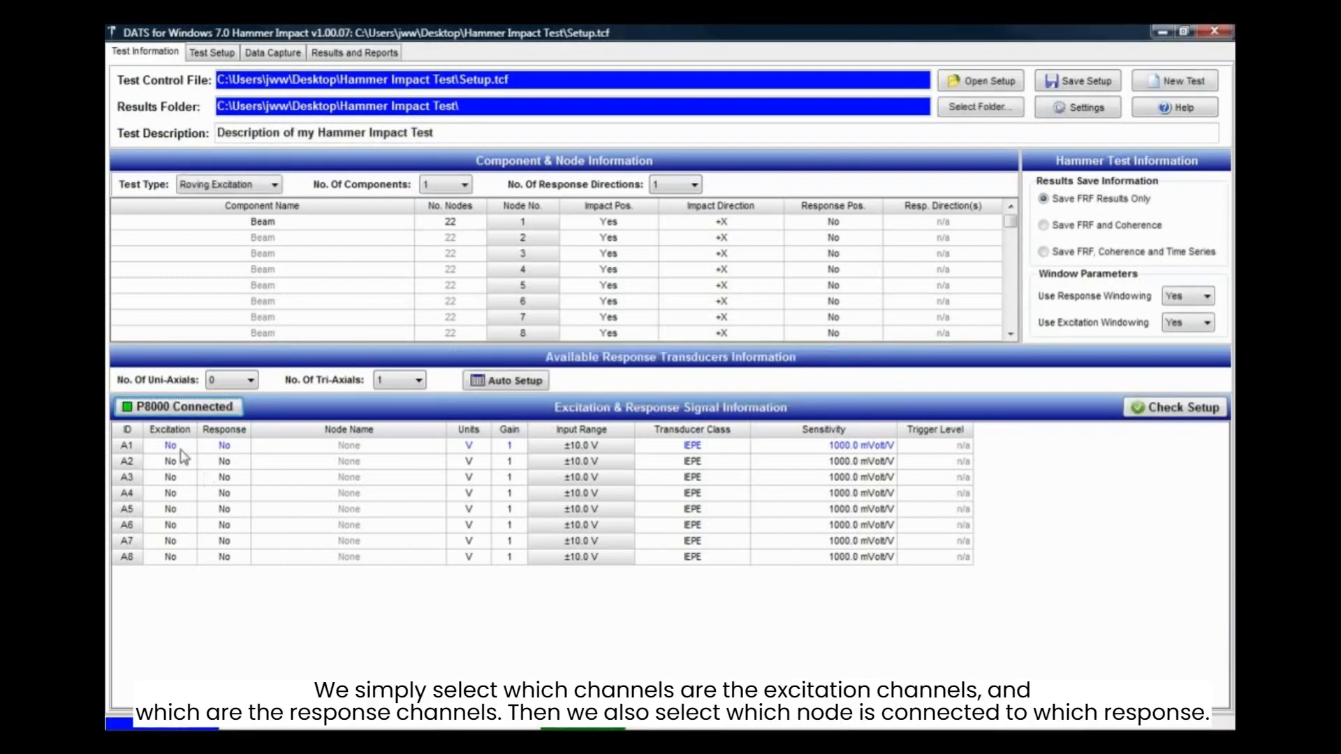
pyautogui.click(169, 444)
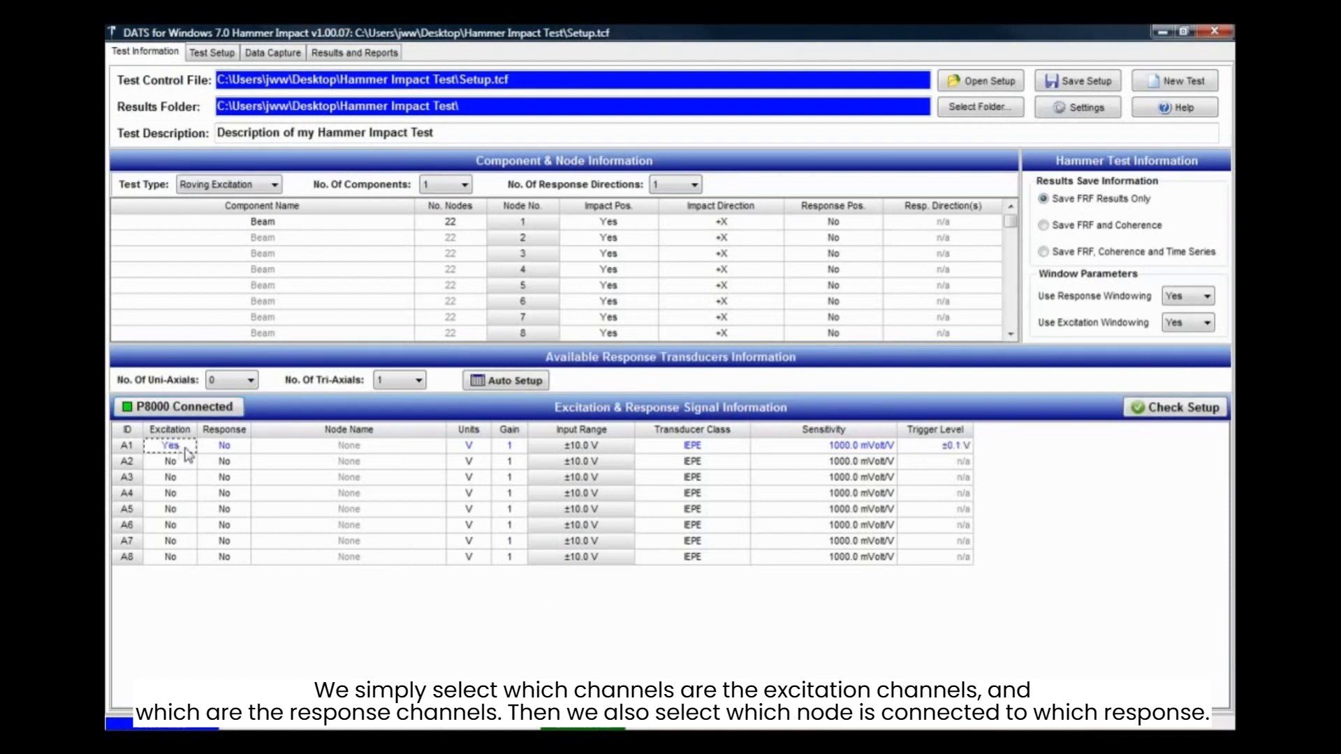
pyautogui.click(223, 460)
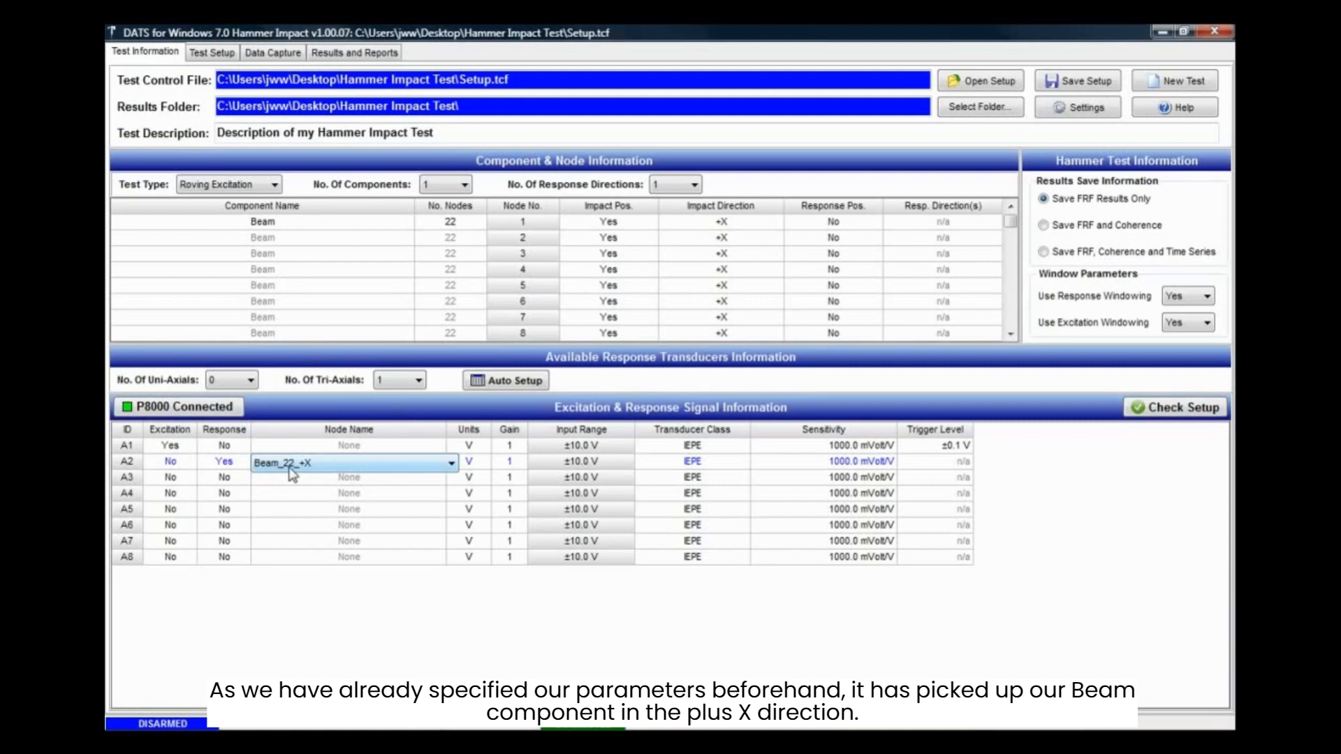
pyautogui.moveTo(305, 473)
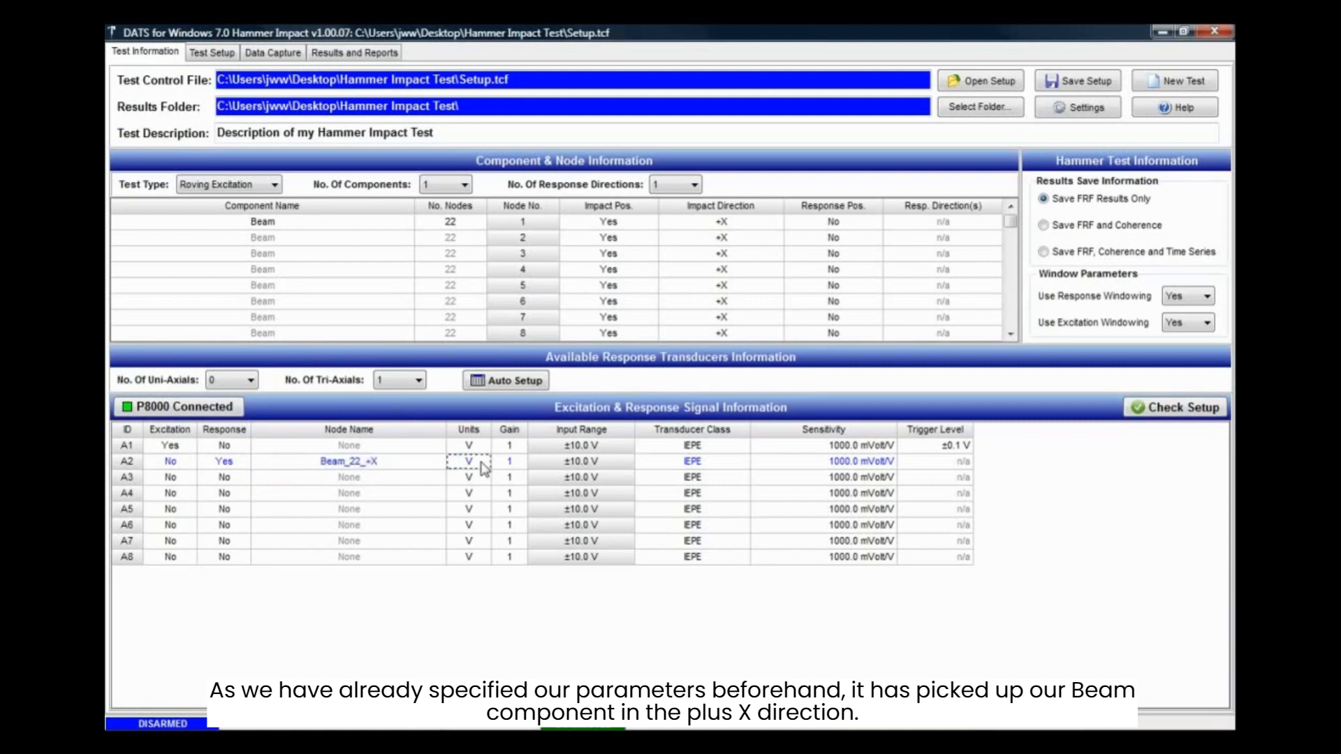
# Step: Set A1 to N at 2.25 mV/N and A2 to m/sec² at 1.04 mV/(m/sec²)
pyautogui.click(479, 462)
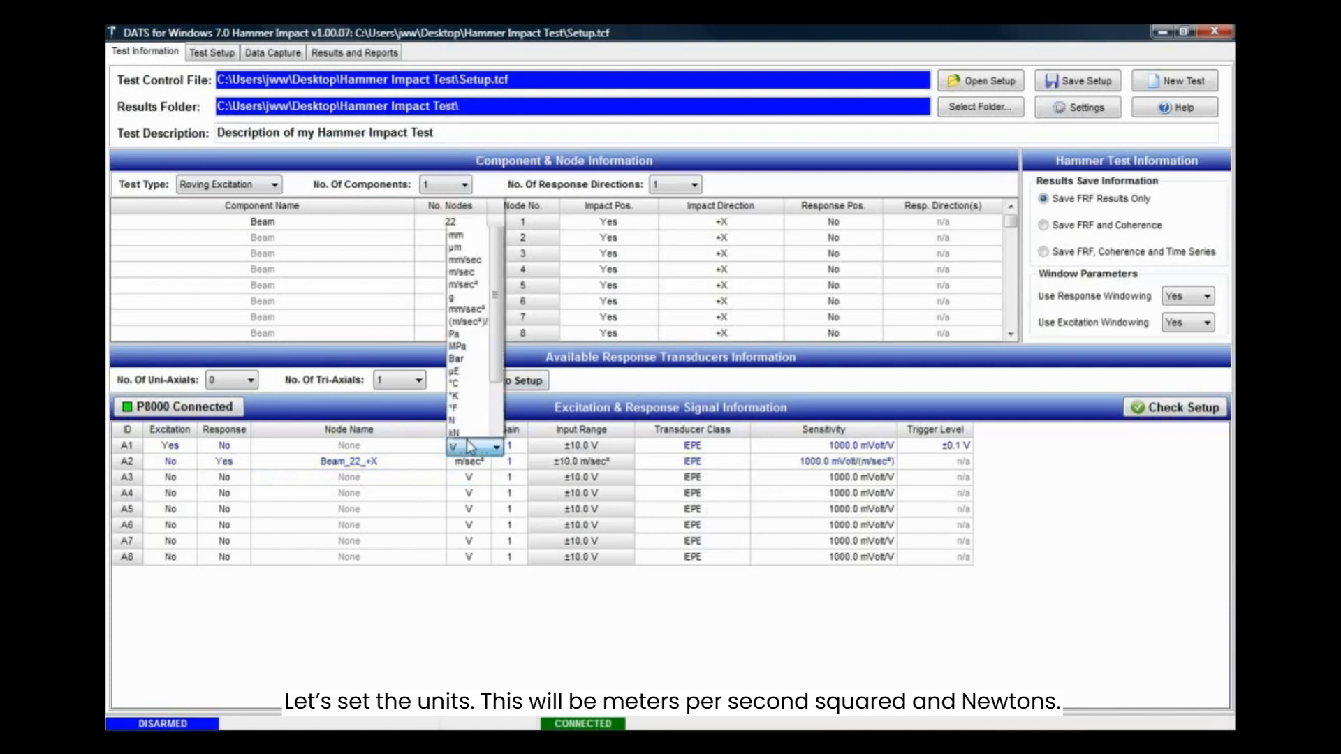
pyautogui.click(452, 431)
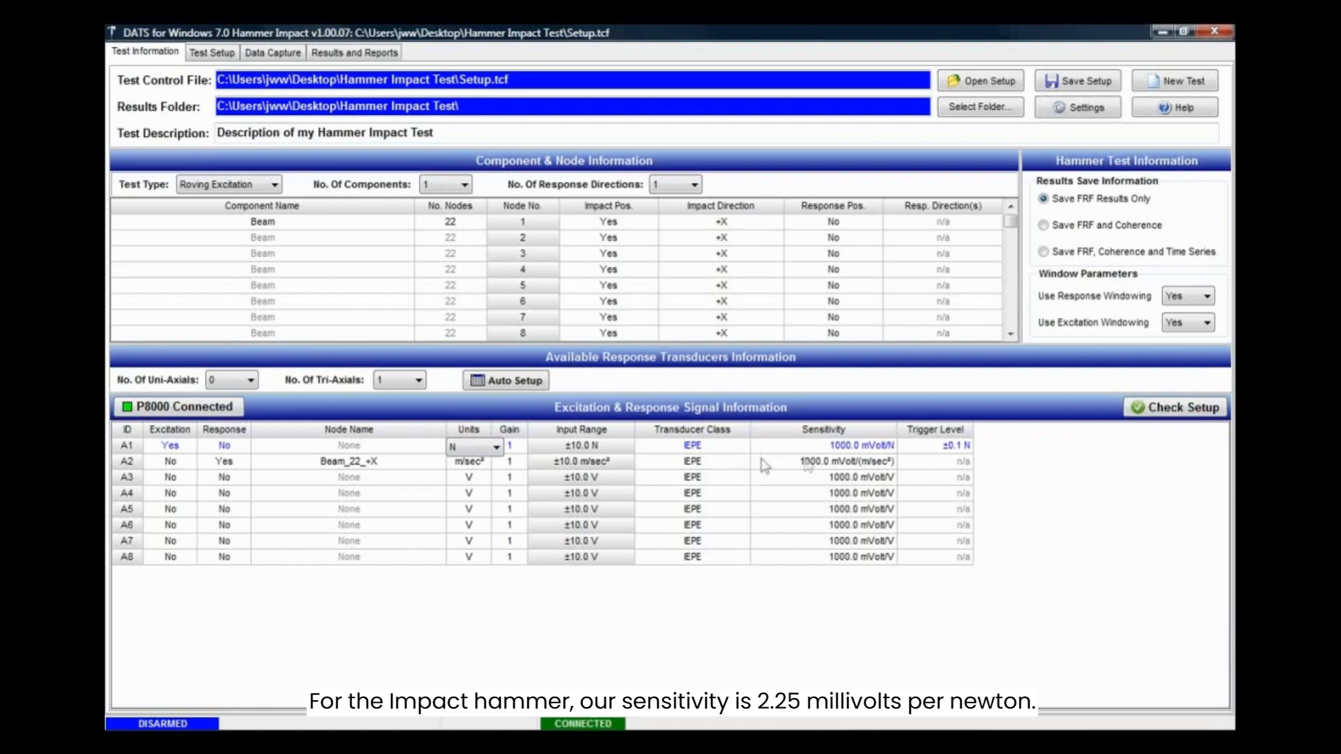
pyautogui.write('2')
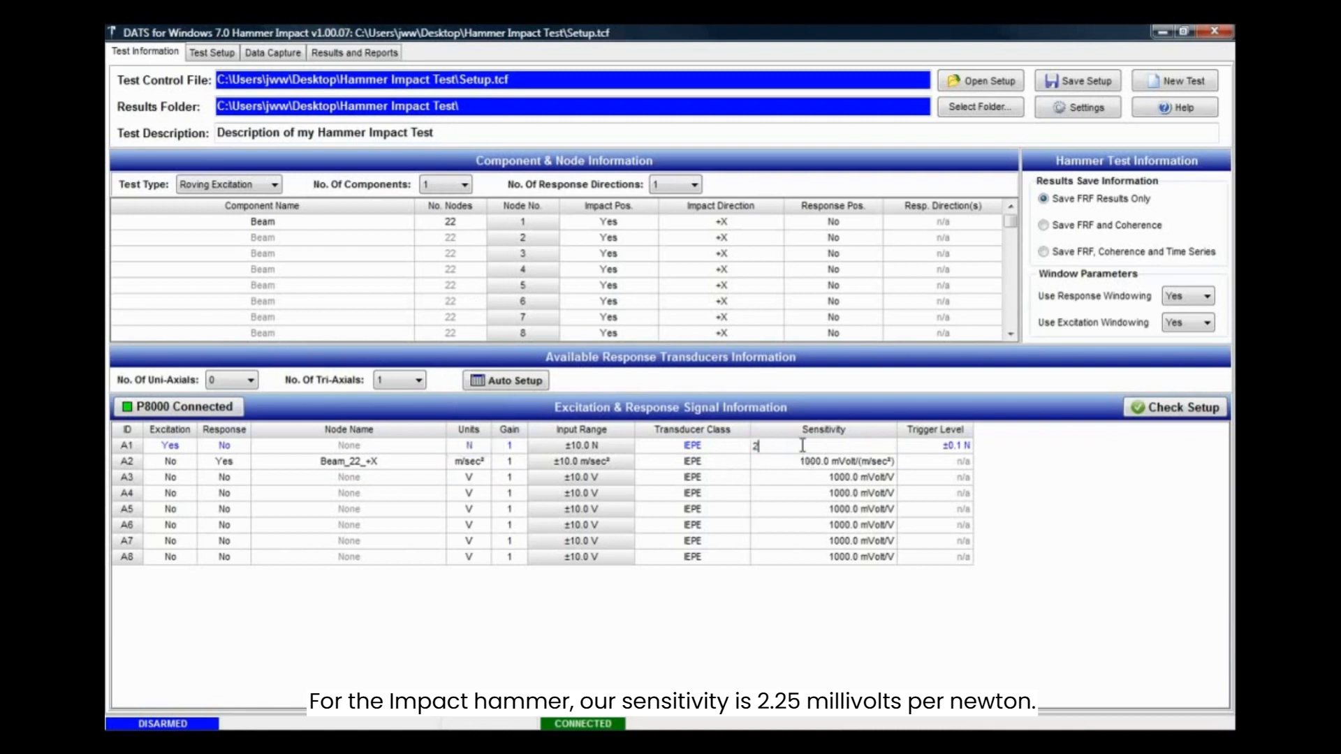
pyautogui.write('.25')
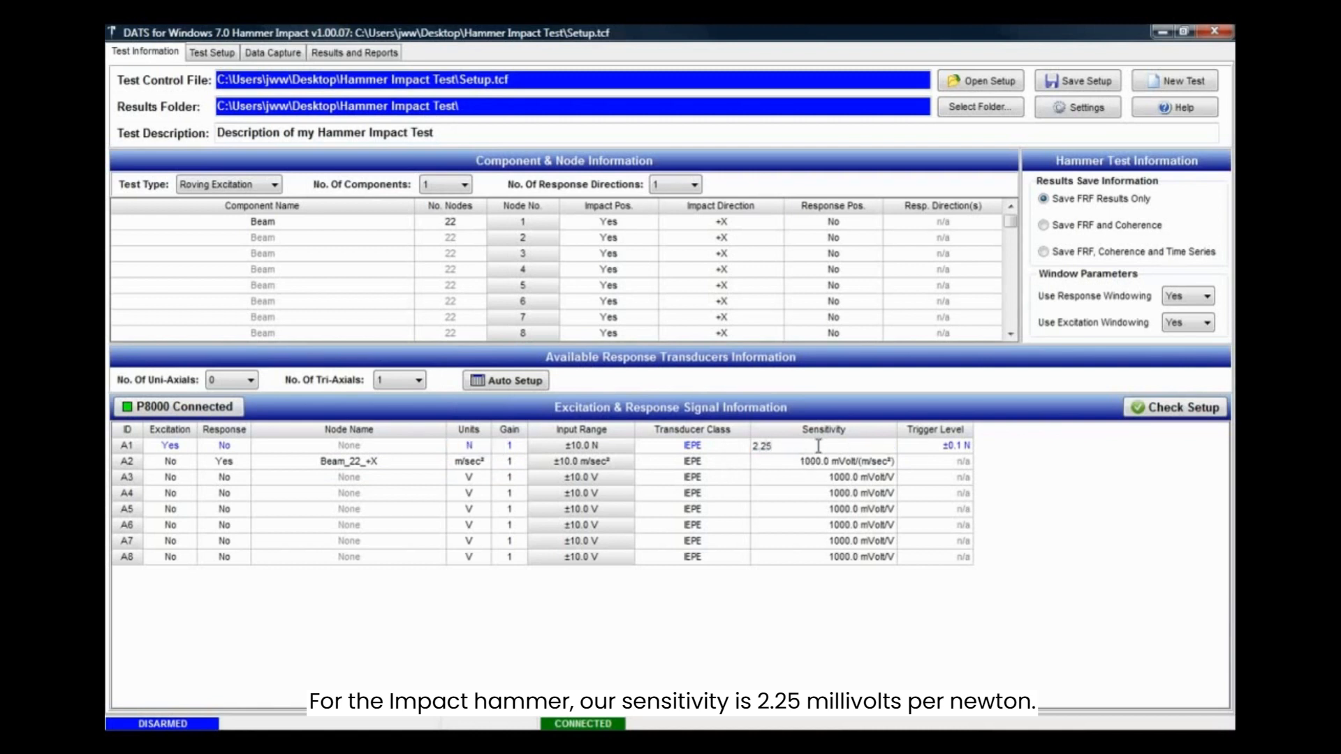
pyautogui.click(821, 463)
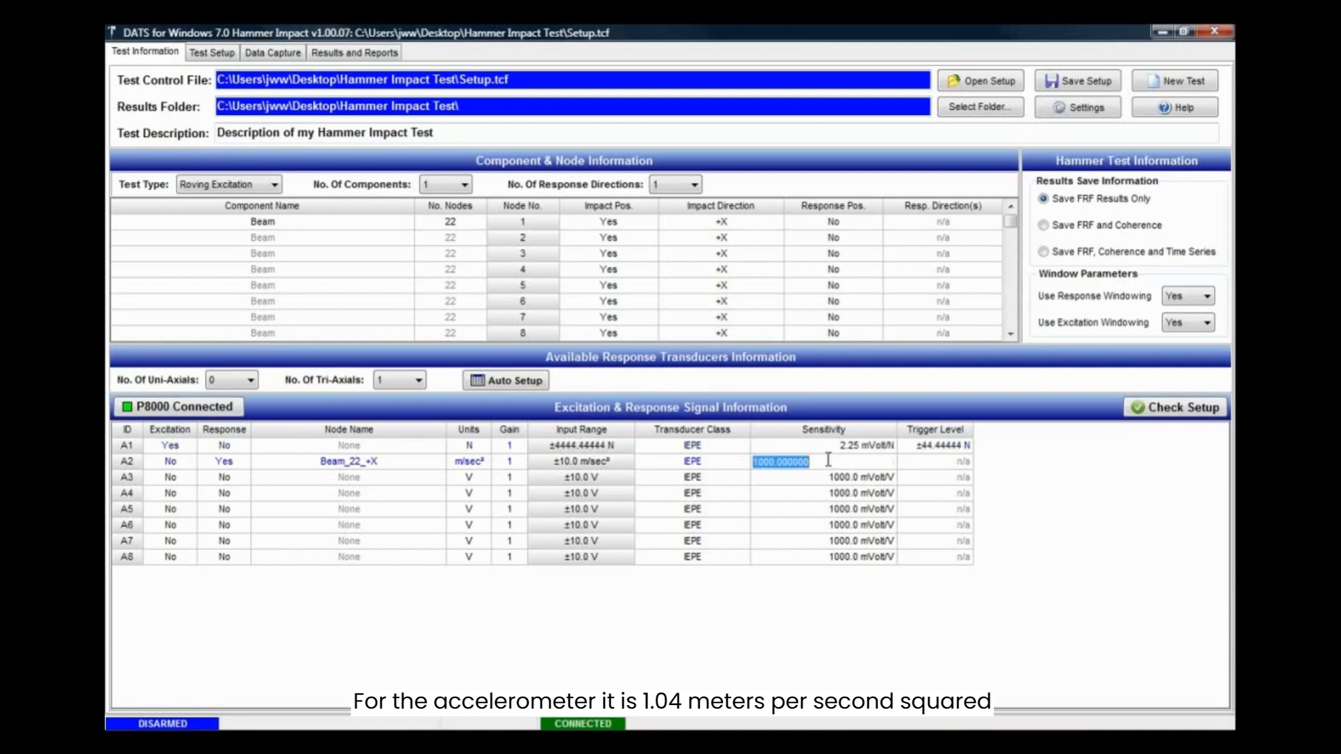
pyautogui.write('1.04 mVolt/(m/sec²')
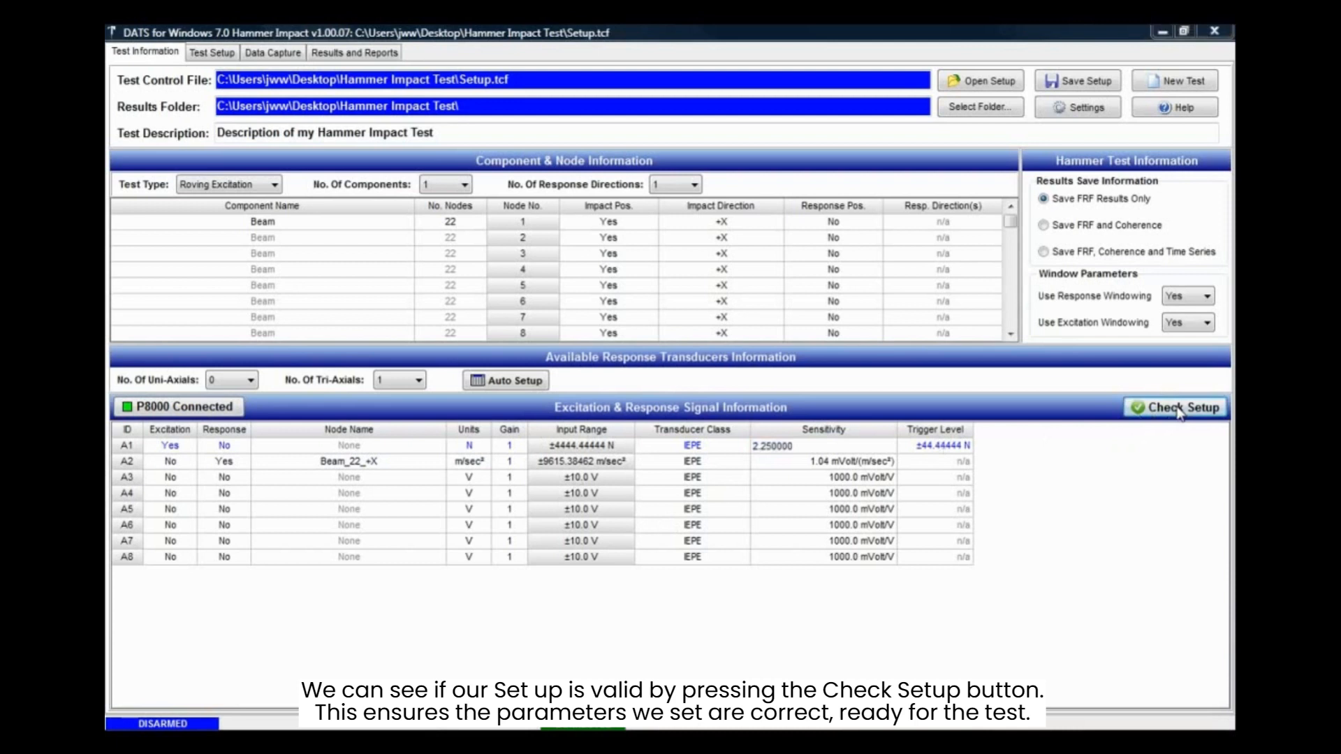
# Step: Check the setup is valid, auto-fill transducer counts, and move to the test setup stage
pyautogui.click(1174, 406)
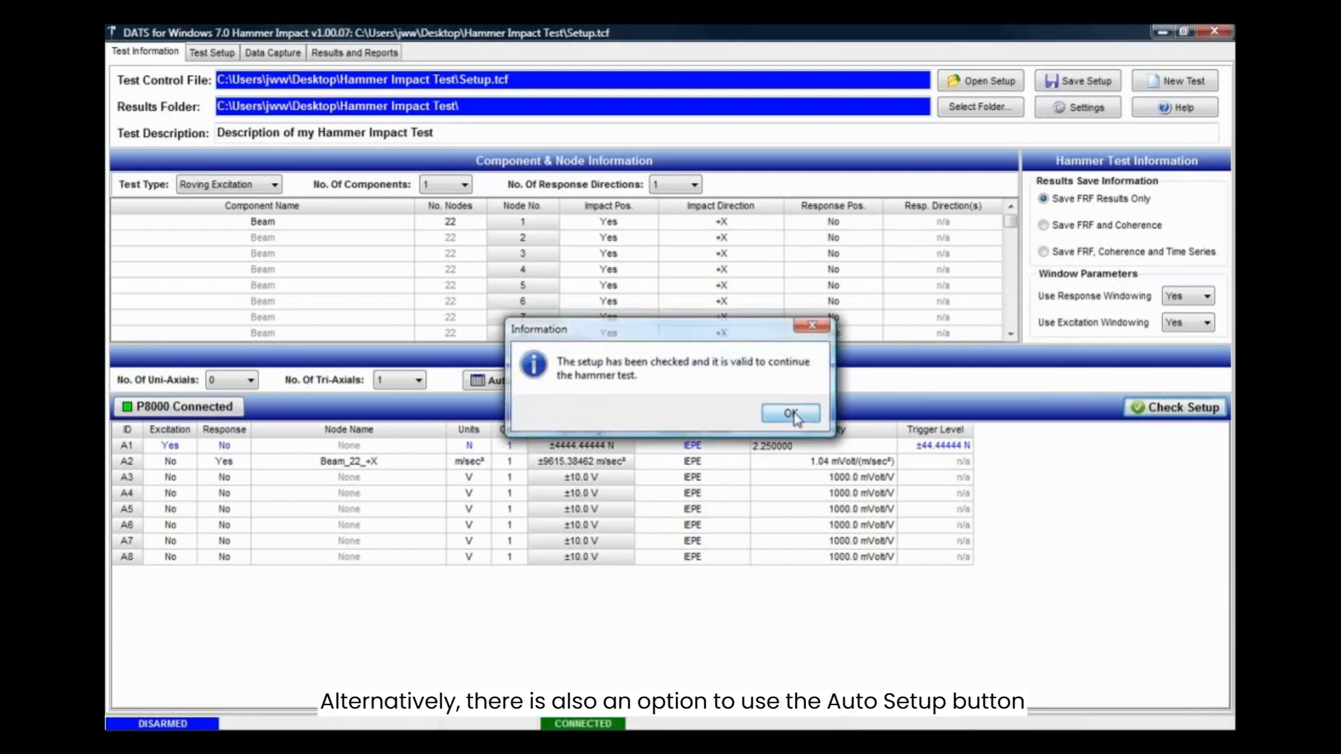
pyautogui.click(788, 413)
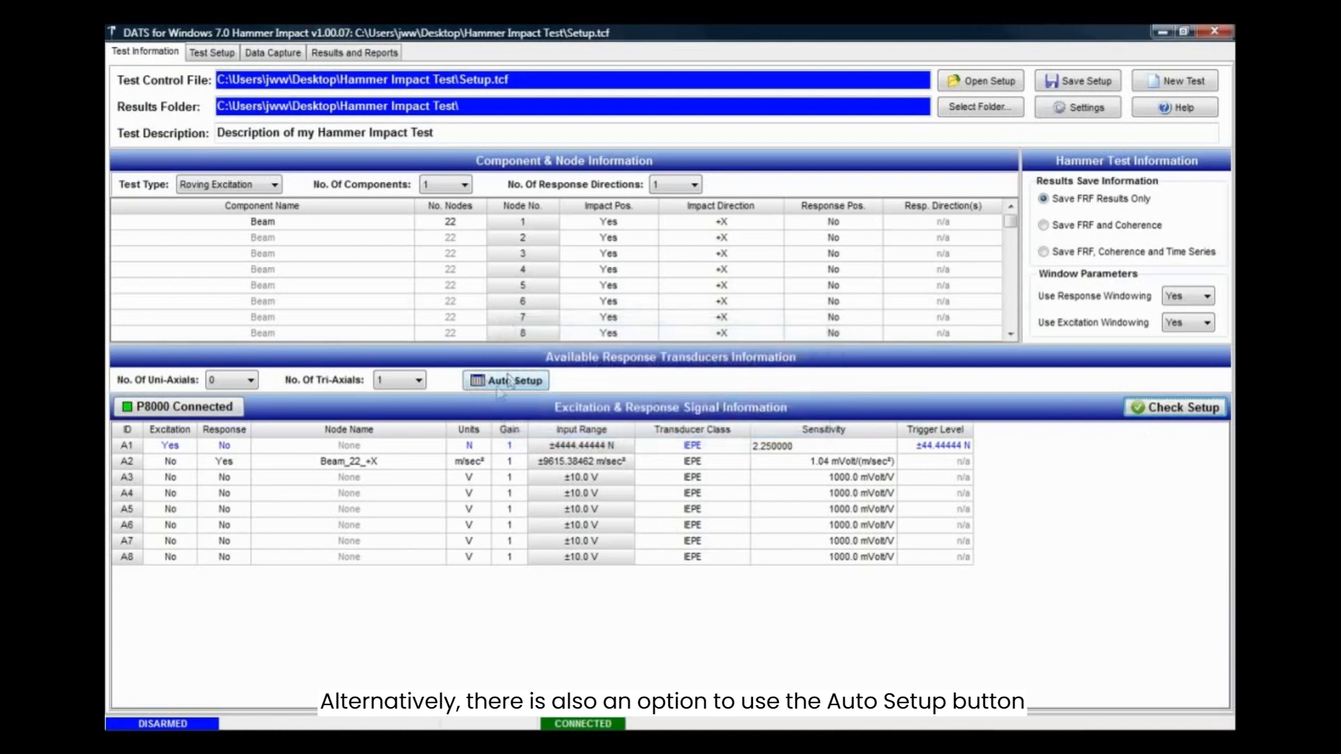
pyautogui.click(417, 380)
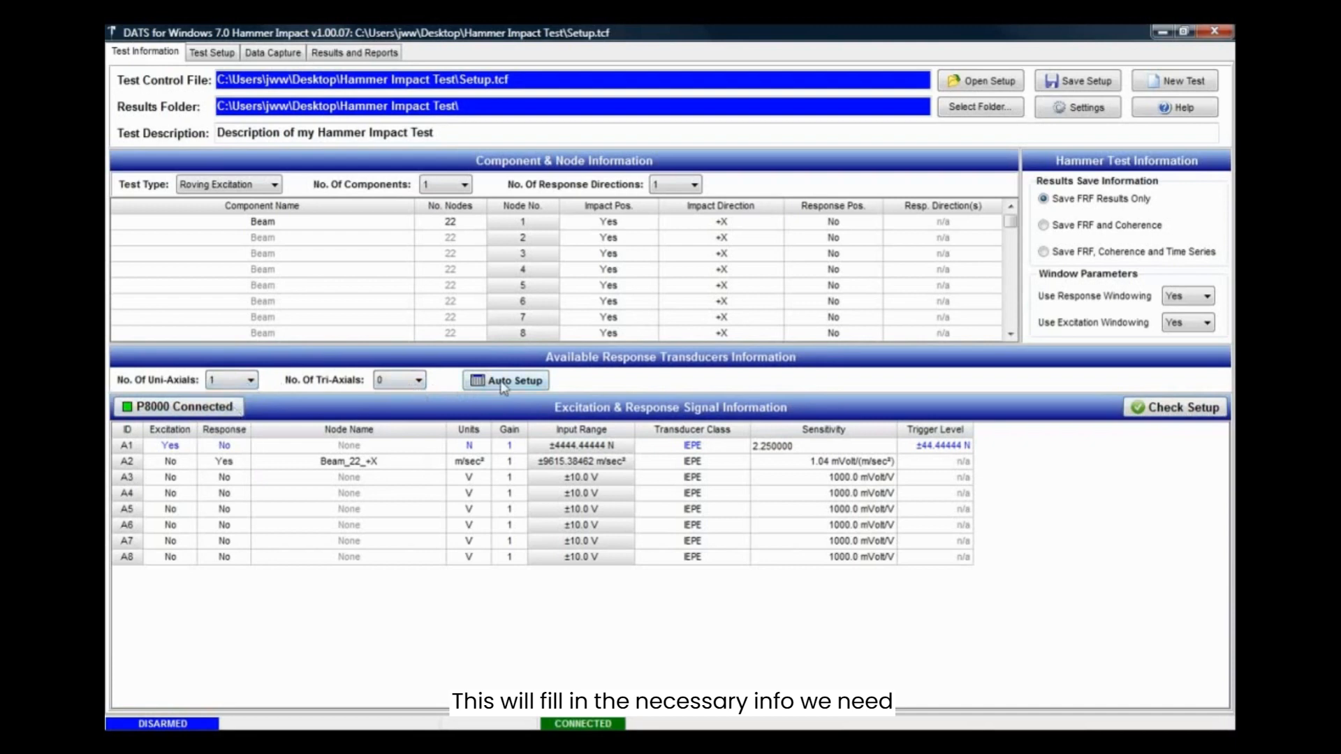
pyautogui.click(211, 51)
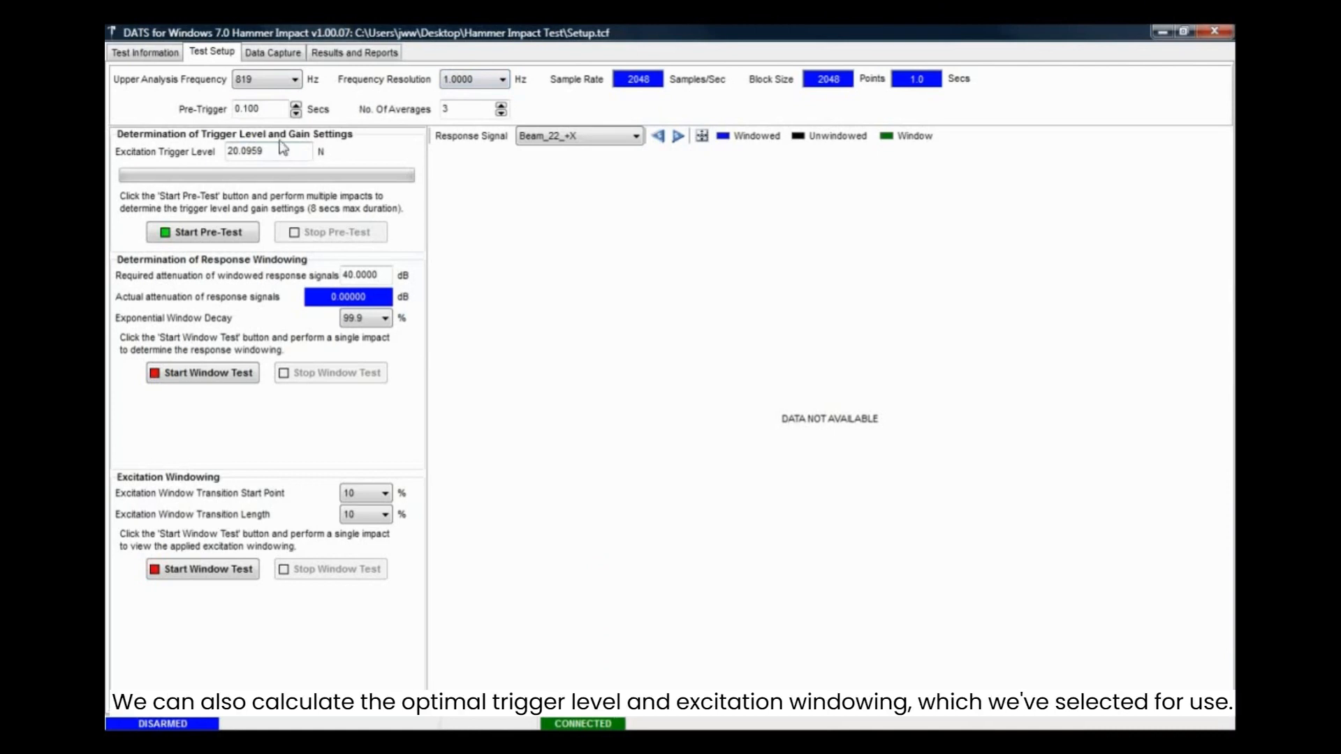
pyautogui.moveTo(259, 521)
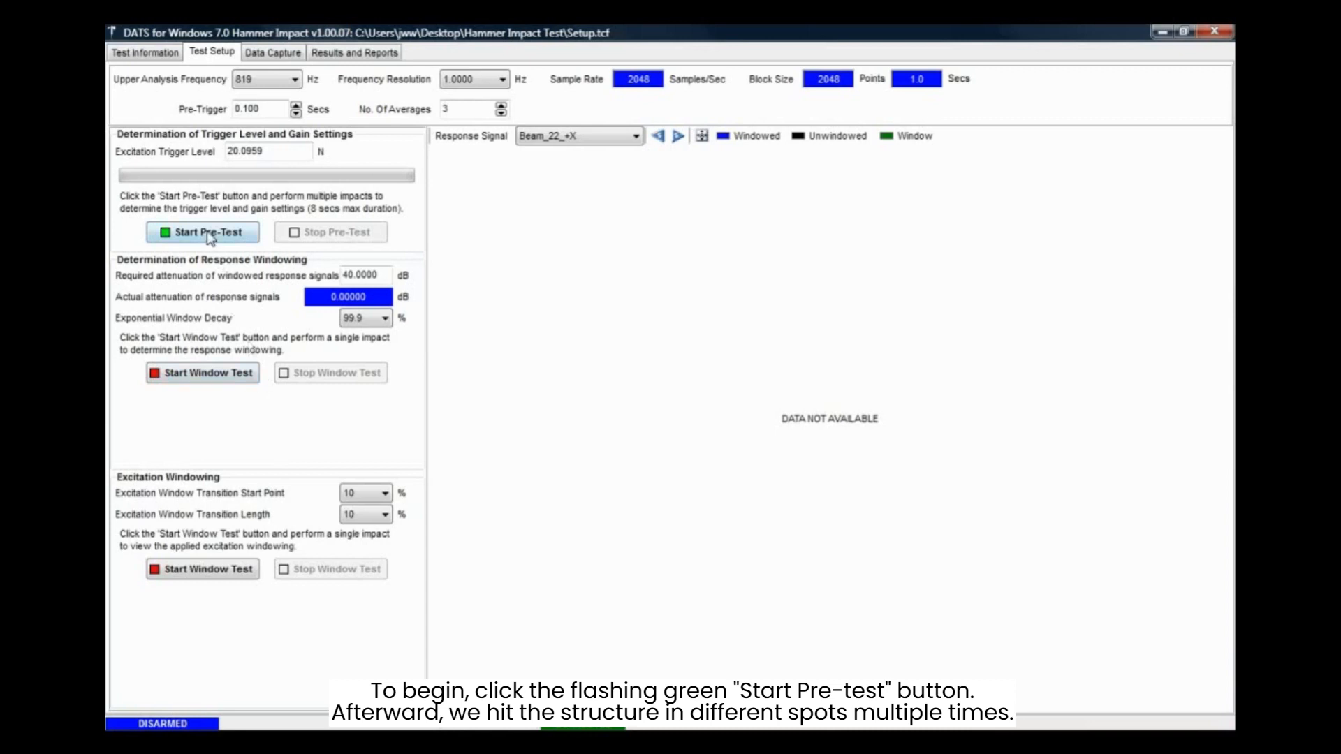
# Step: Run the pre-test with several hammer impacts to compute a 16.77 N trigger level
pyautogui.click(202, 232)
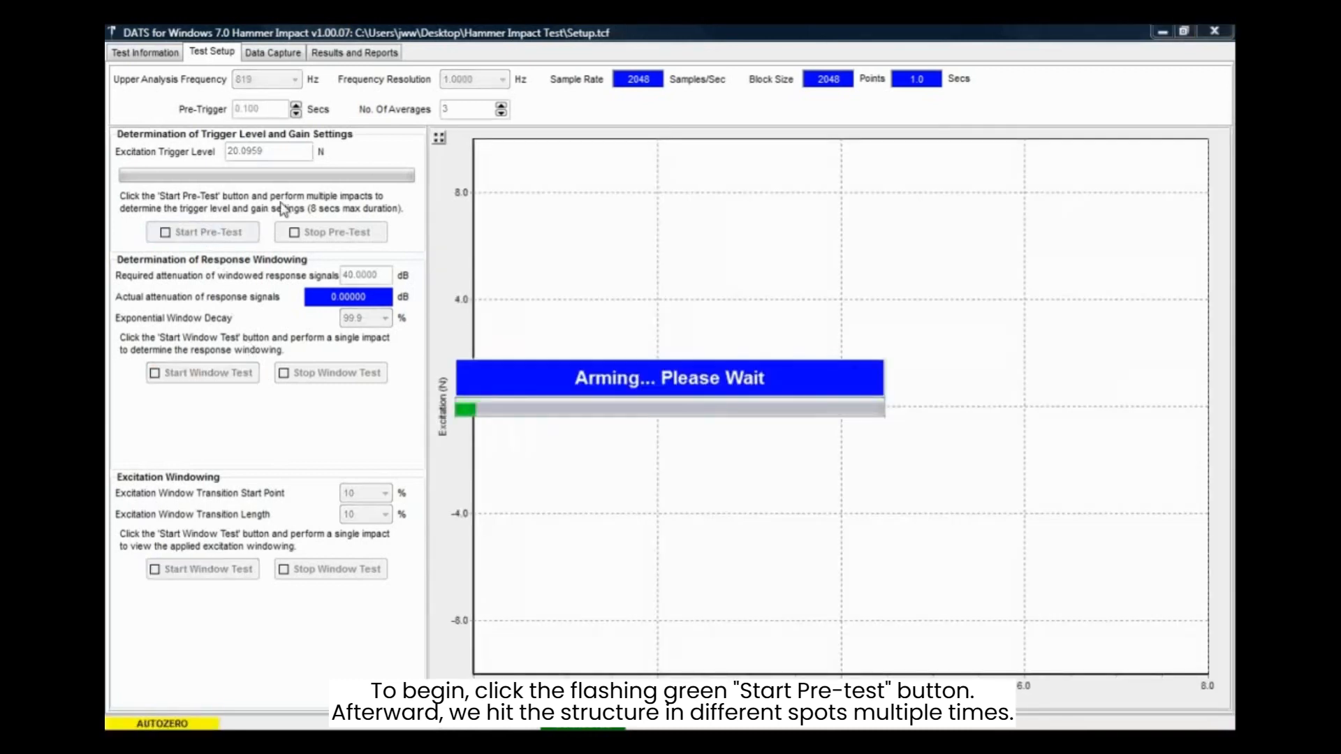
pyautogui.click(202, 232)
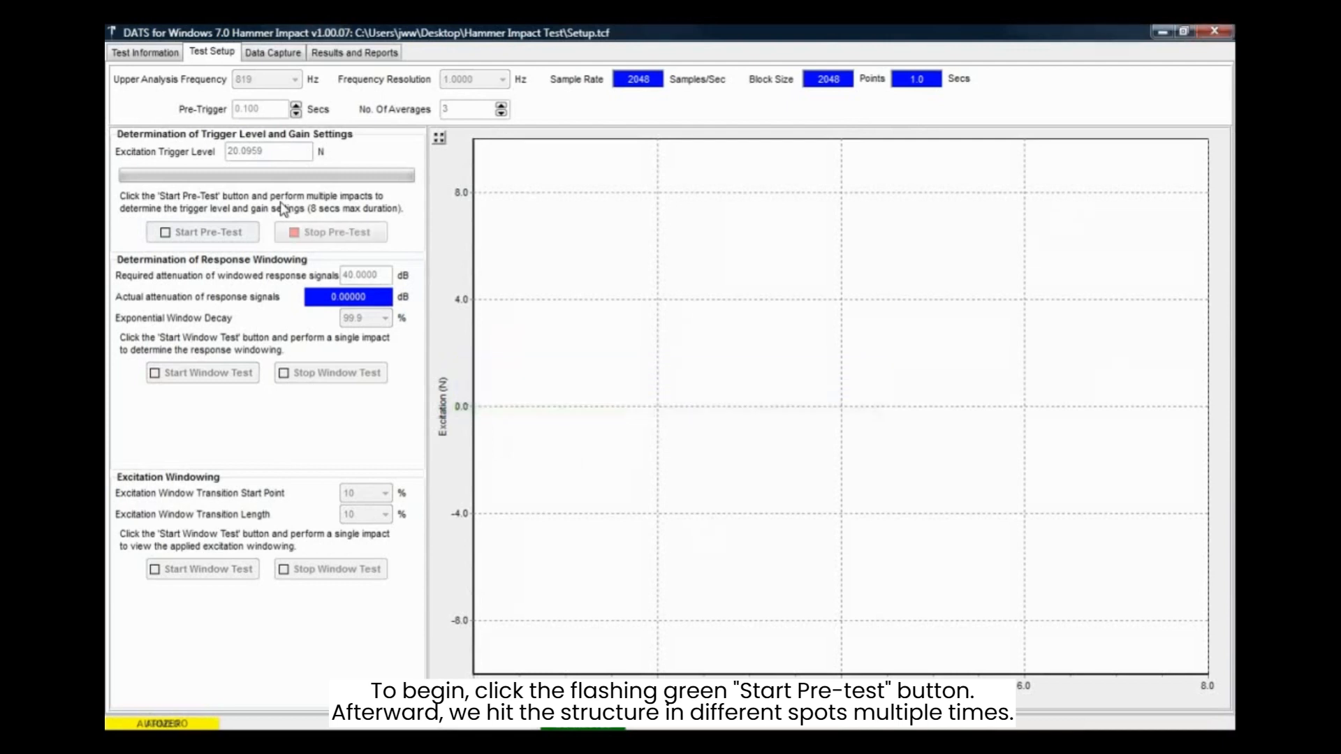
pyautogui.click(201, 231)
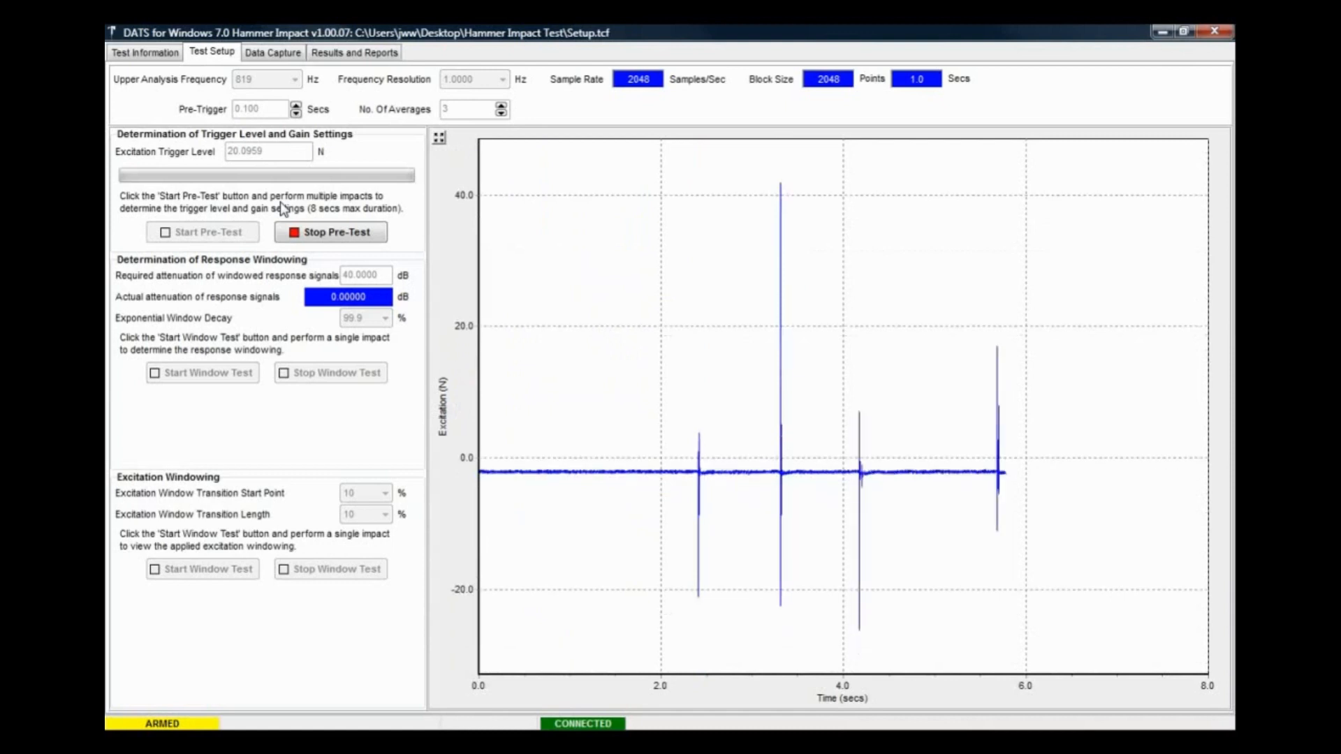
pyautogui.click(331, 231)
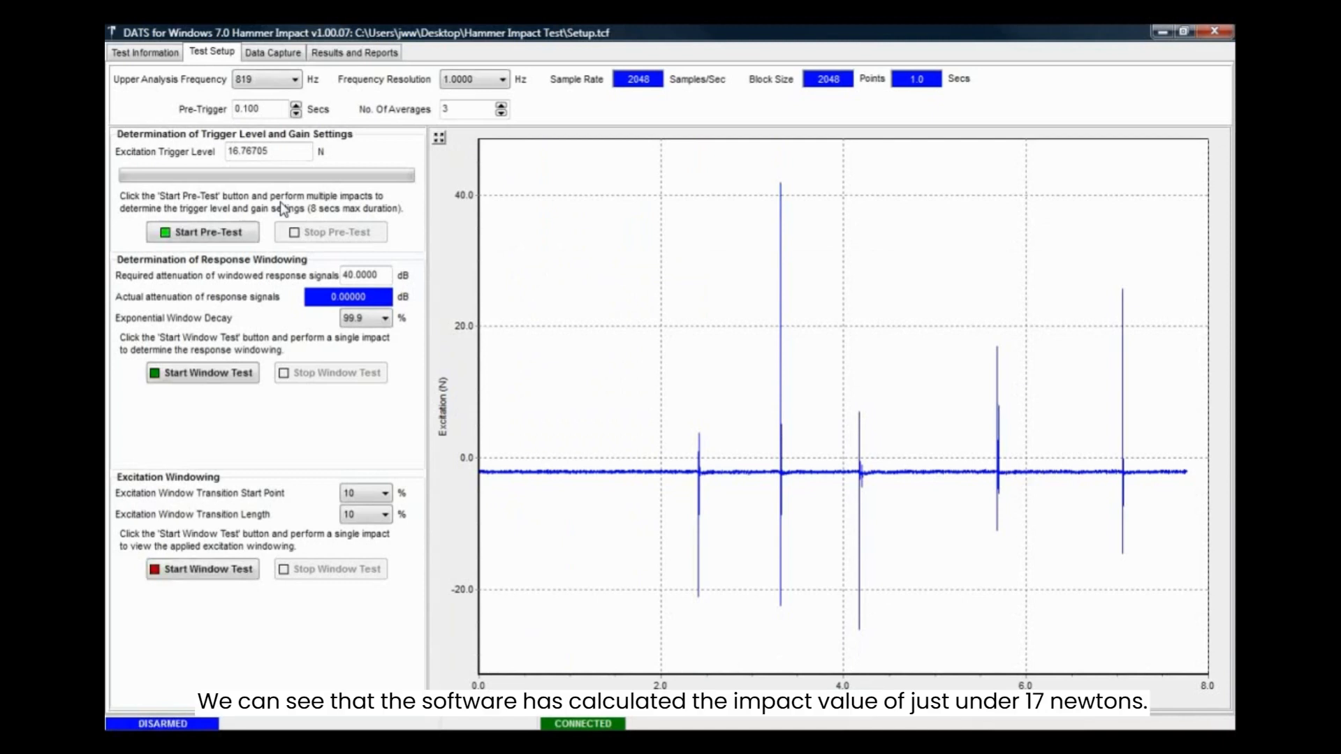
pyautogui.moveTo(285, 158)
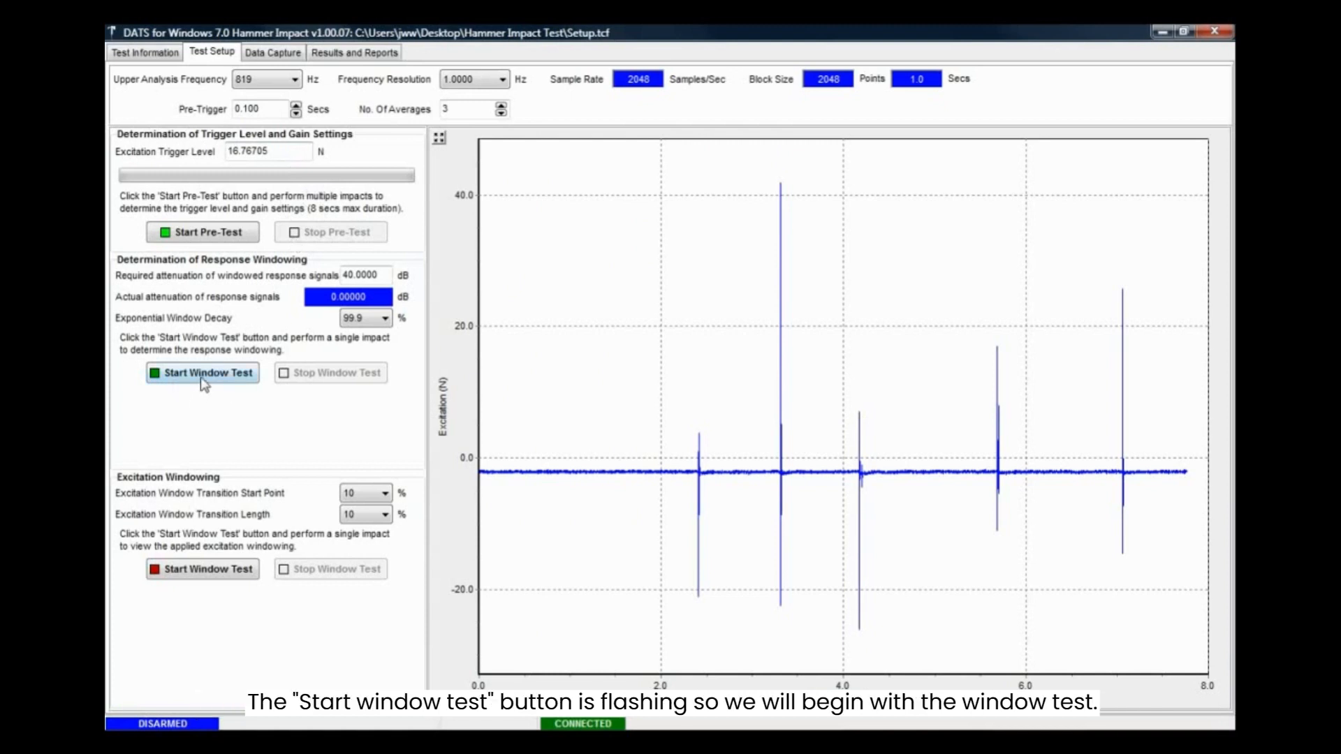
# Step: Start the response window test and strike once, giving 99.8 % decay and -13.2 dB attenuation
pyautogui.click(201, 372)
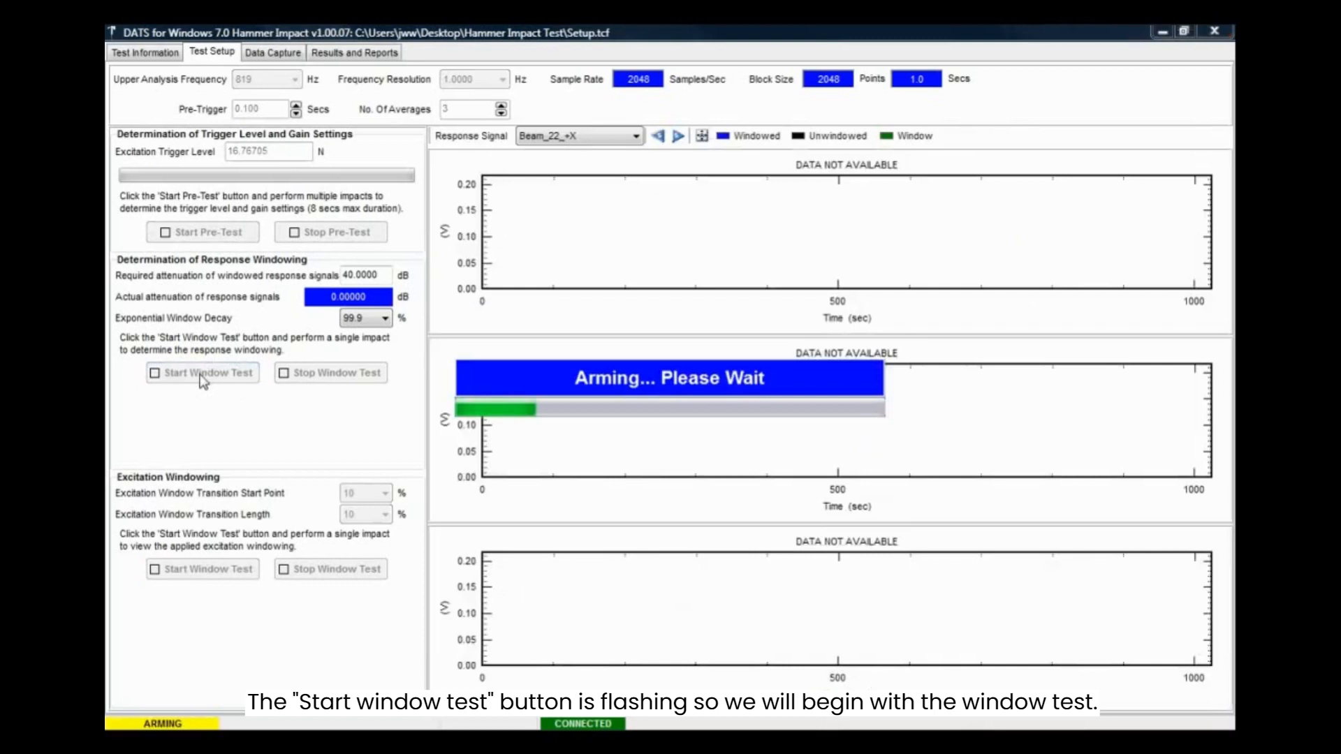
pyautogui.click(201, 372)
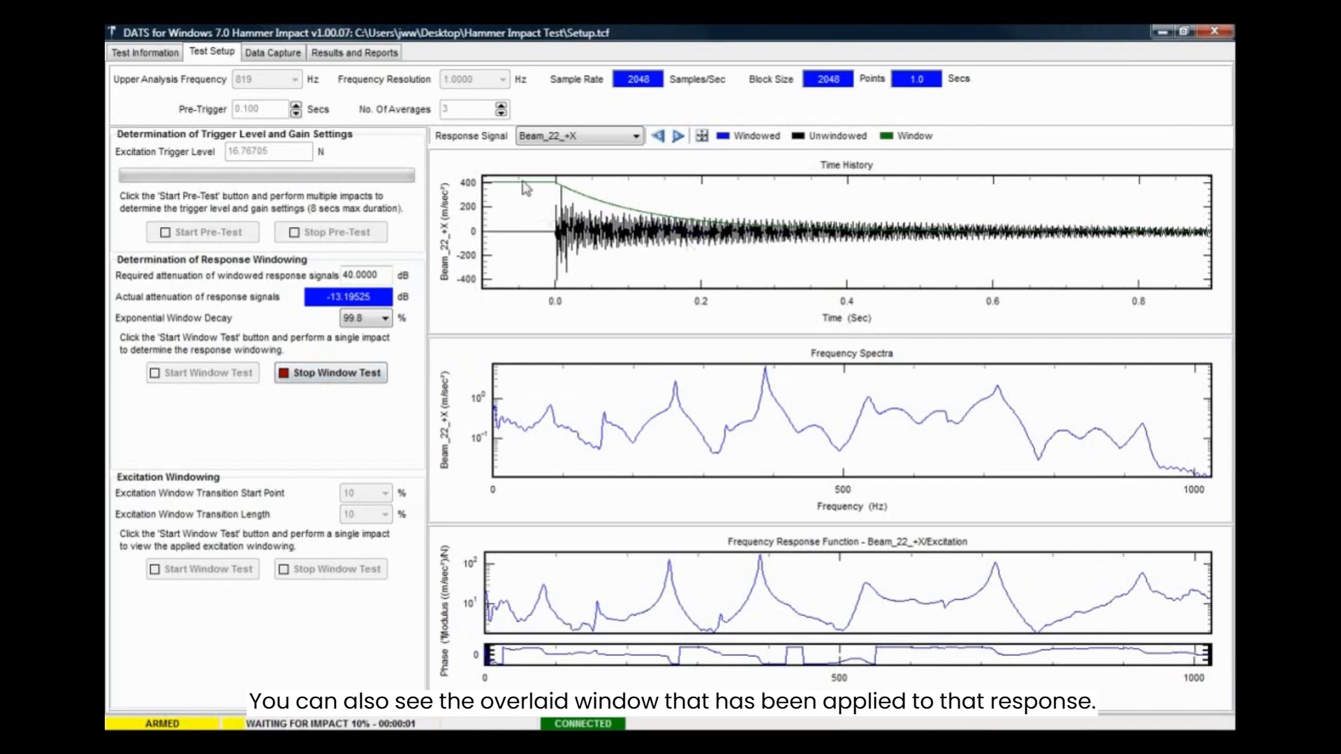
pyautogui.moveTo(1080, 239)
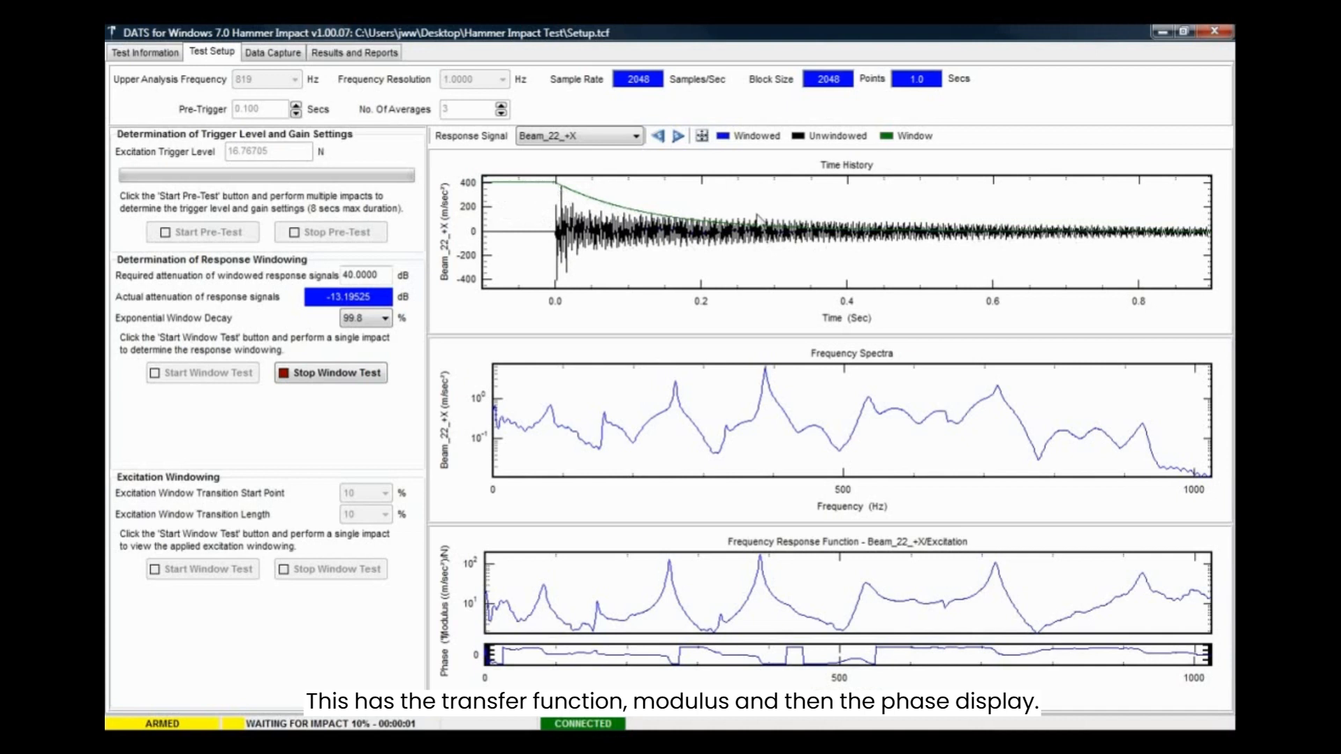
pyautogui.moveTo(848, 420)
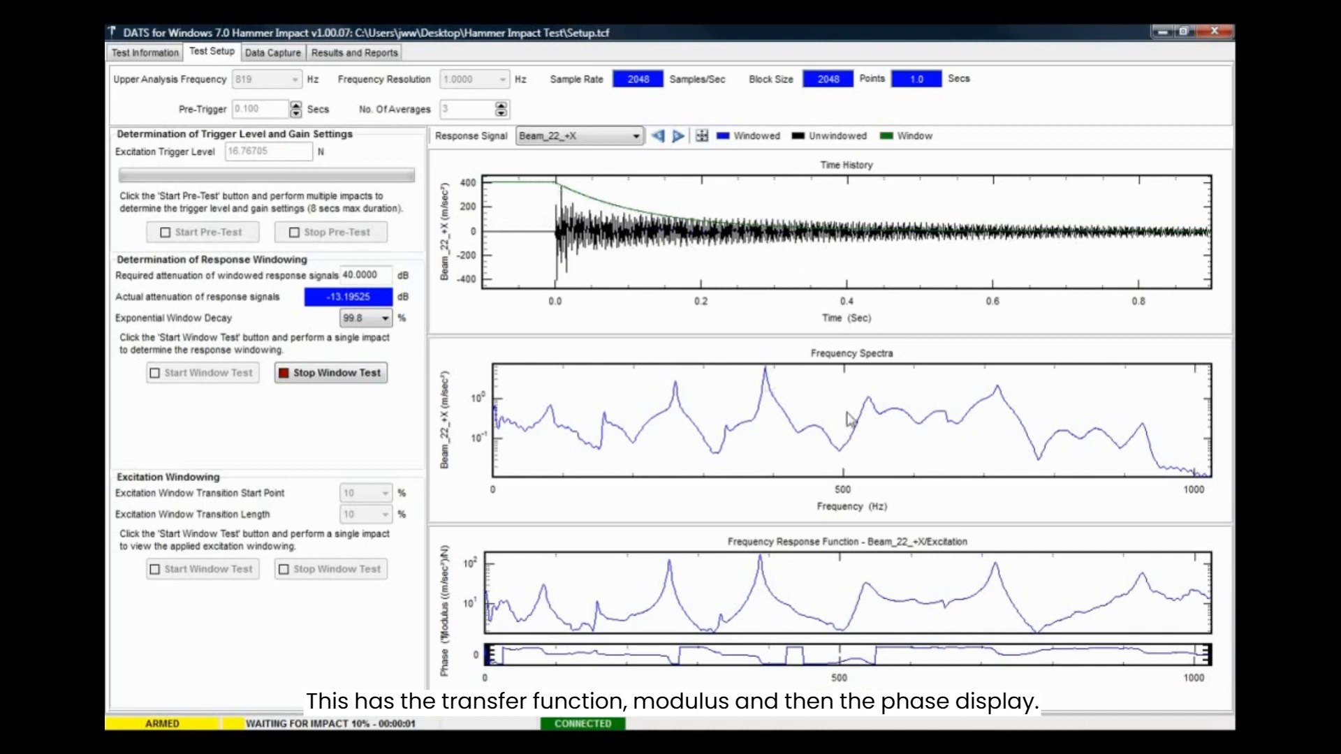
pyautogui.moveTo(737, 663)
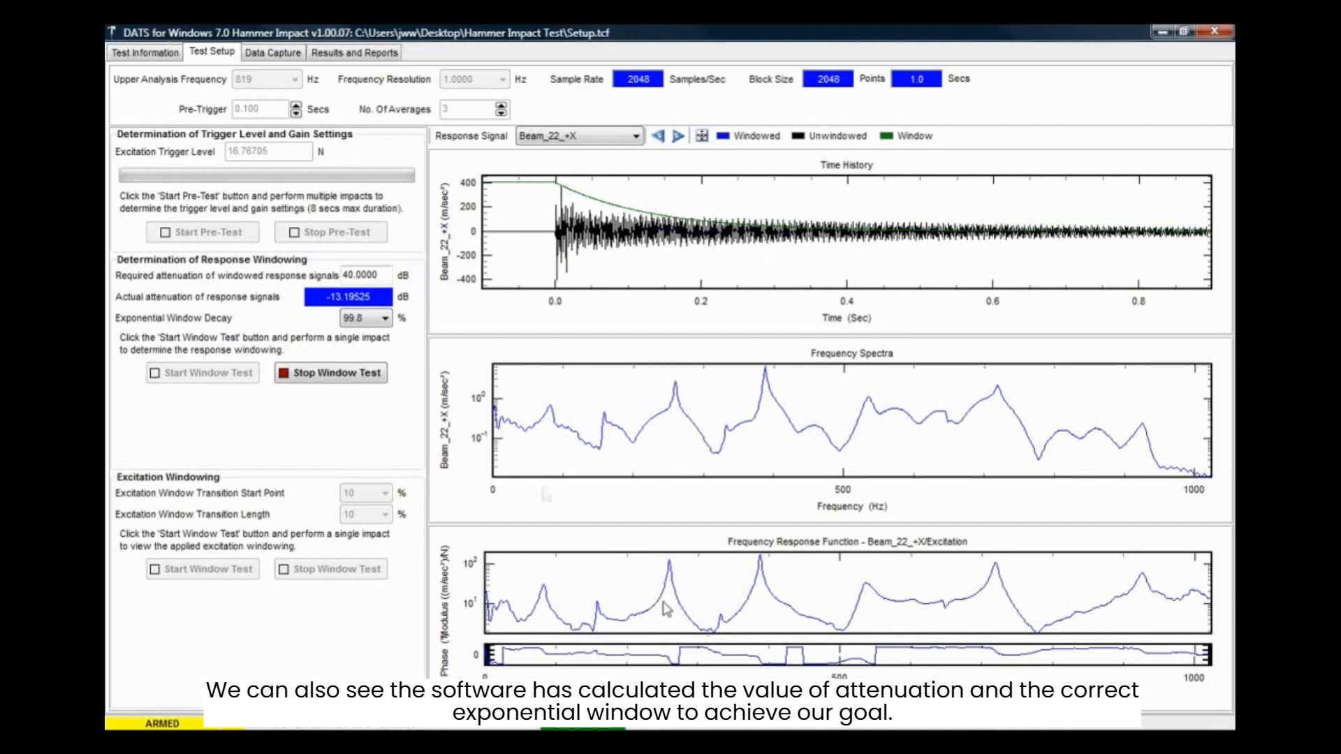
pyautogui.moveTo(395, 315)
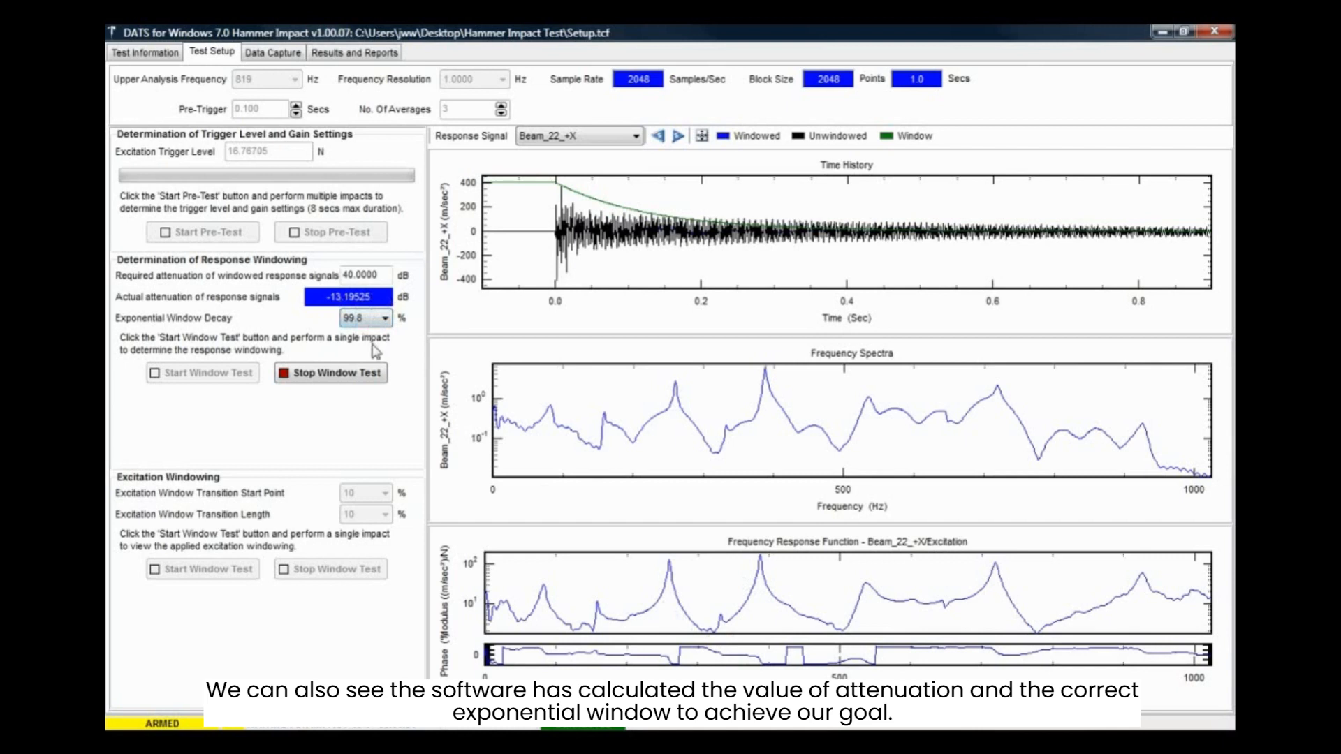
# Step: Stop the response window test, run the excitation window test with one impact, then stop it
pyautogui.click(331, 373)
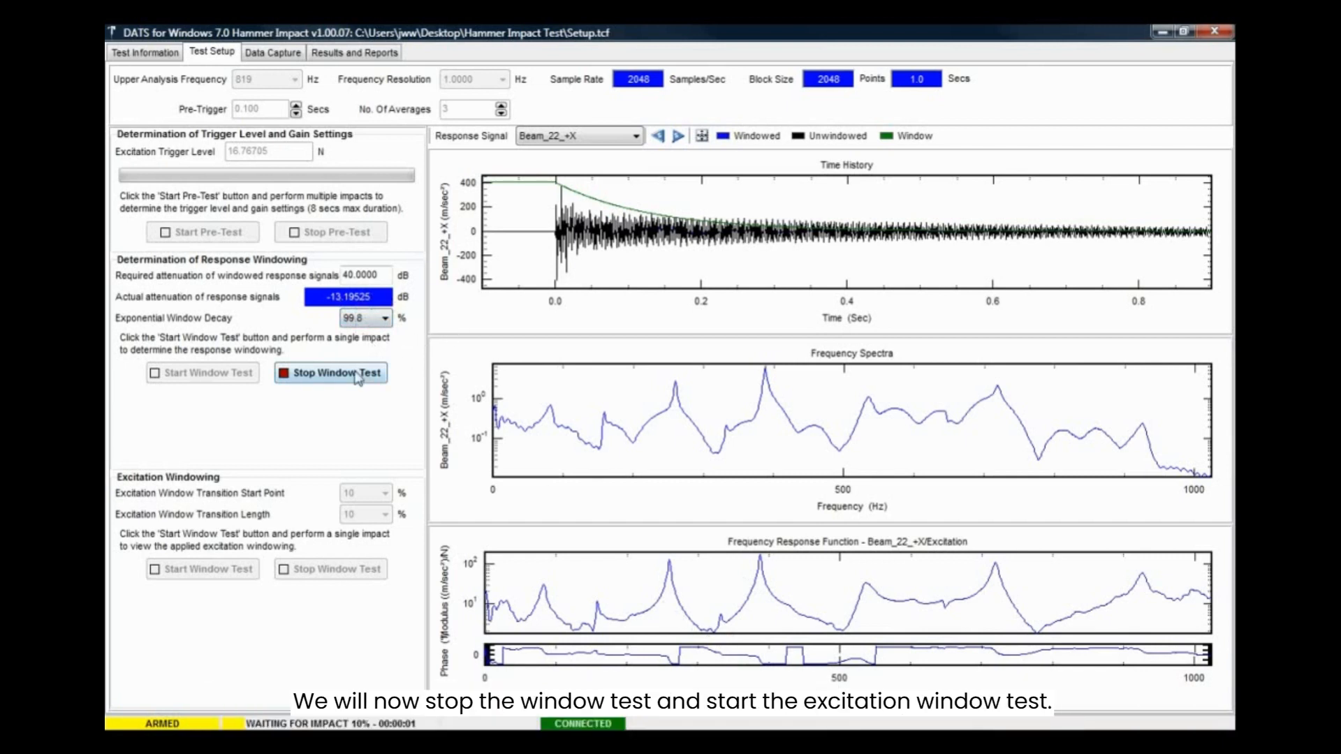
pyautogui.click(330, 371)
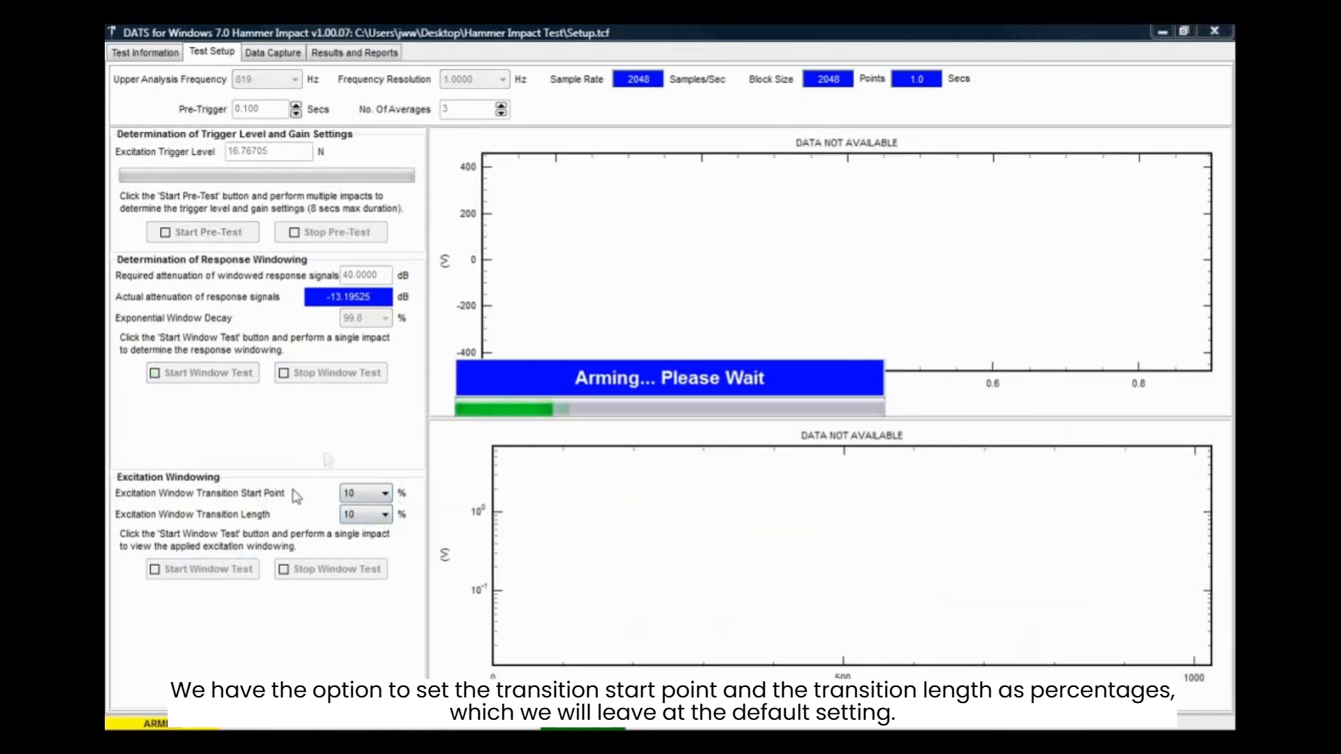
pyautogui.click(201, 569)
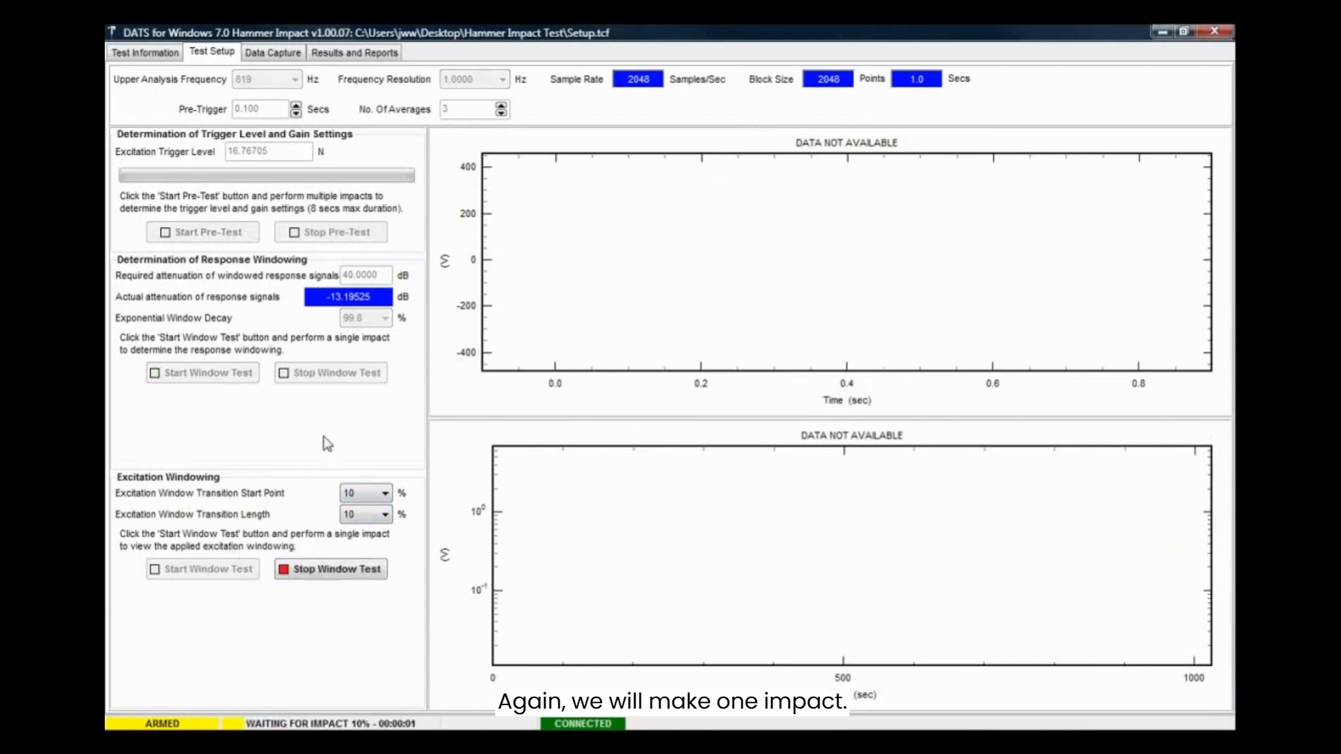
pyautogui.click(330, 569)
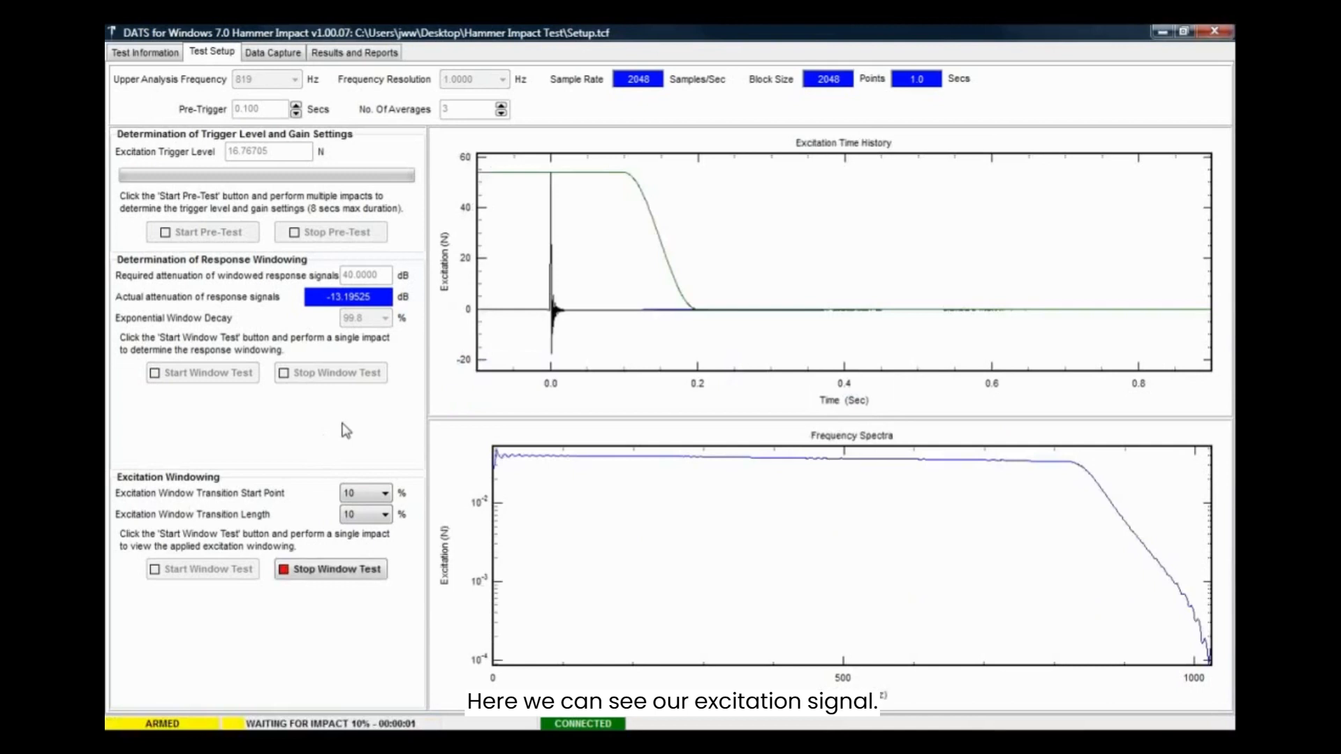
pyautogui.moveTo(543, 196)
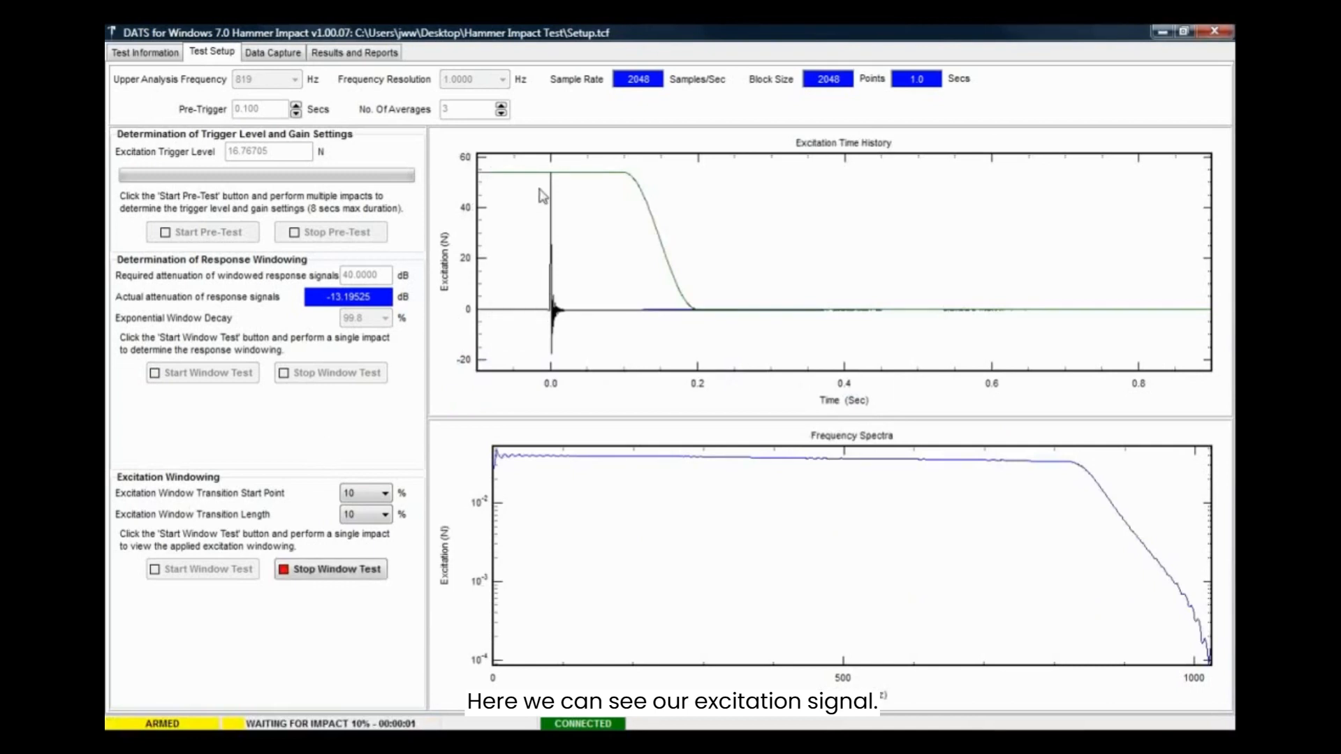
pyautogui.moveTo(595, 168)
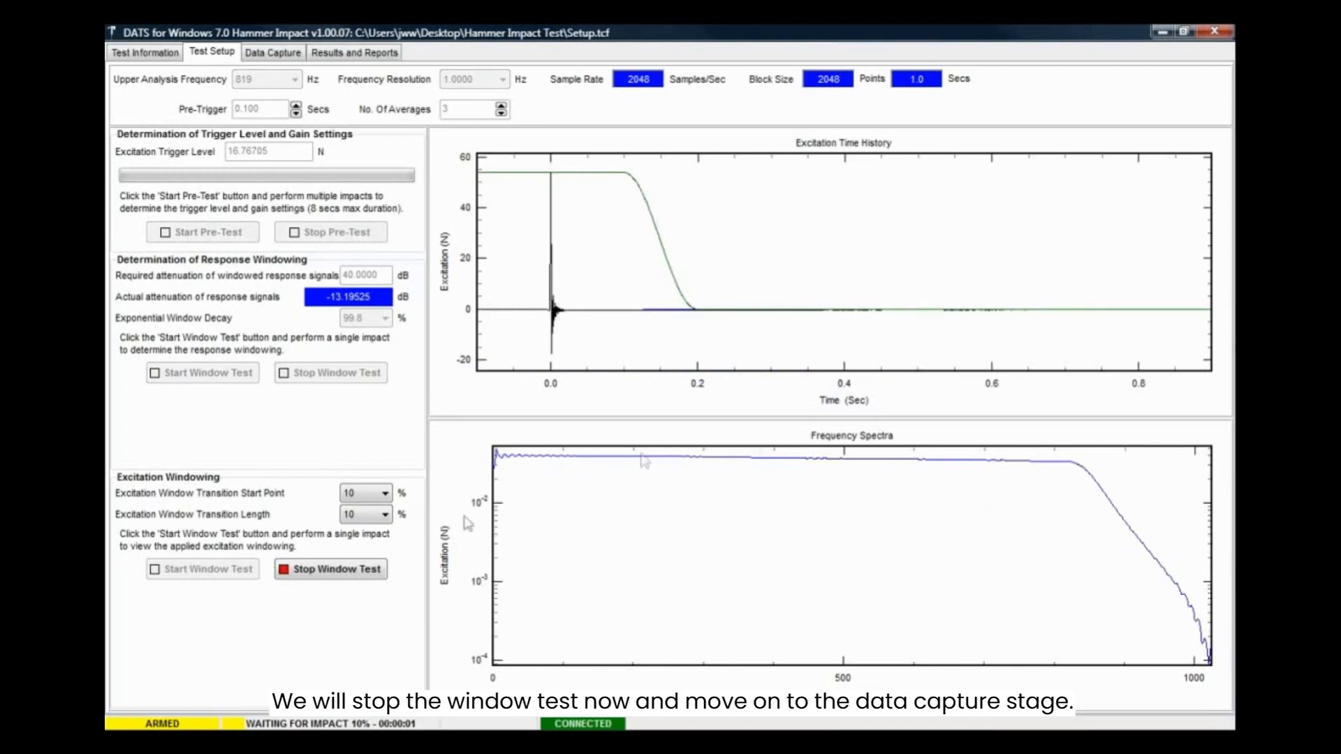
pyautogui.click(330, 569)
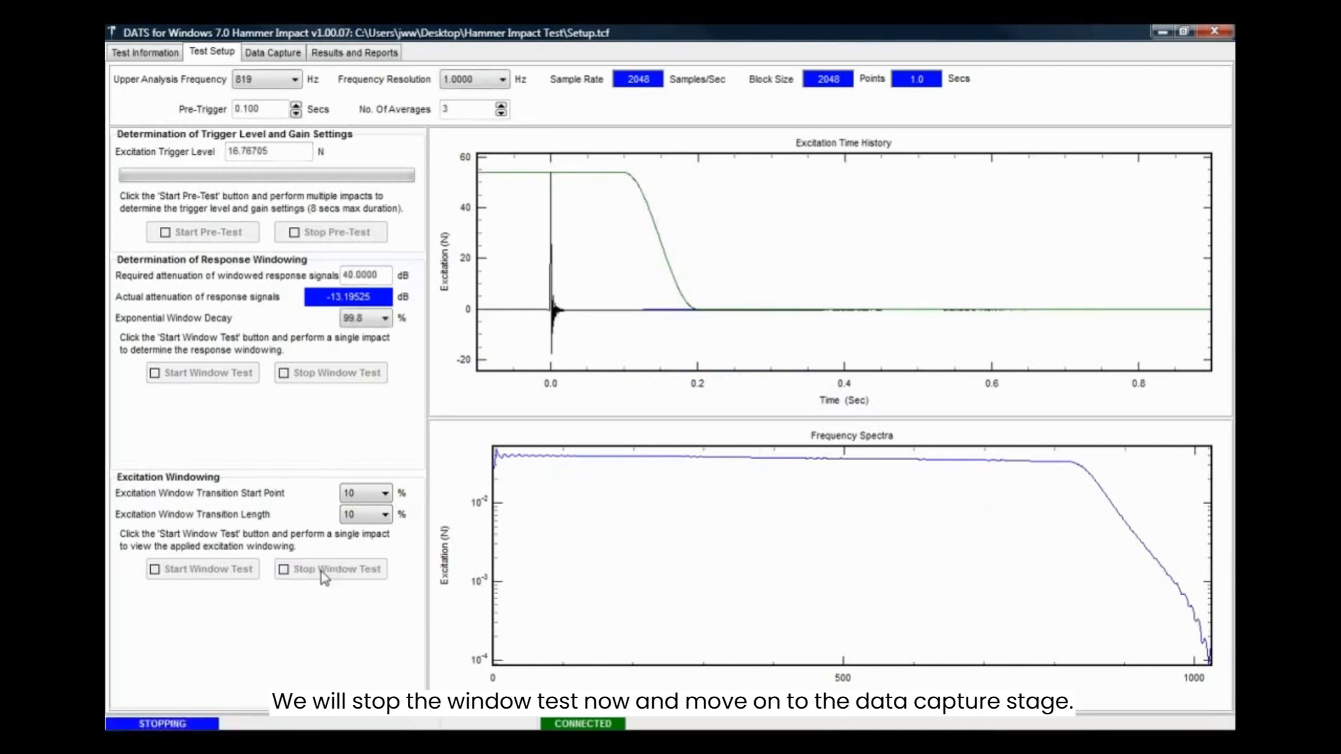
# Step: Go to the Data Capture stage showing the Node Impact List of 22 Beam nodes in +X
pyautogui.click(329, 569)
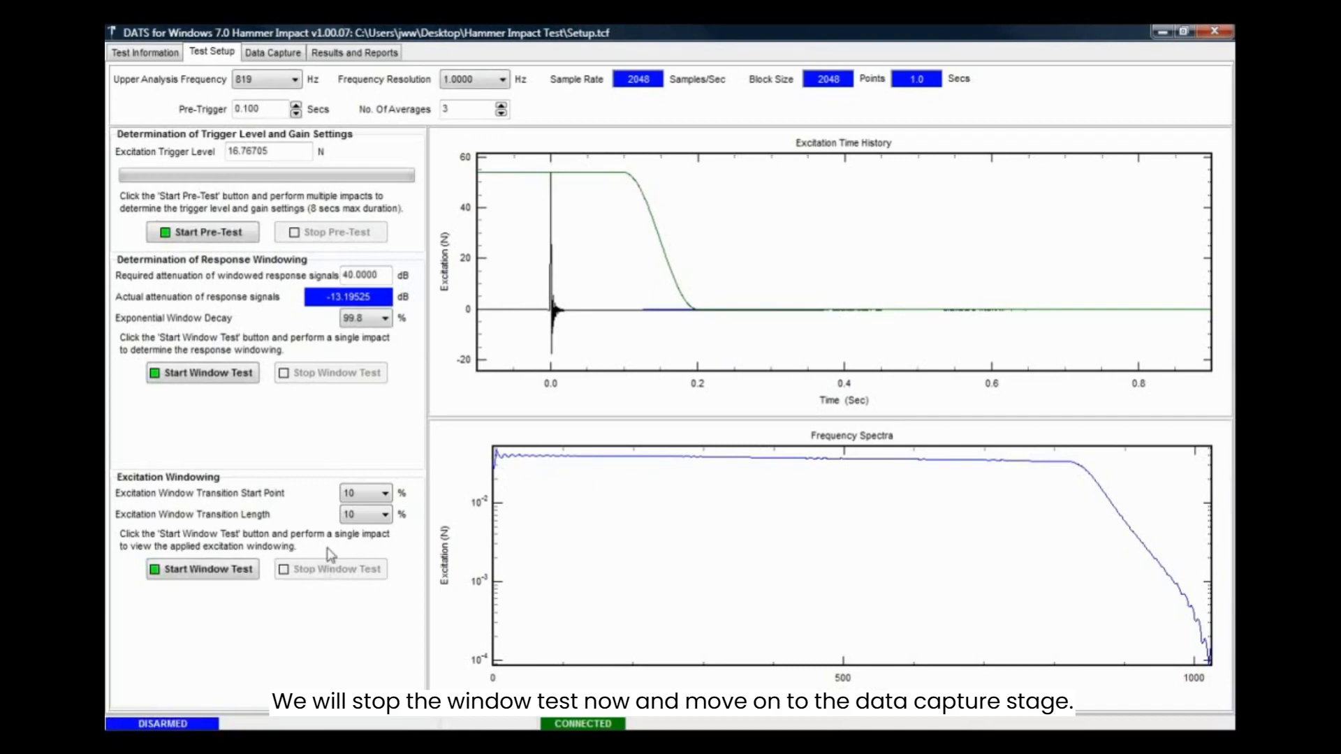
pyautogui.click(273, 51)
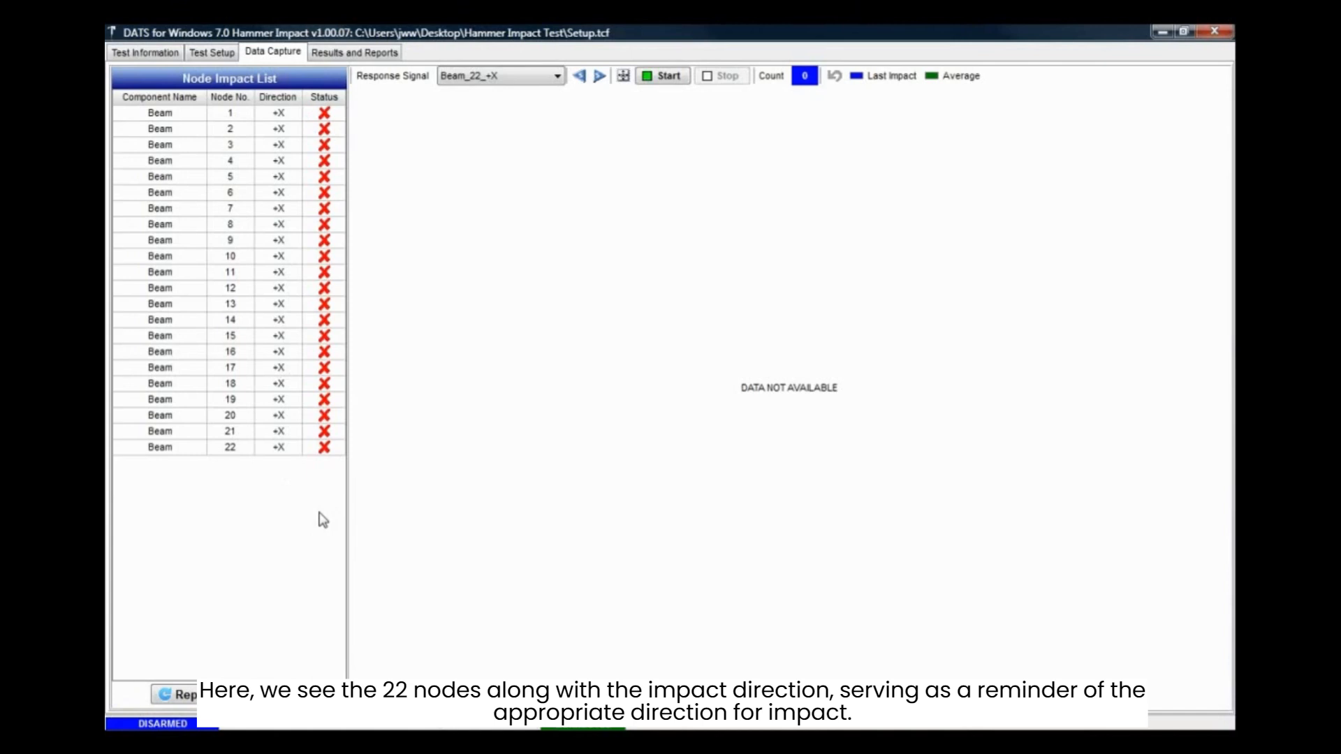
pyautogui.moveTo(414, 439)
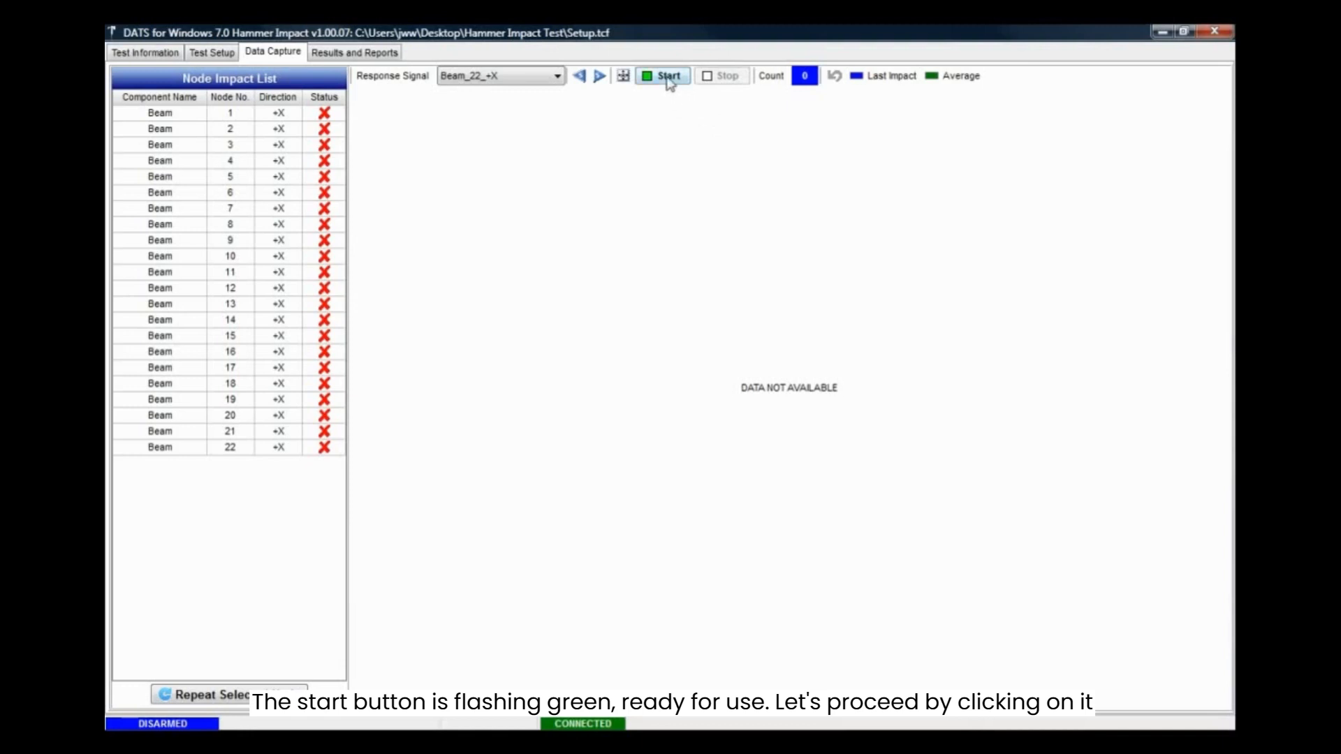
# Step: Start capture and impact all 22 Beam nodes until each shows a green tick
pyautogui.click(661, 76)
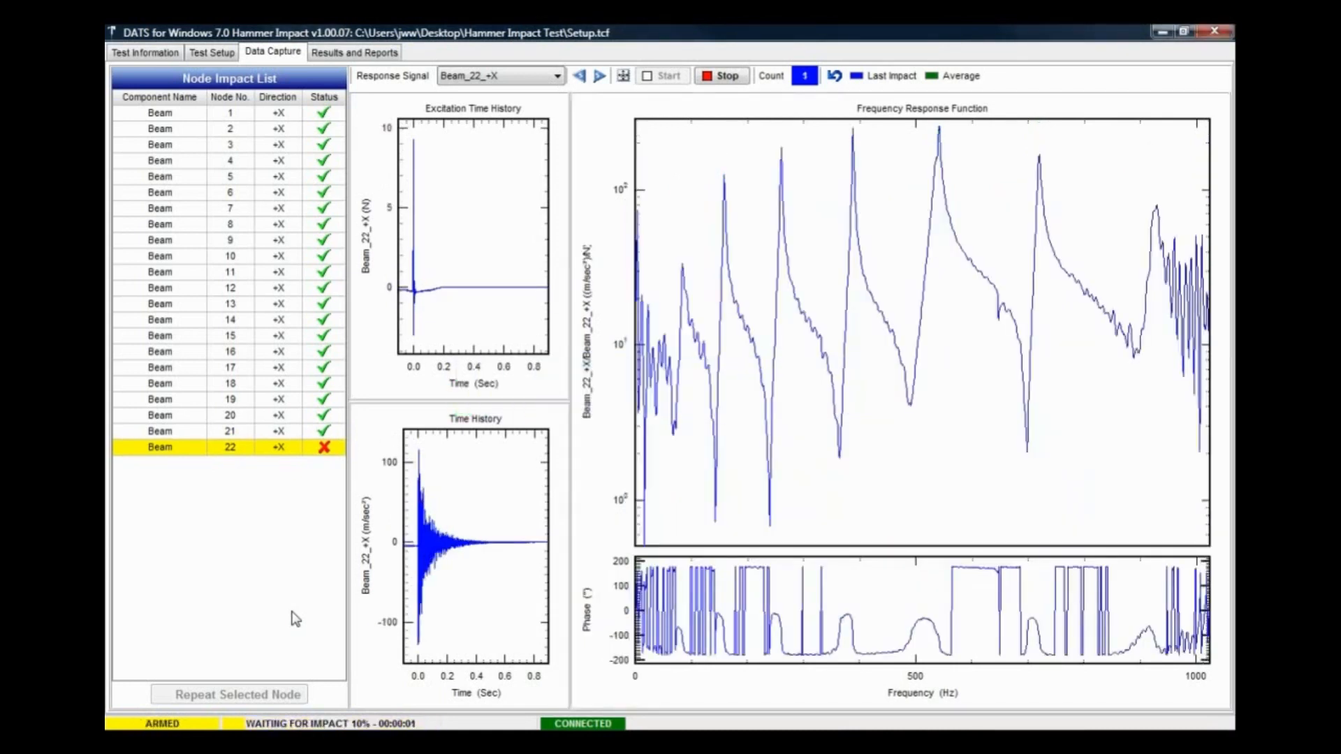
pyautogui.click(720, 75)
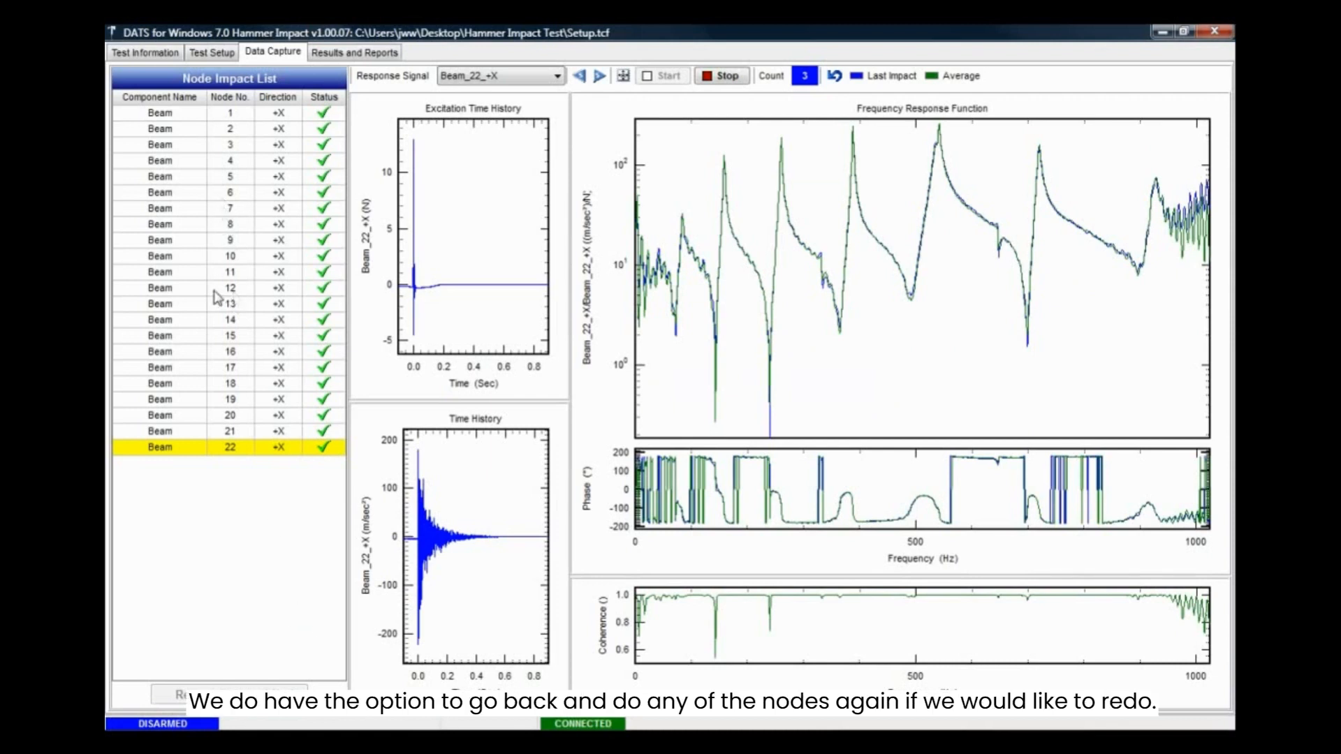
pyautogui.moveTo(524, 158)
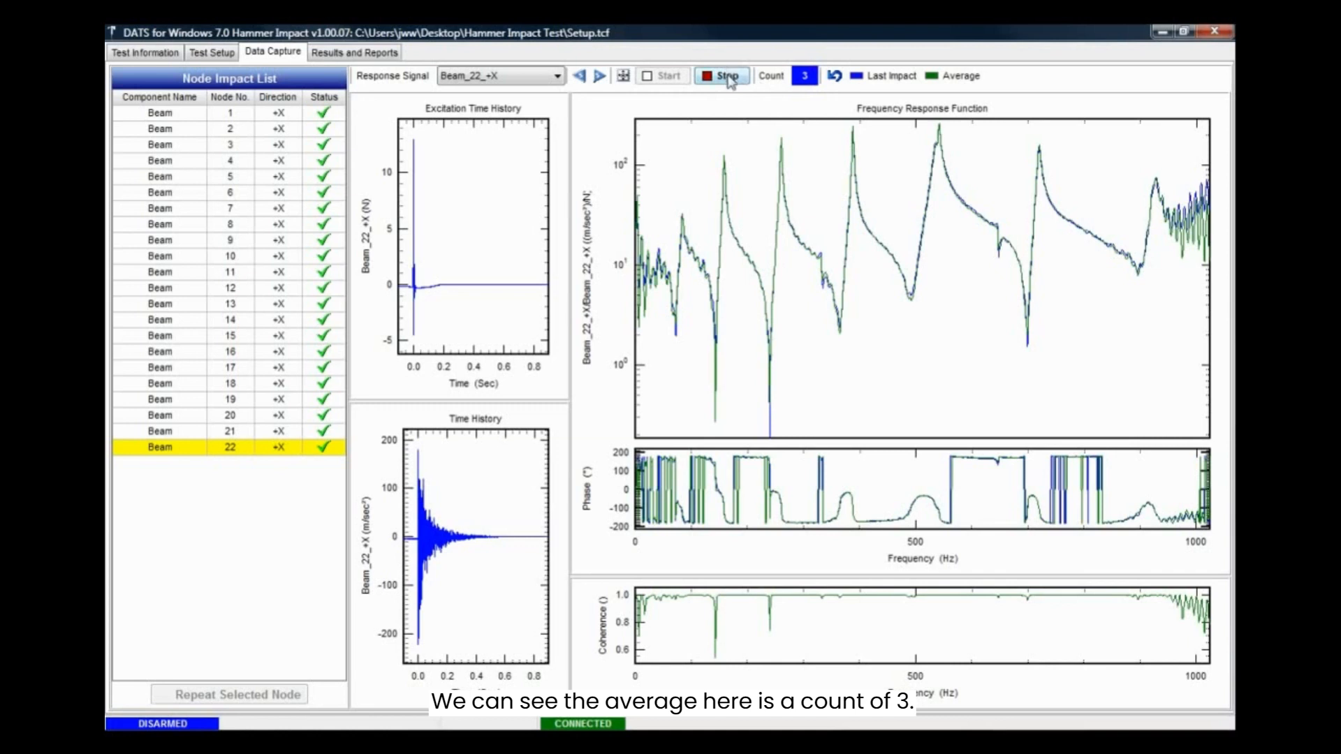
# Step: Stop the hammer test and confirm Yes, keeping all 22 nodes' data
pyautogui.click(720, 76)
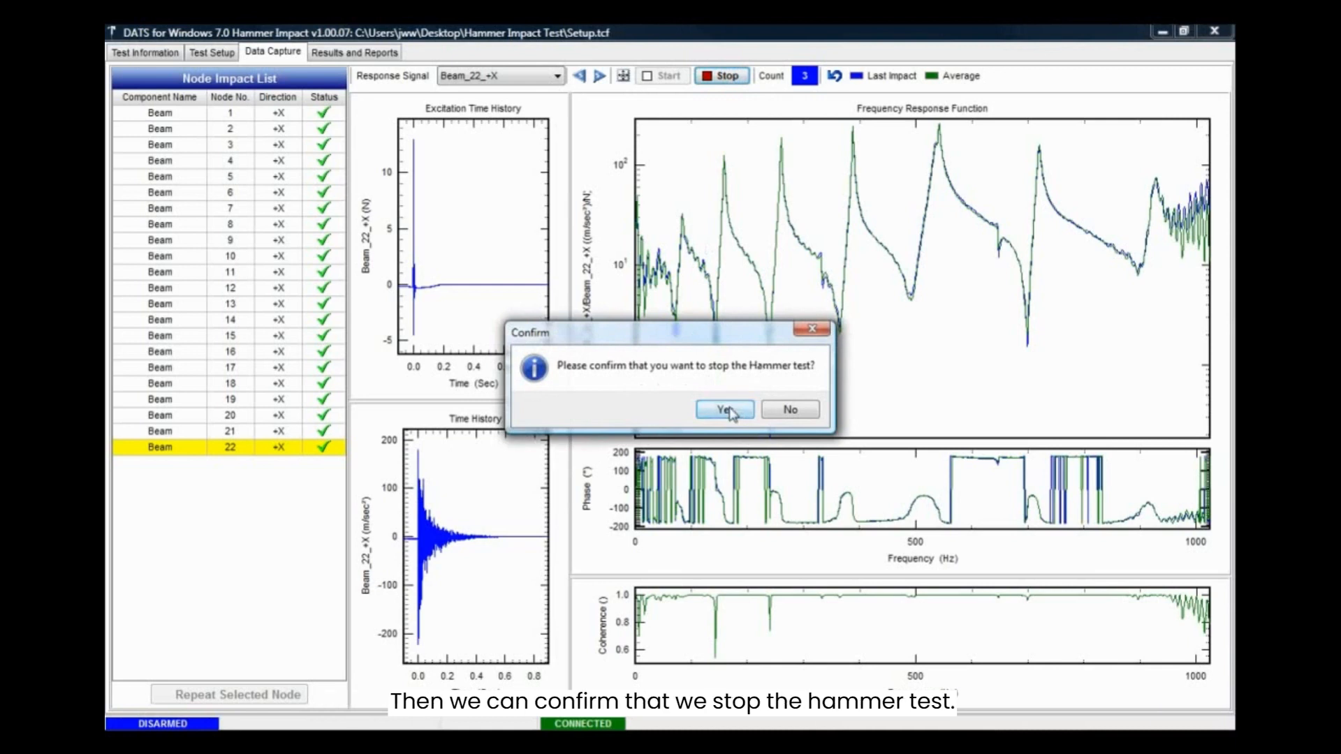
pyautogui.click(722, 409)
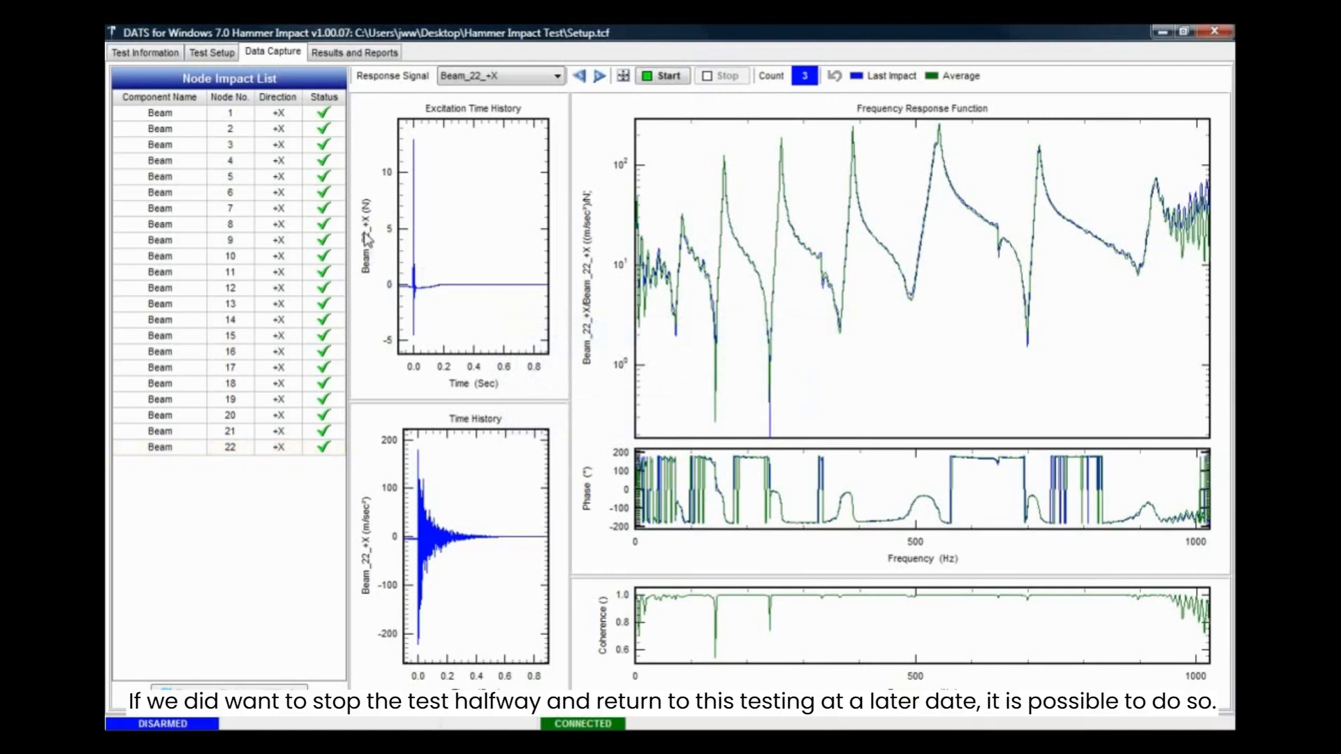
pyautogui.moveTo(390, 222)
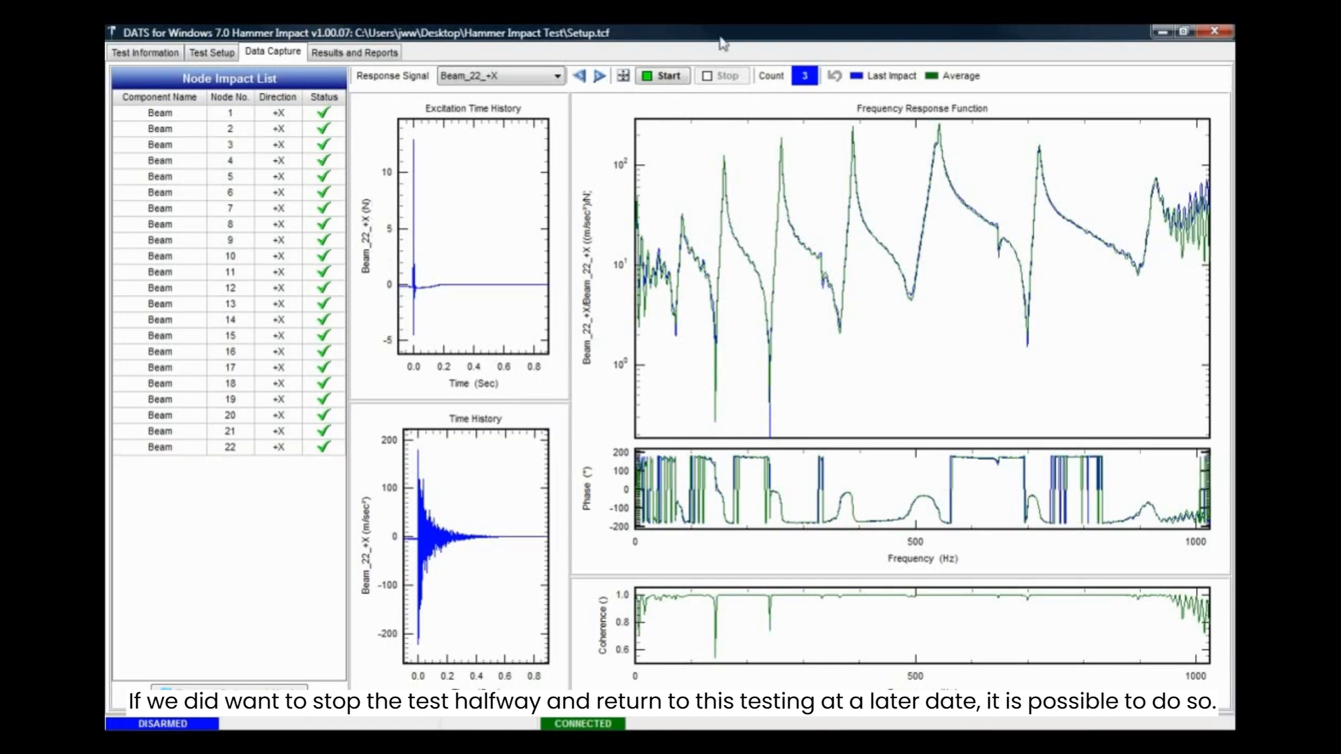
pyautogui.moveTo(722, 40)
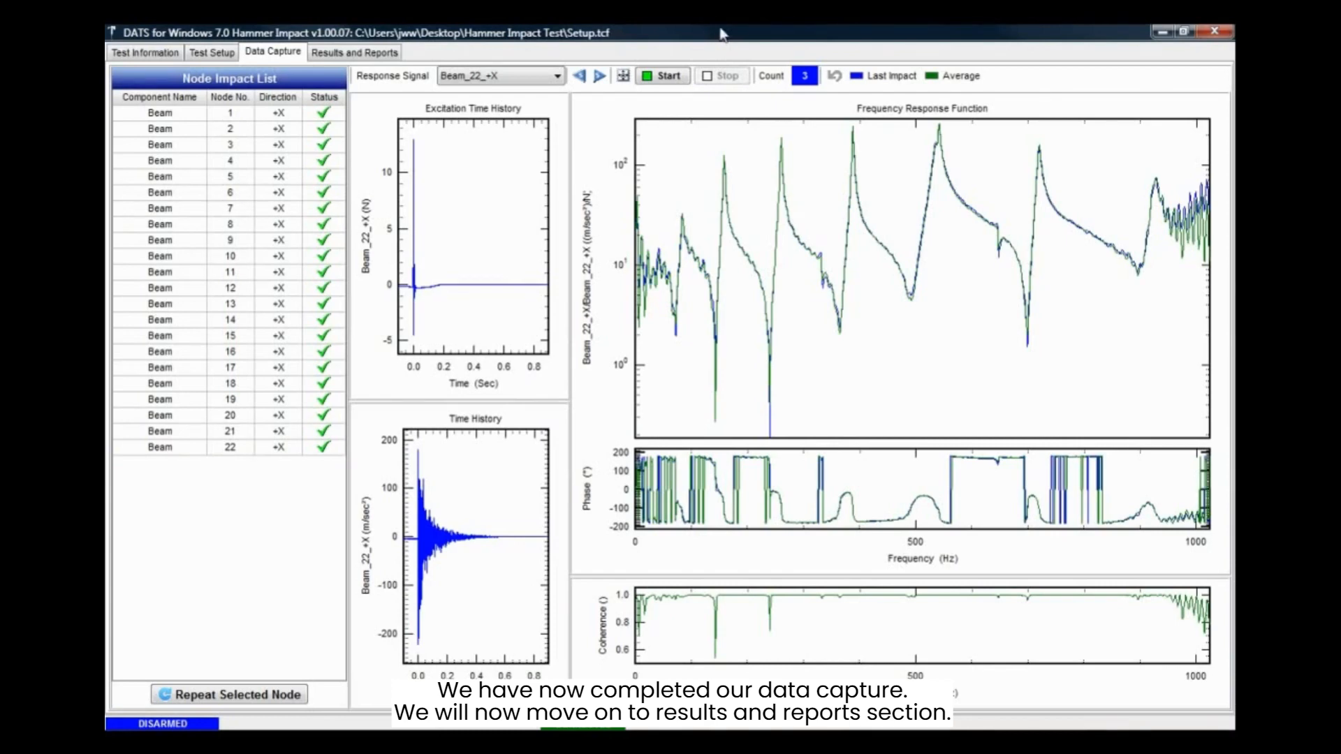
# Step: In Results and Reports, step through node FRFs from node 1, then select Beam_22_+X/Beam_15_+X
pyautogui.click(353, 52)
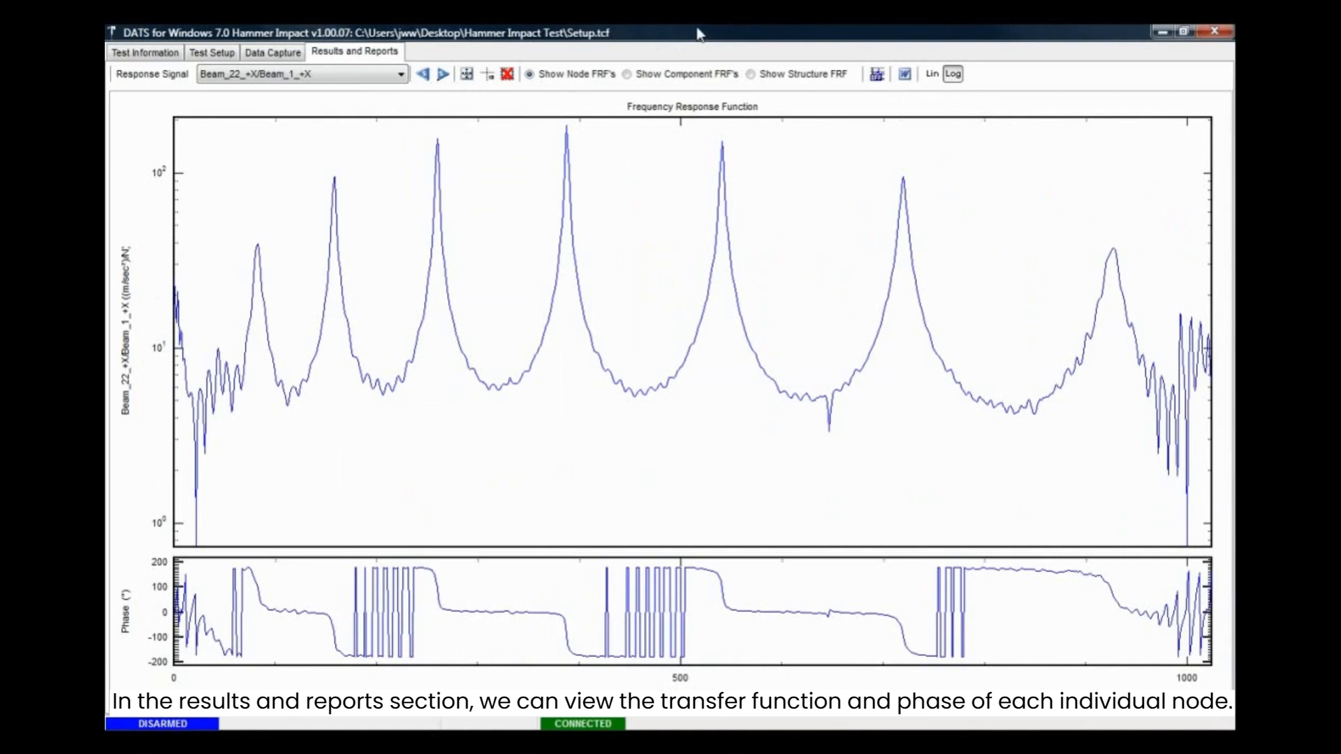
pyautogui.click(398, 74)
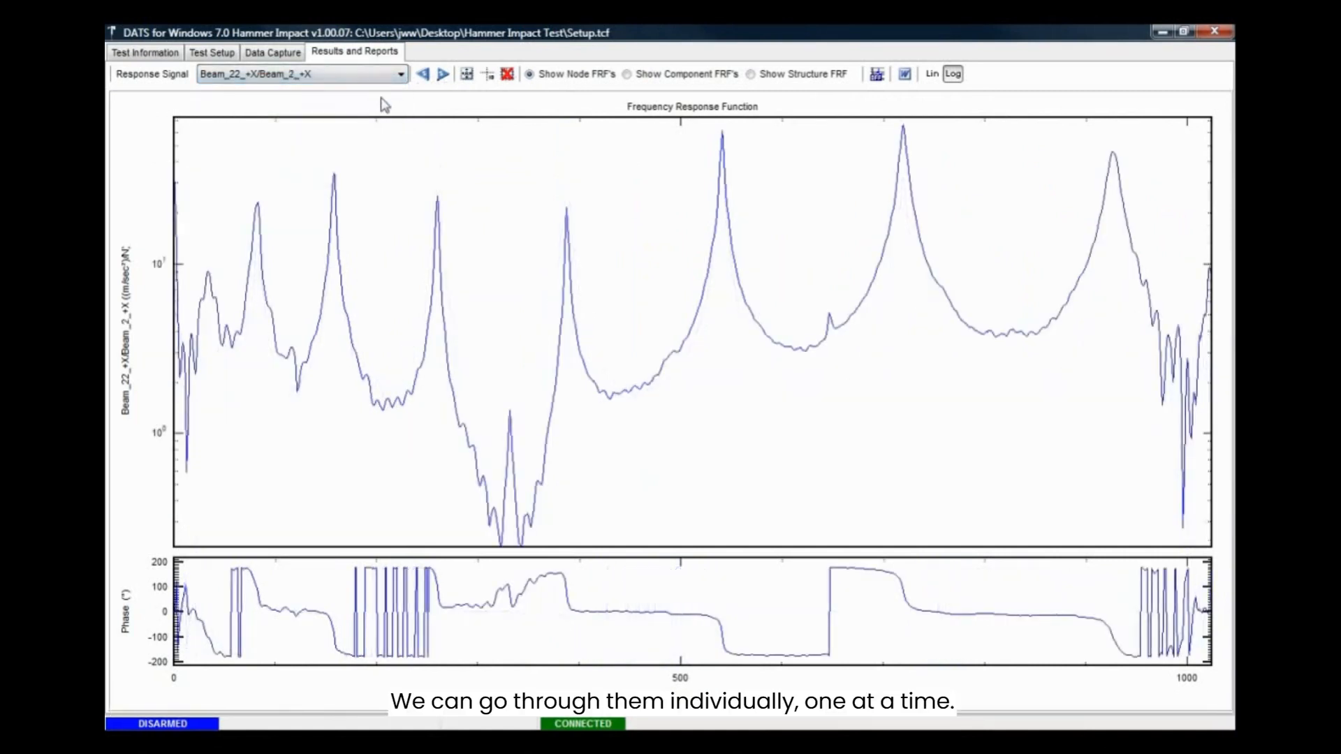
pyautogui.click(441, 74)
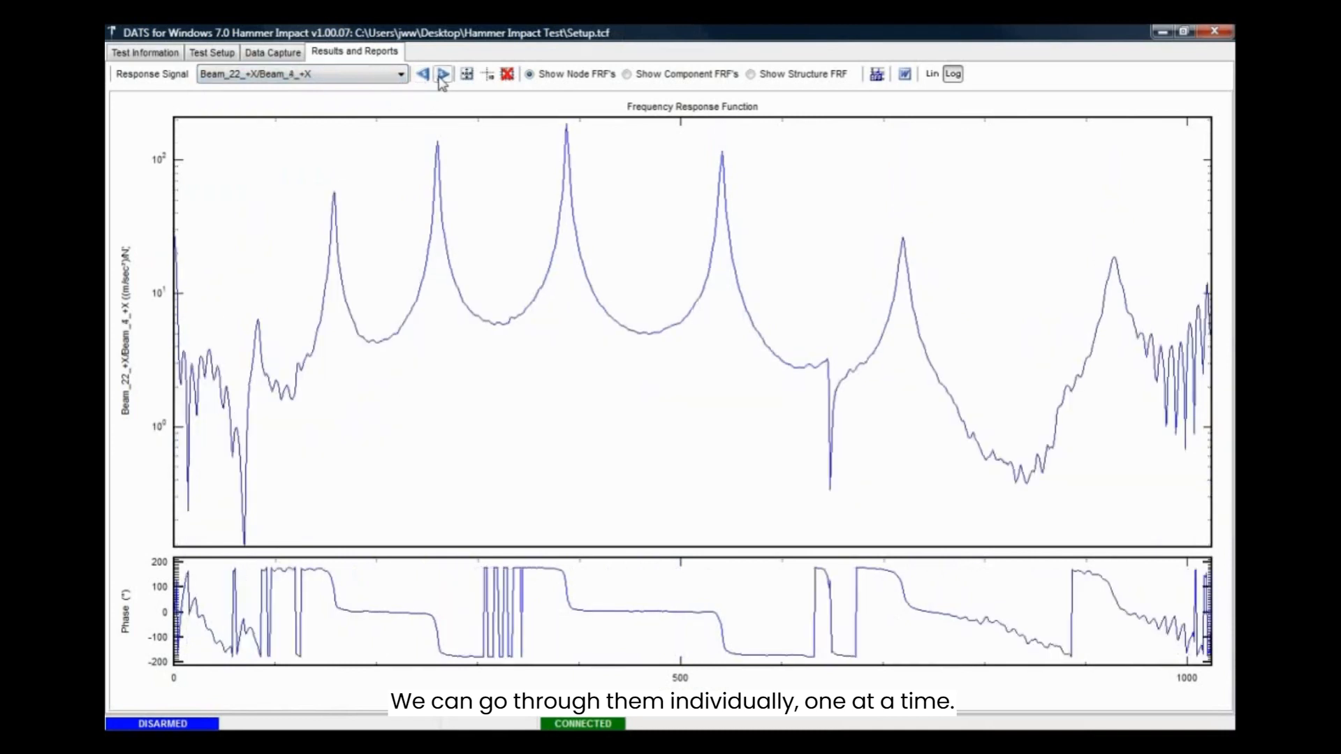
pyautogui.click(443, 74)
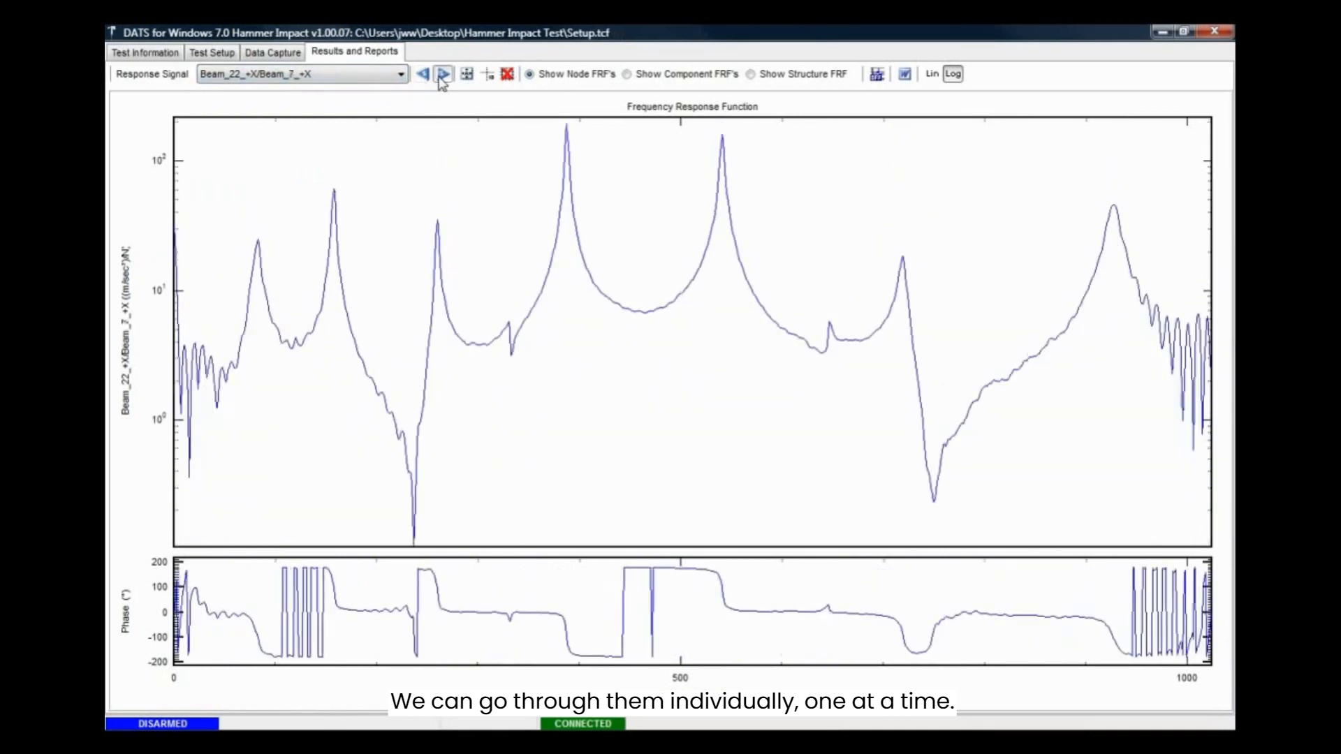
pyautogui.click(443, 74)
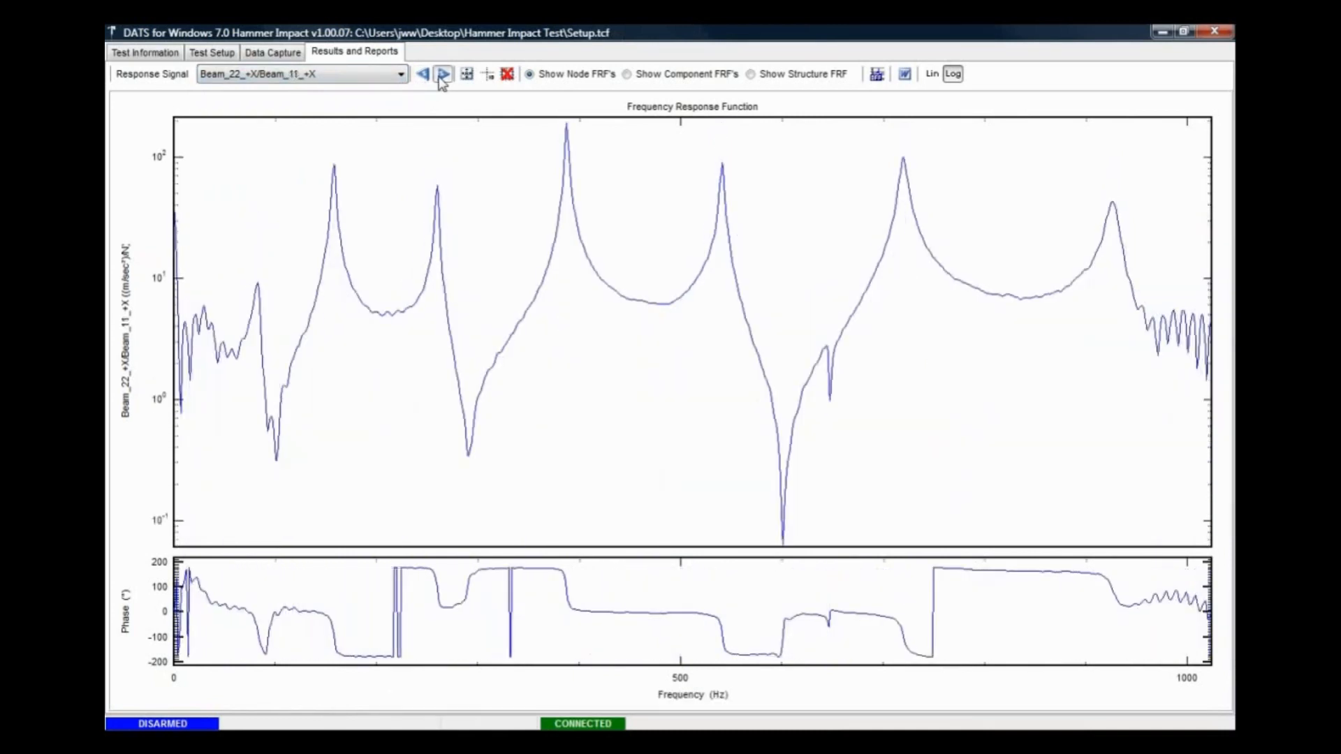
pyautogui.click(443, 74)
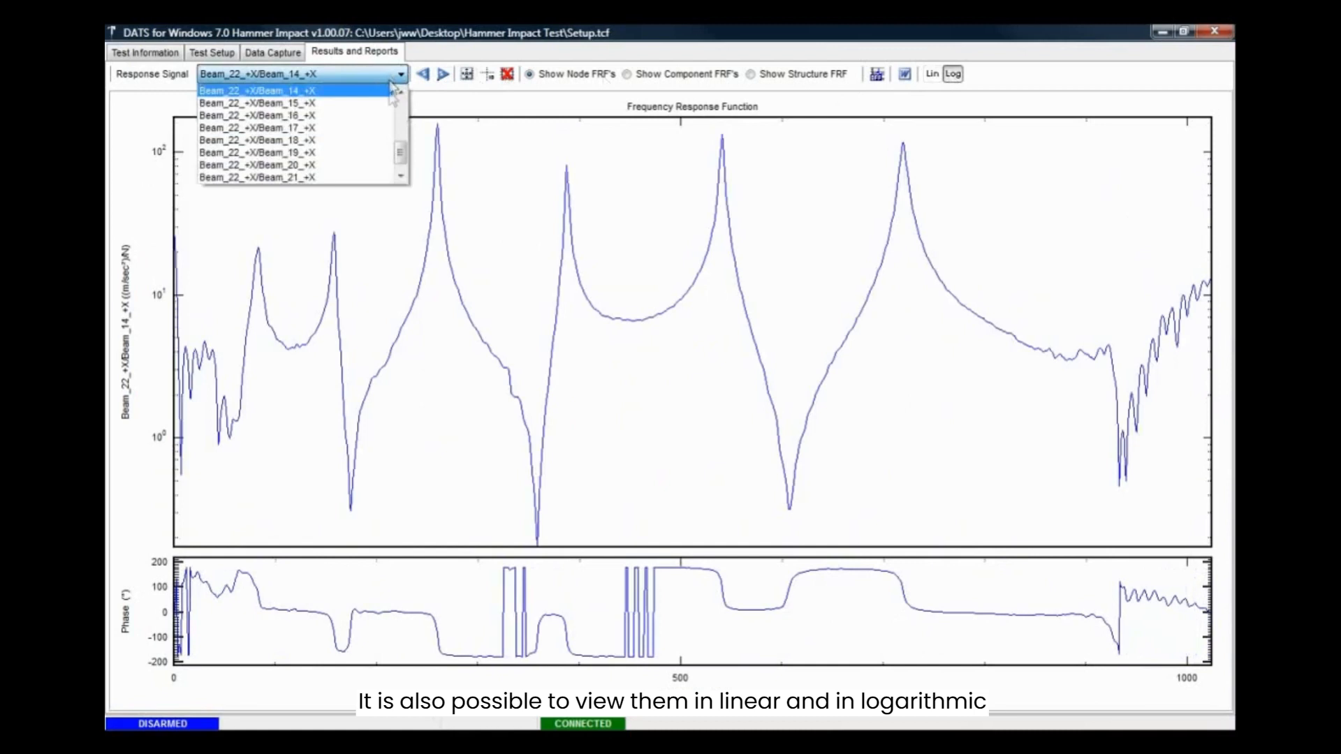
pyautogui.click(256, 102)
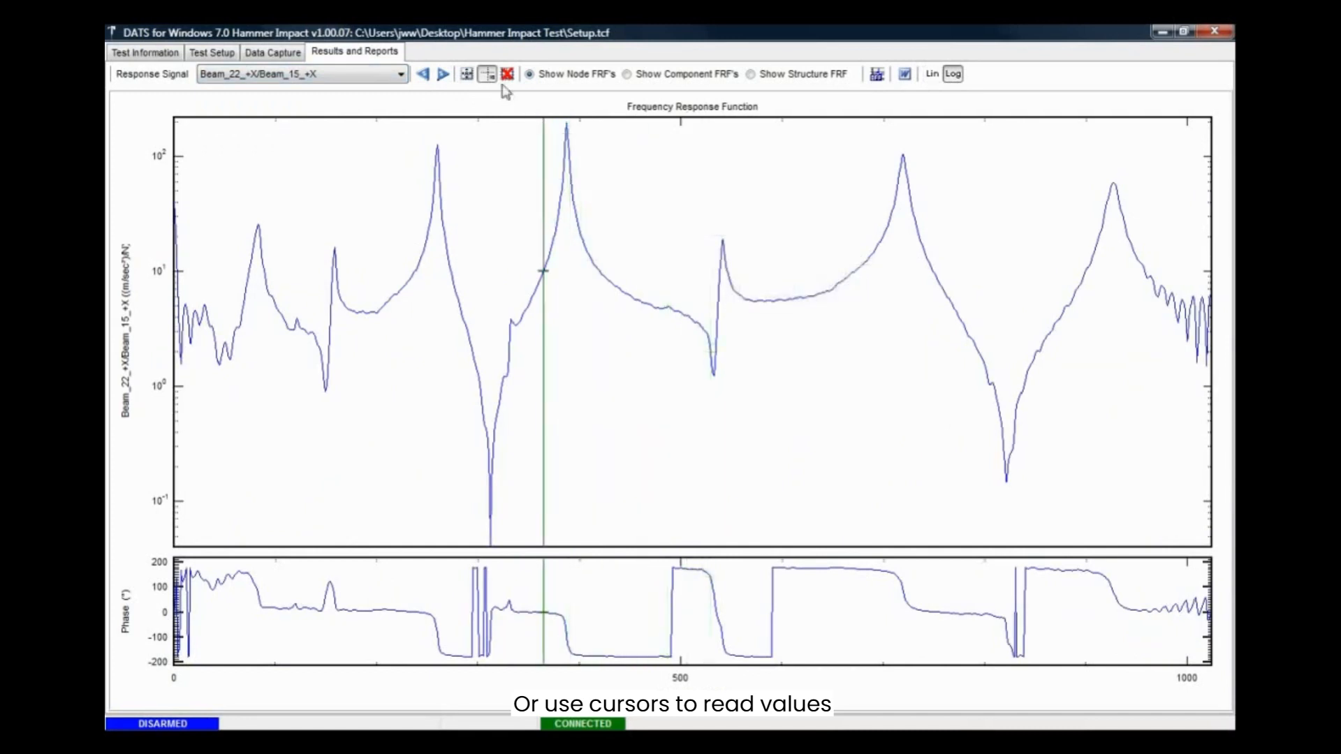
pyautogui.moveTo(551, 162)
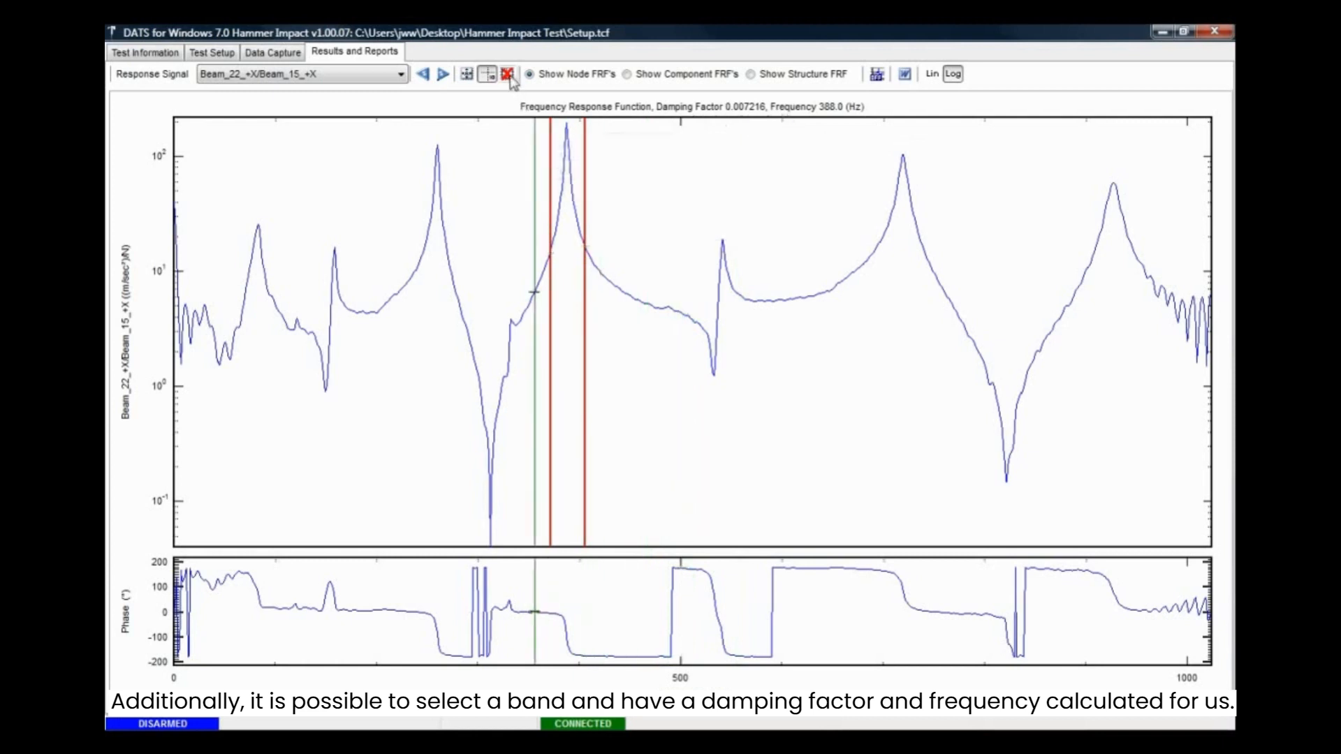
# Step: Clear the damping band markers and cursor after reading 0.007216 at 388.0 Hz, leaving node 1 displayed
pyautogui.click(509, 74)
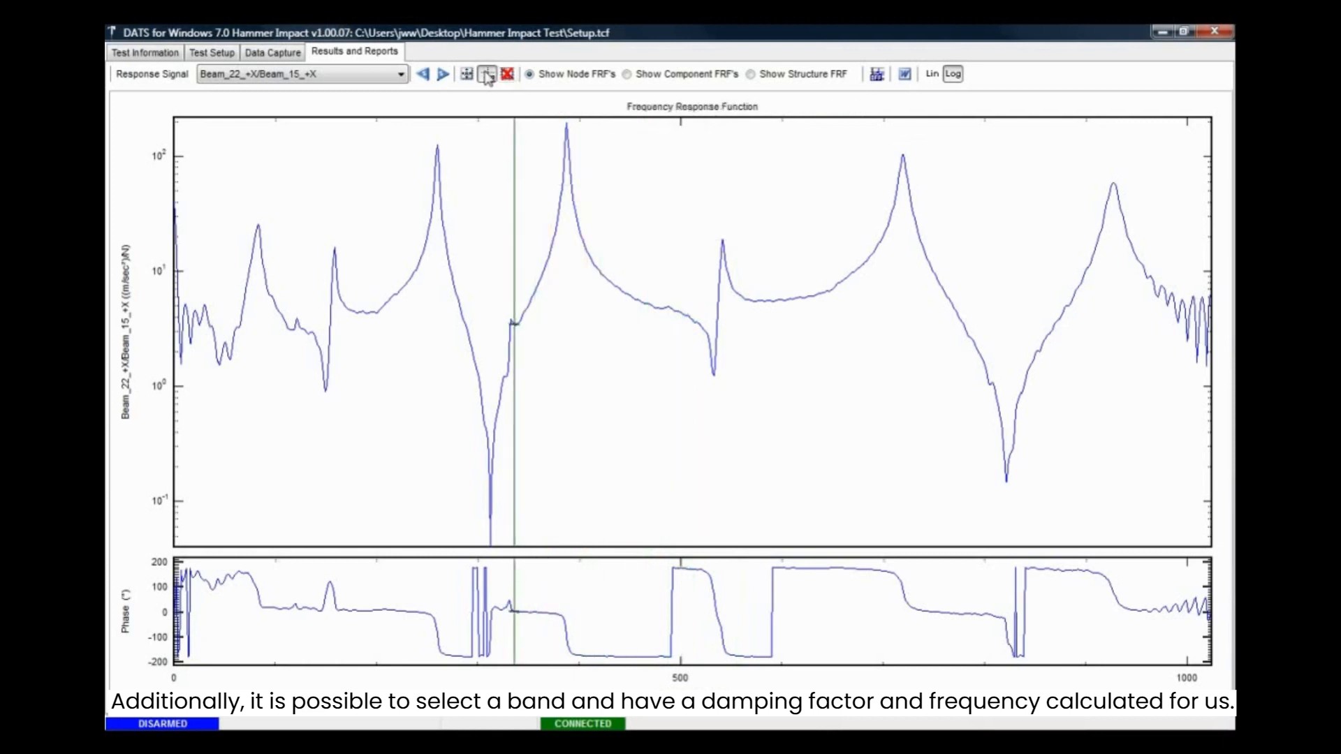
pyautogui.click(397, 74)
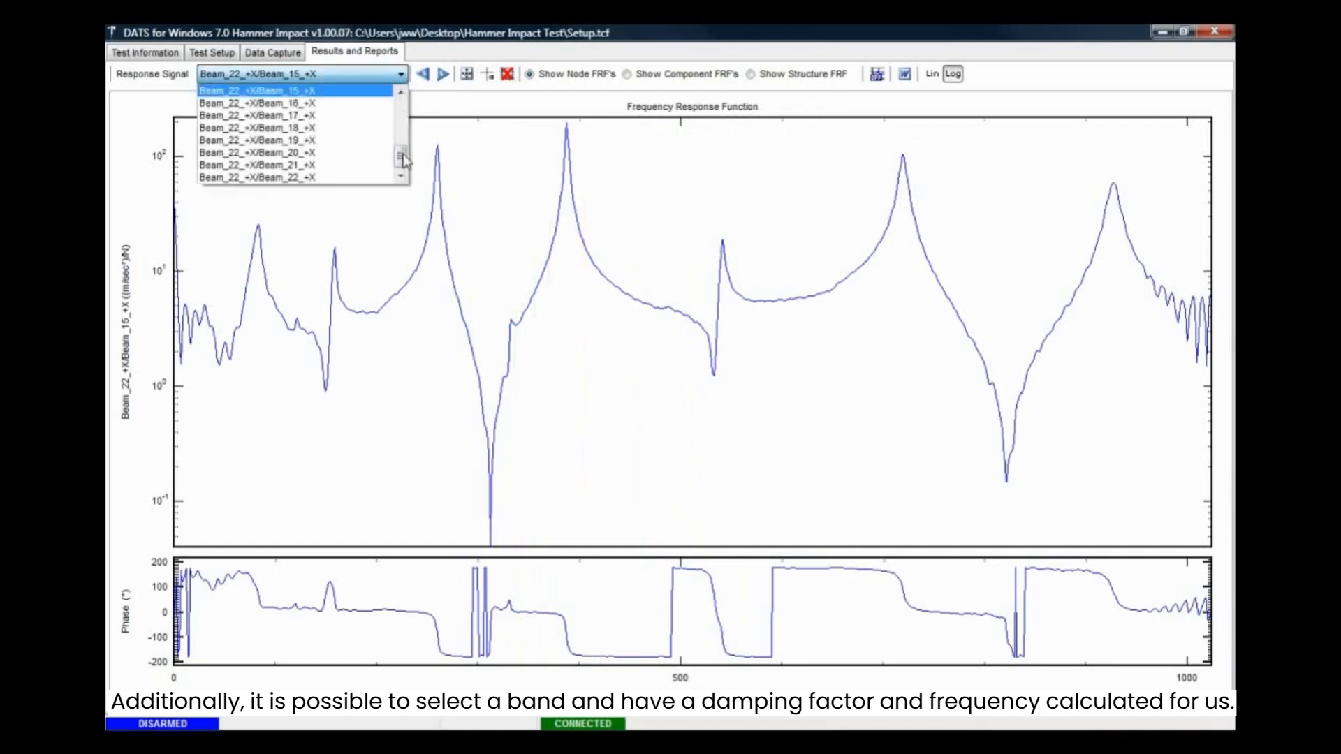
pyautogui.click(257, 87)
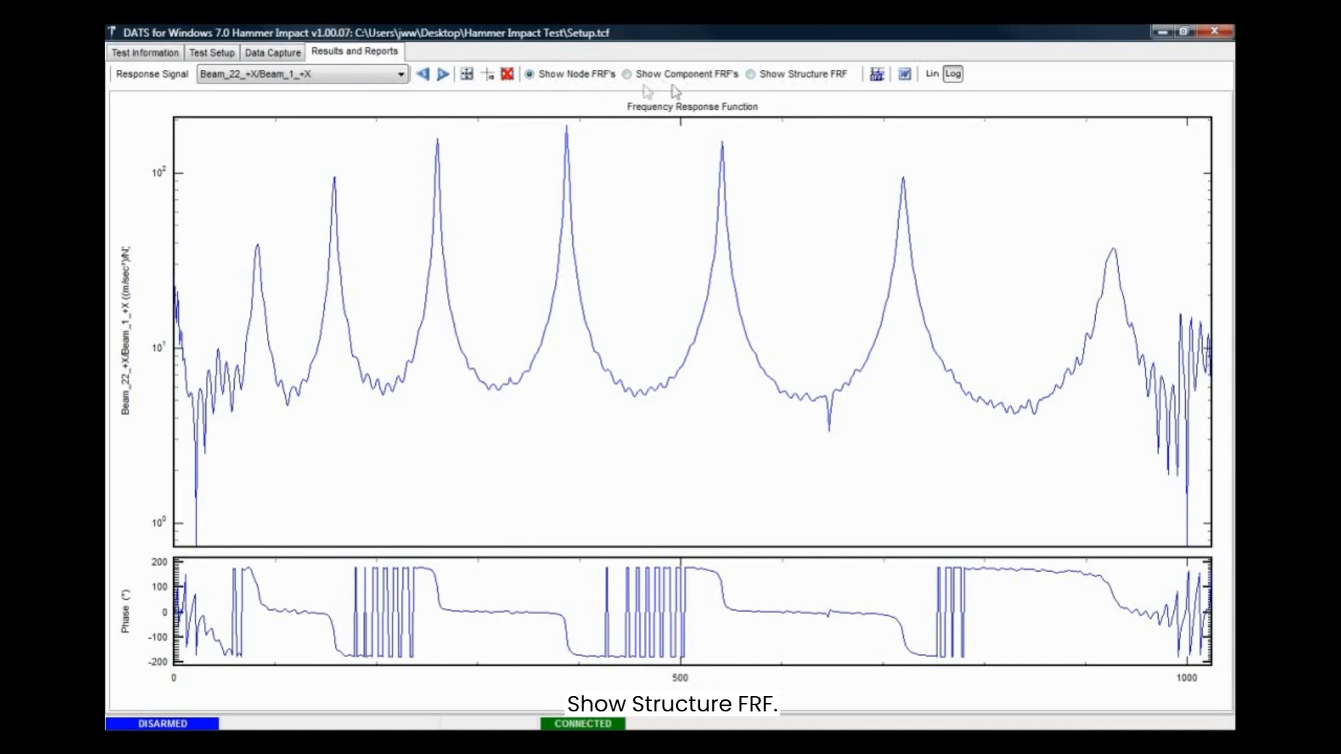
# Step: Show the Beam component FRF, then the structure FRF, then return to node FRFs on node 12
pyautogui.click(629, 74)
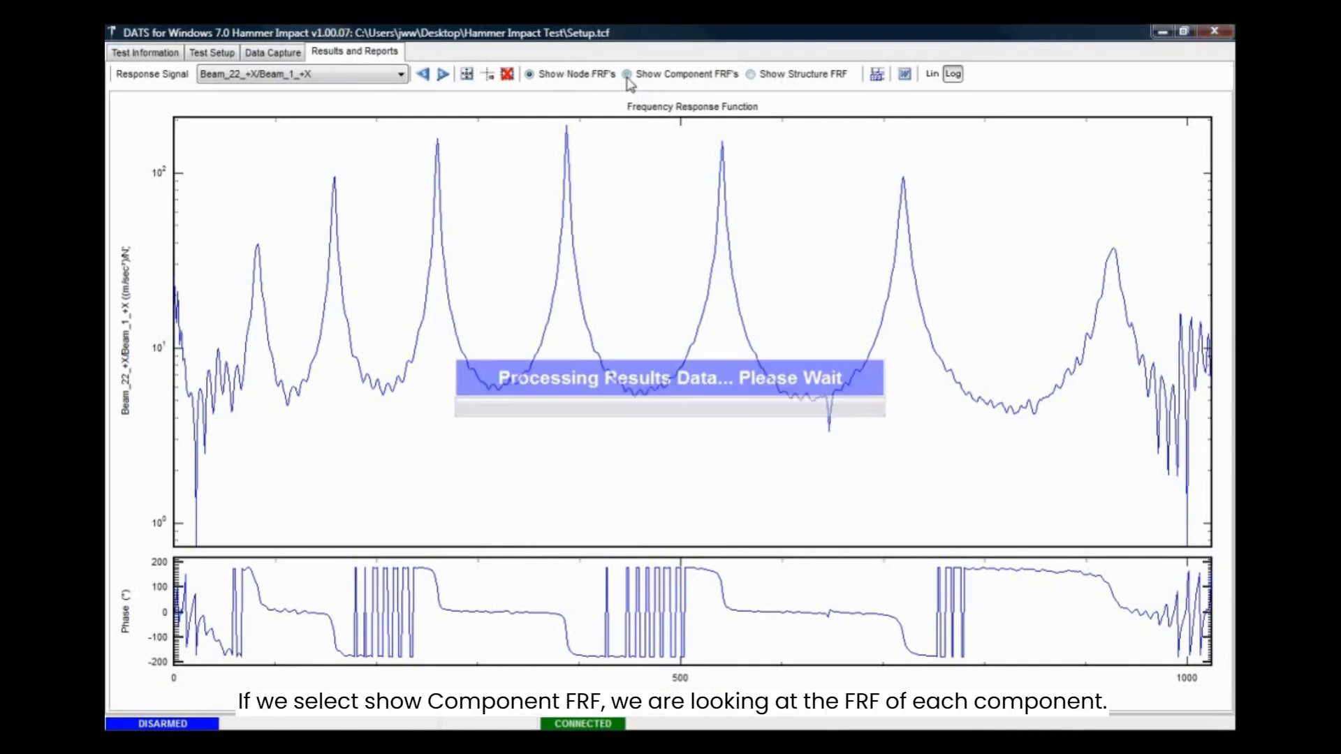
pyautogui.click(629, 74)
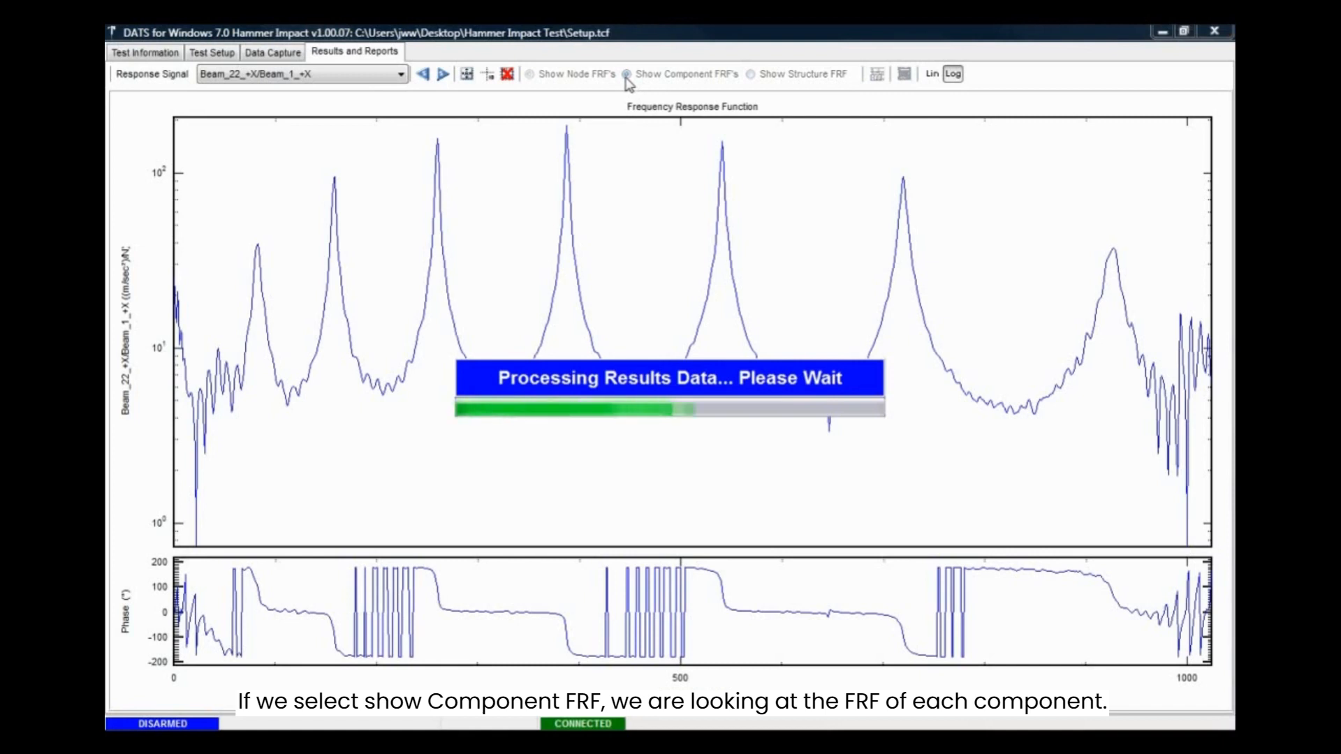
pyautogui.click(627, 74)
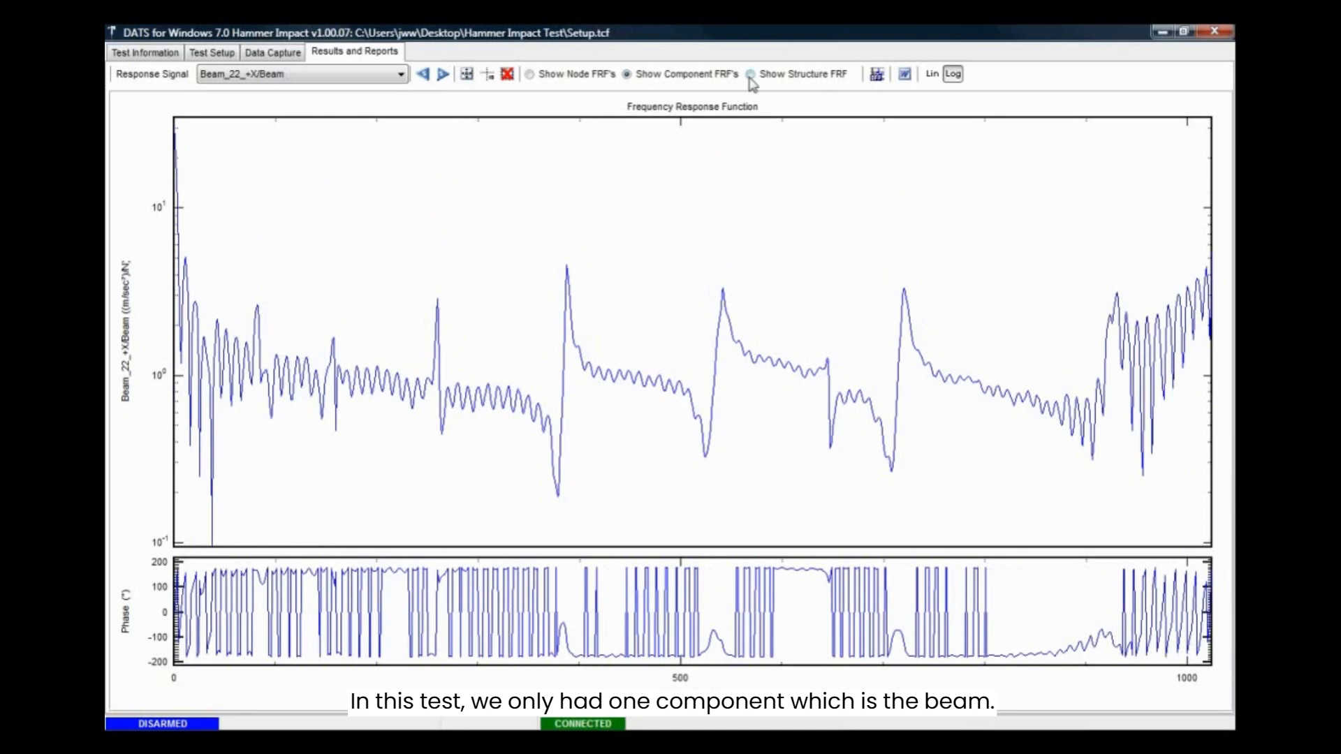
pyautogui.click(749, 74)
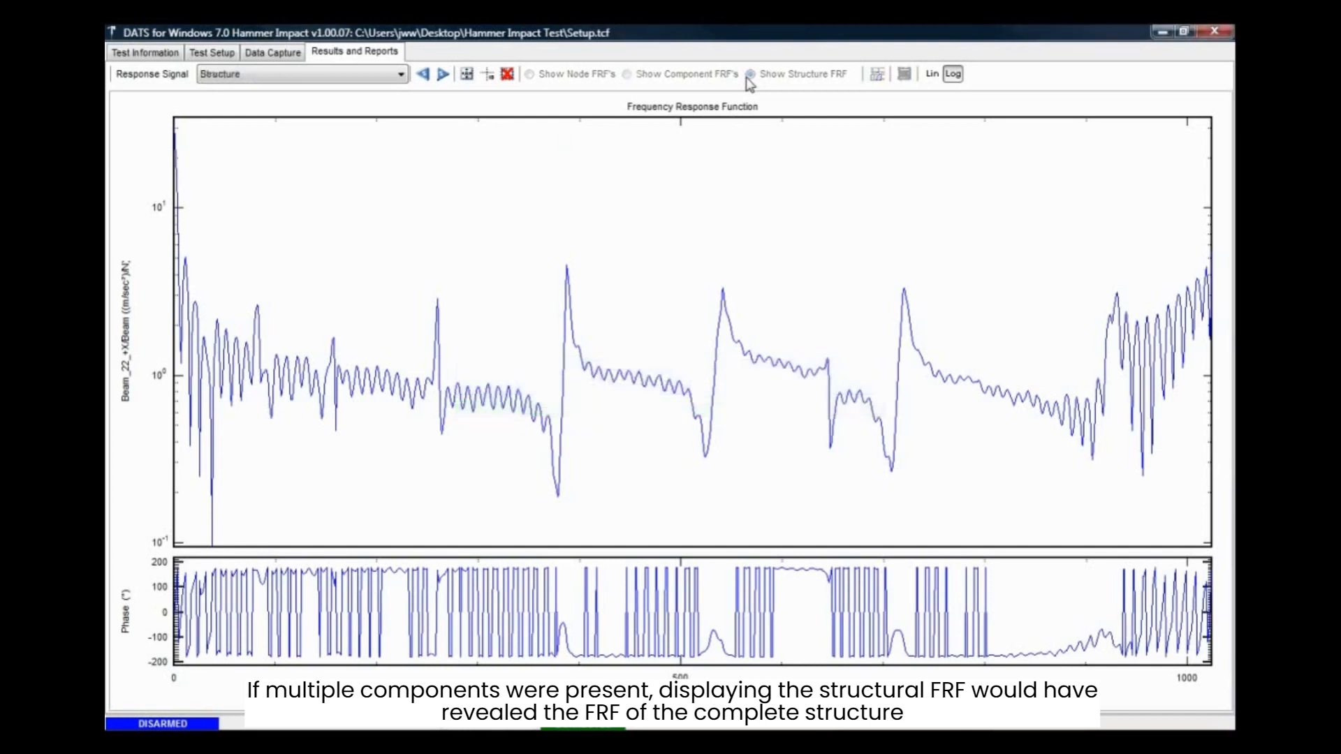
pyautogui.click(750, 74)
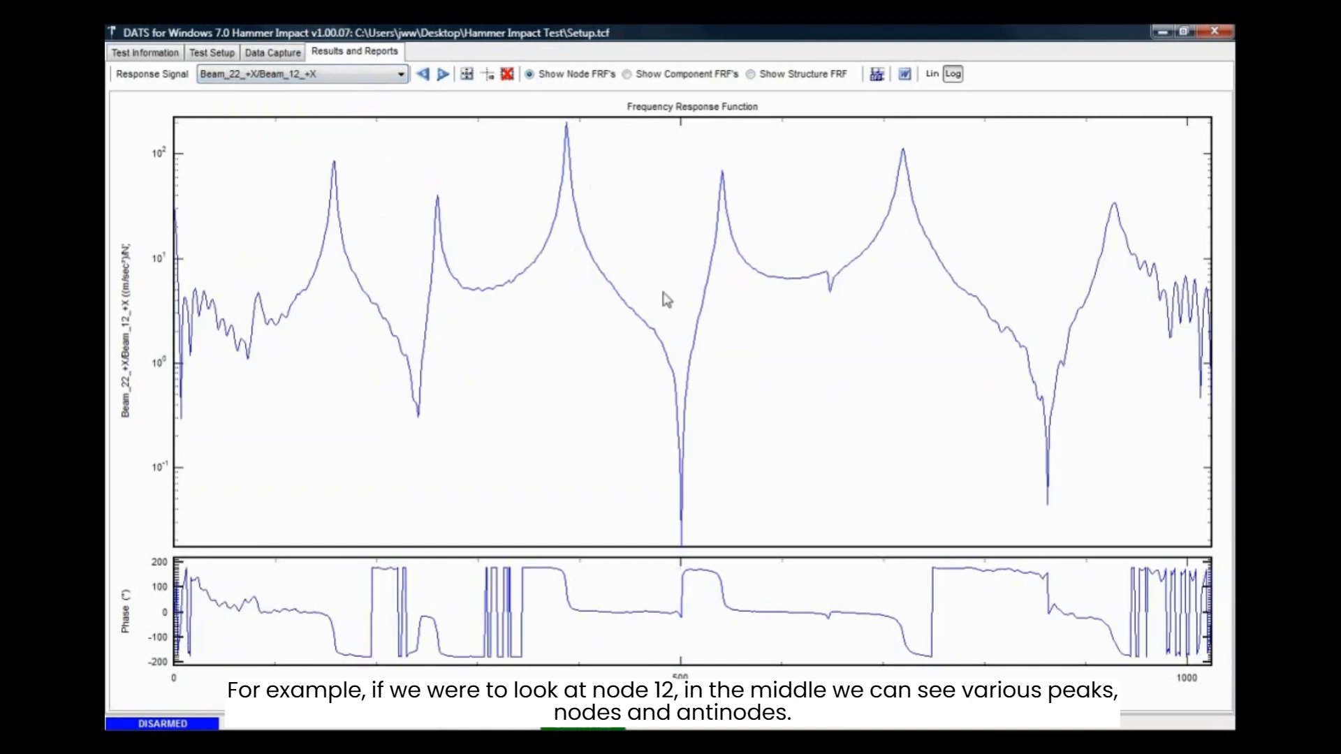
pyautogui.moveTo(802, 203)
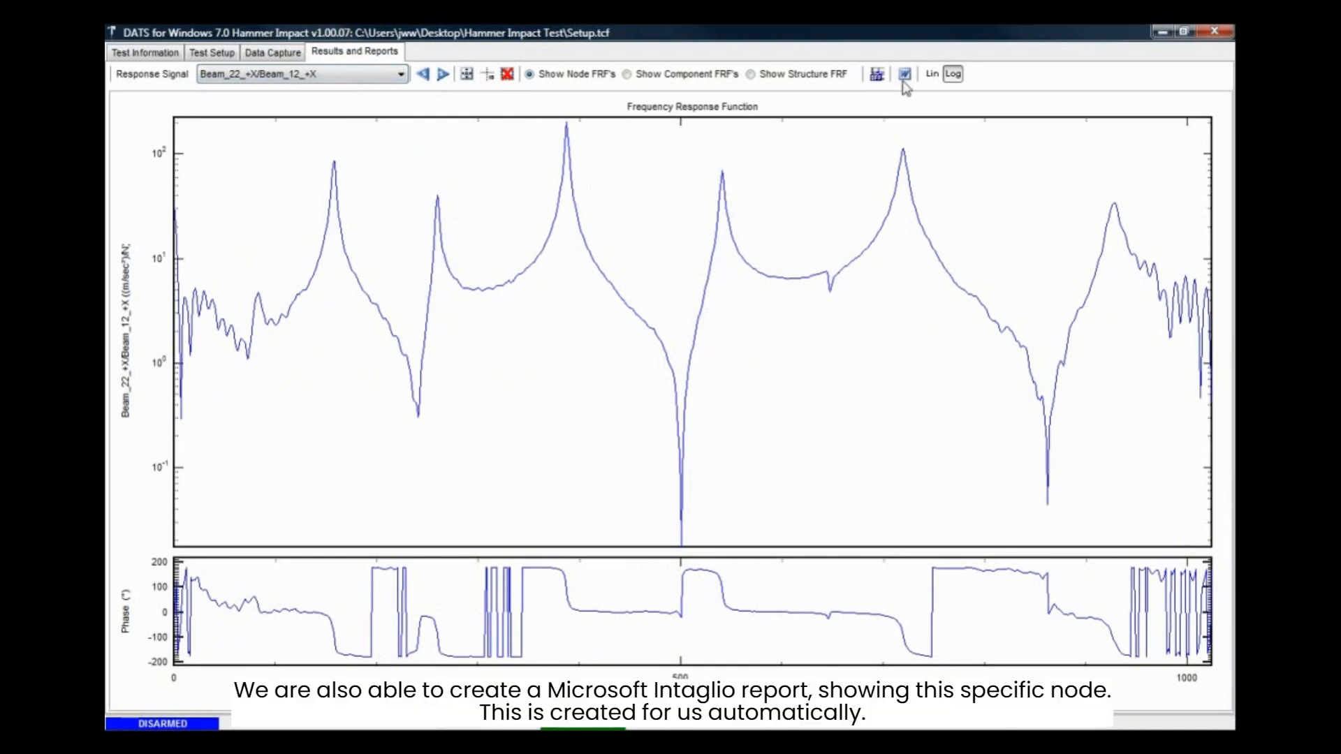
# Step: Generate a Word report of the Beam_22_+X/Beam_12_+X frequency response
pyautogui.click(905, 74)
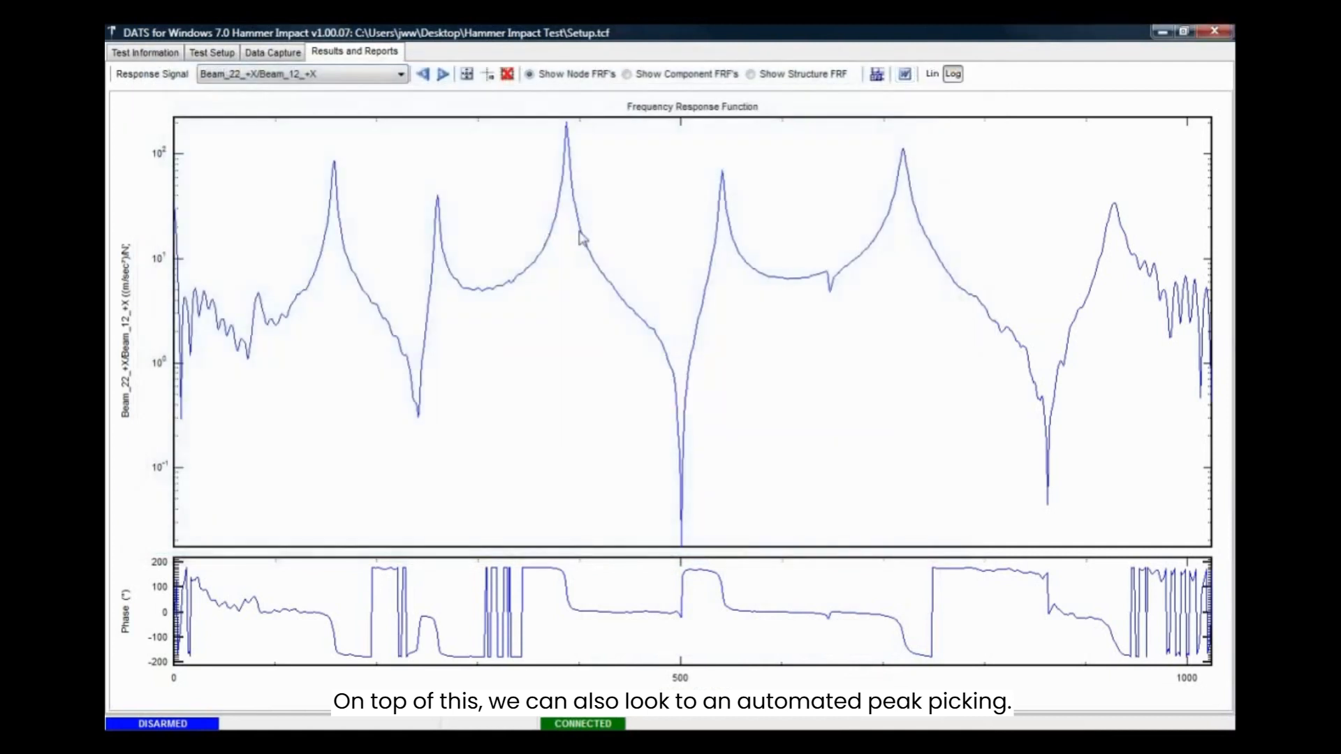
pyautogui.moveTo(870, 102)
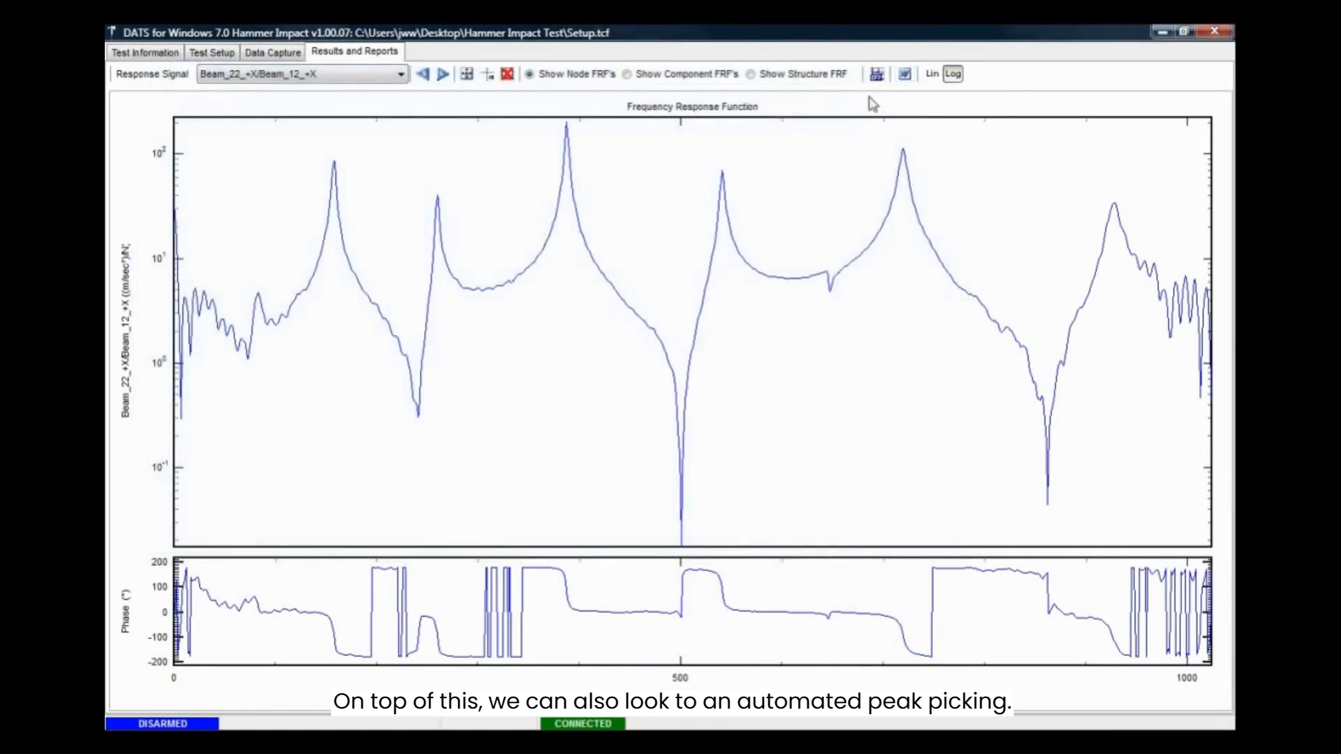
# Step: Auto-pick the FRF peaks, check Lin/Log scales, and apply a minimum peak amplitude leaving five peaks from 158 to 720 Hz
pyautogui.click(873, 74)
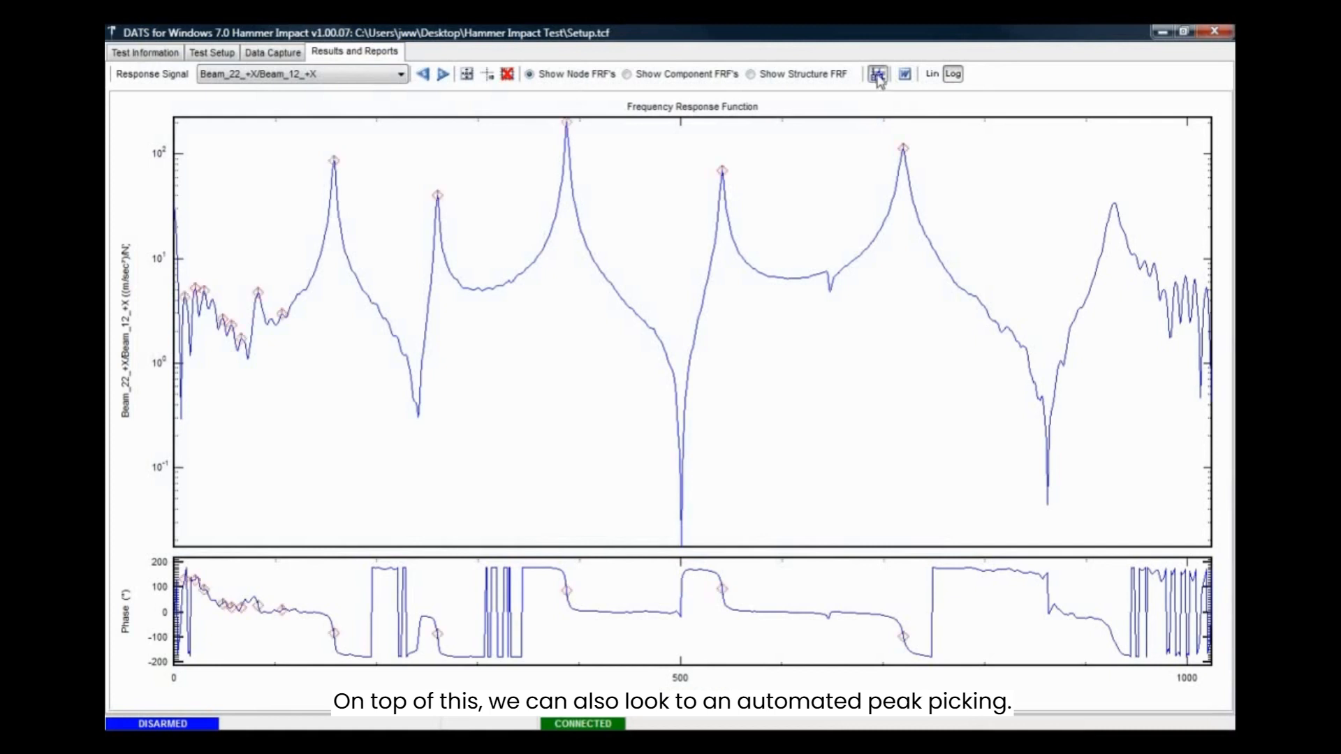
pyautogui.click(873, 74)
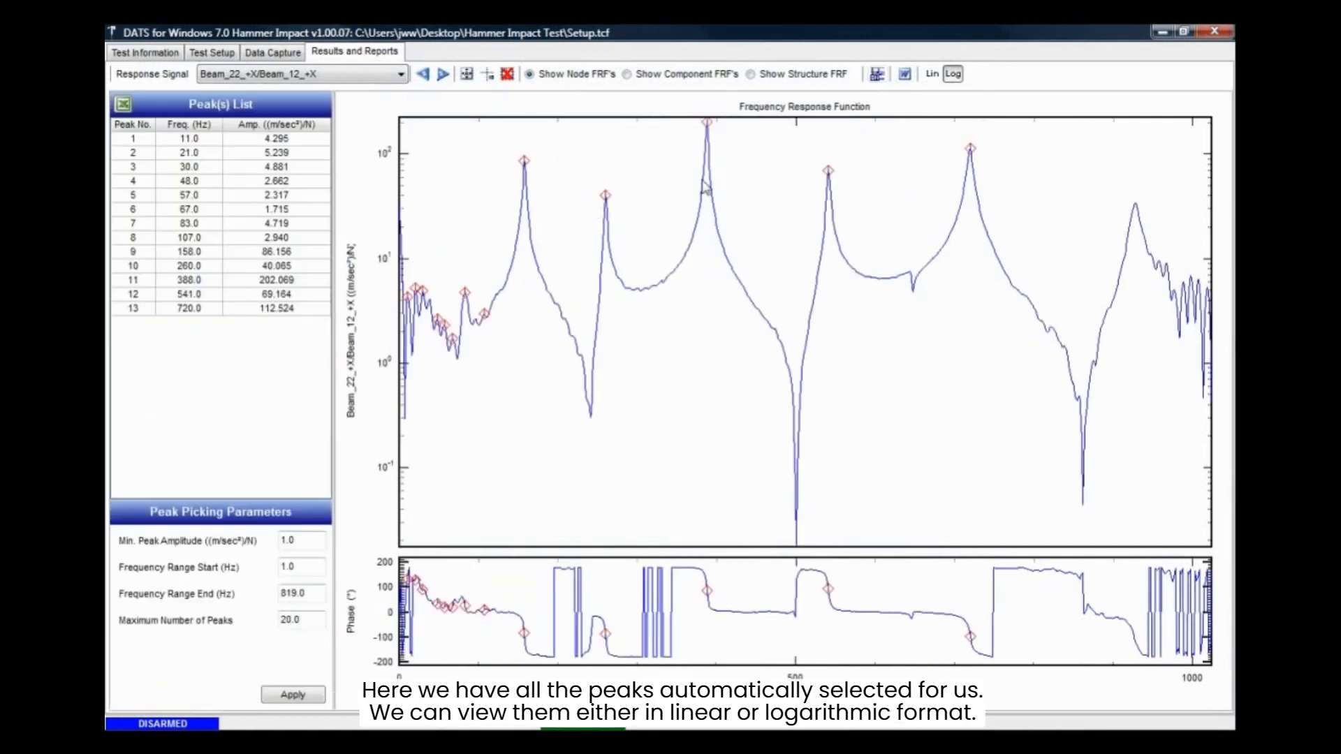
pyautogui.moveTo(576, 304)
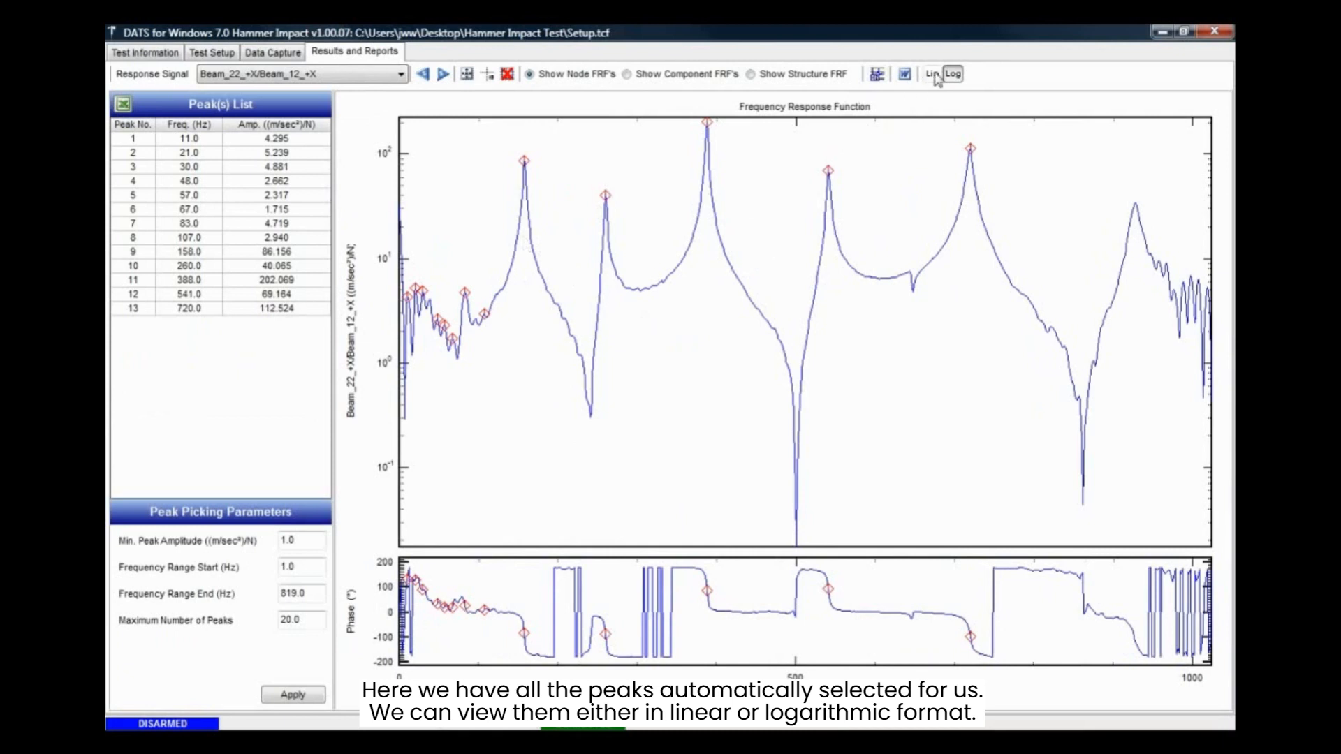
pyautogui.click(933, 74)
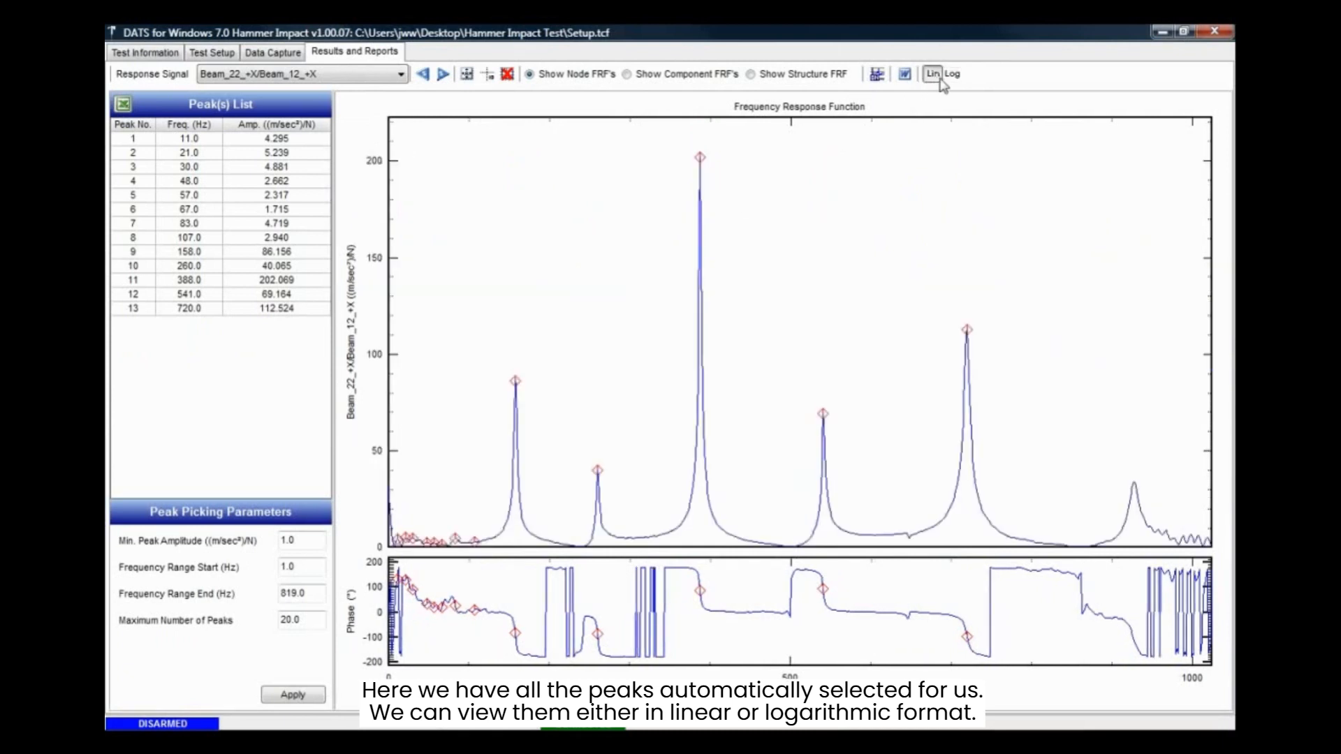
pyautogui.click(954, 74)
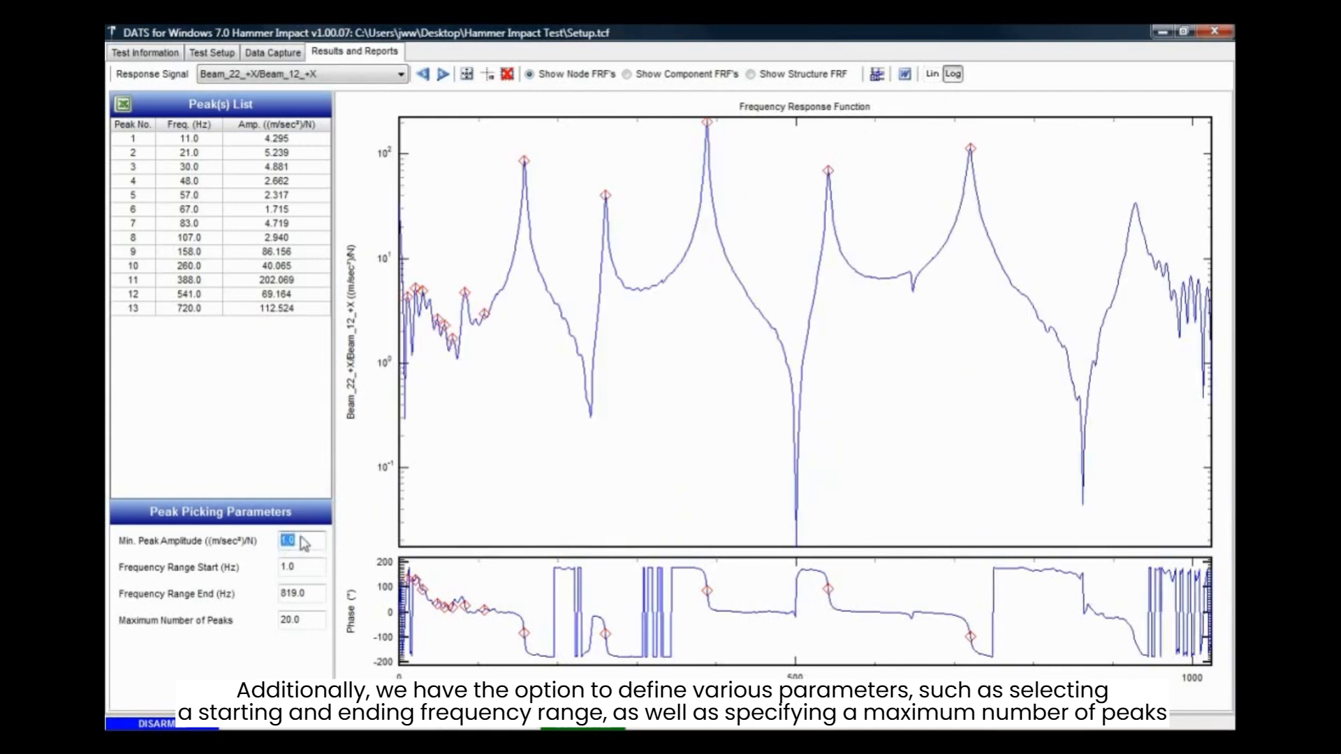
pyautogui.write('50')
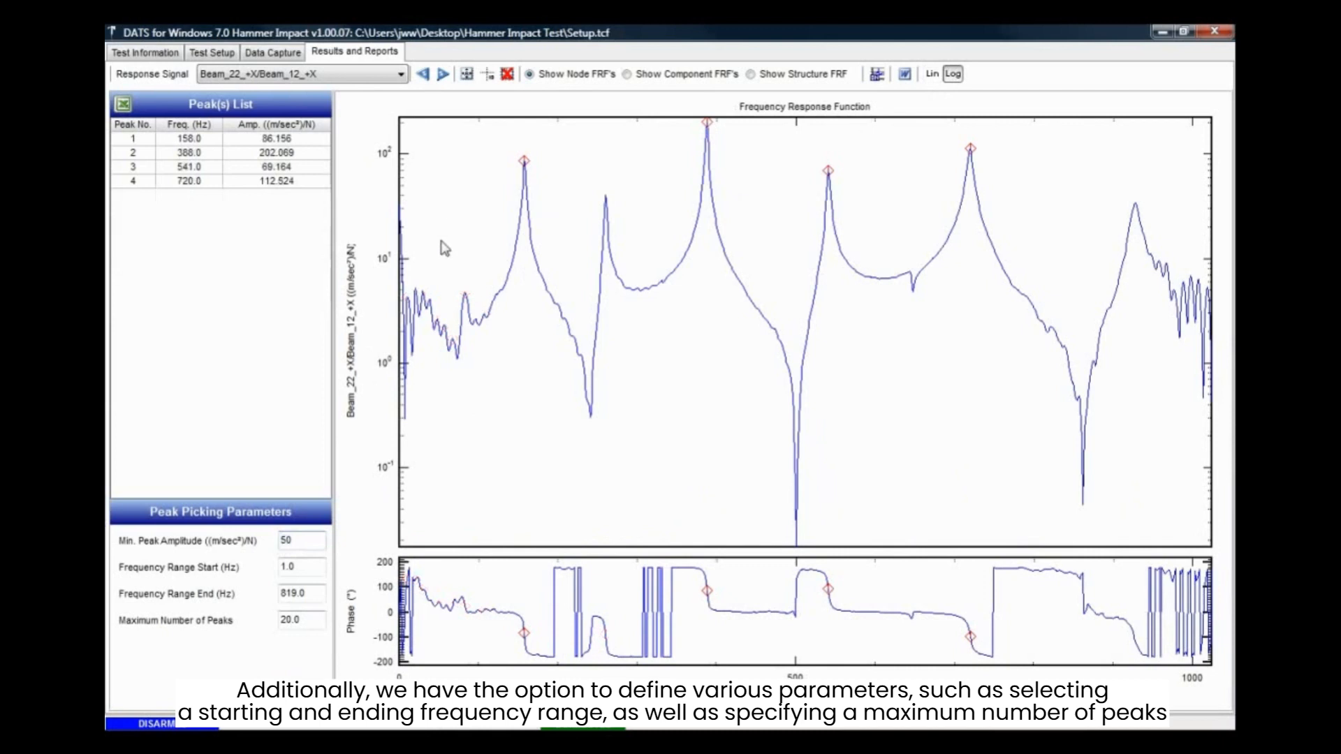
pyautogui.moveTo(310, 570)
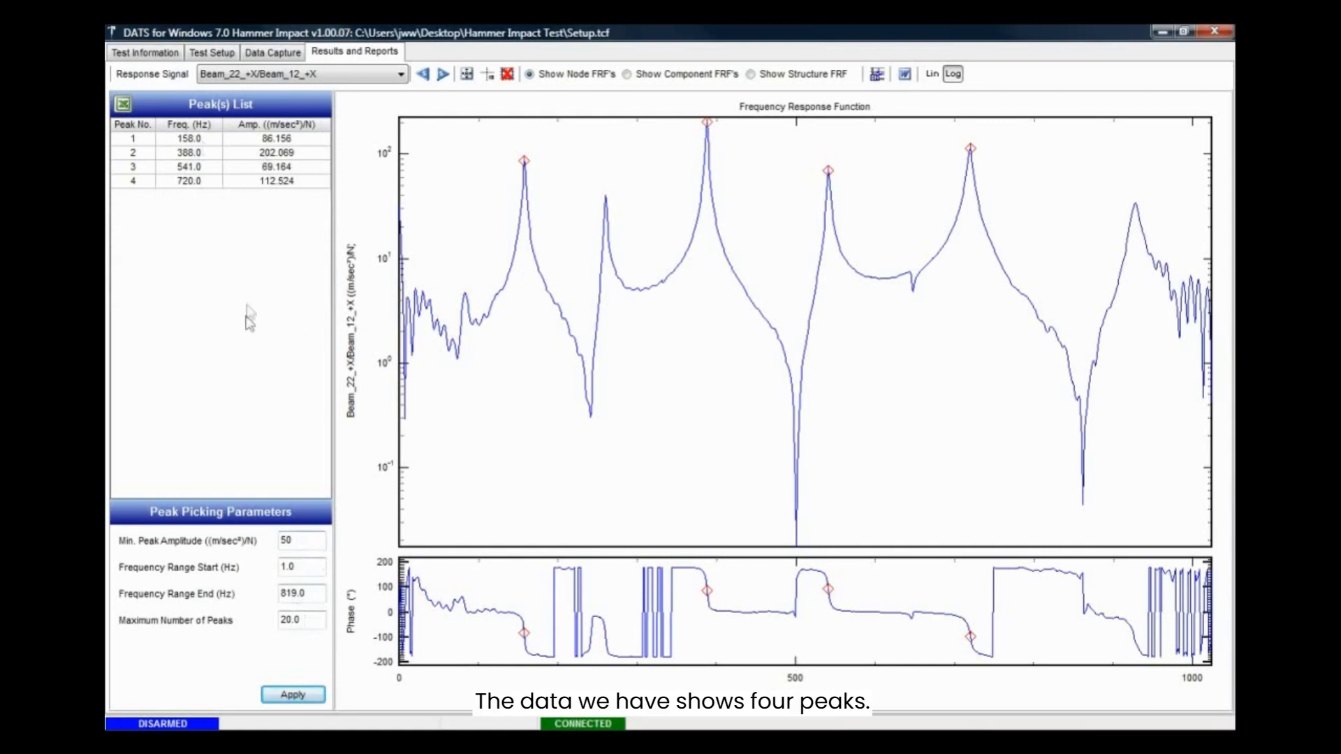
pyautogui.moveTo(821, 186)
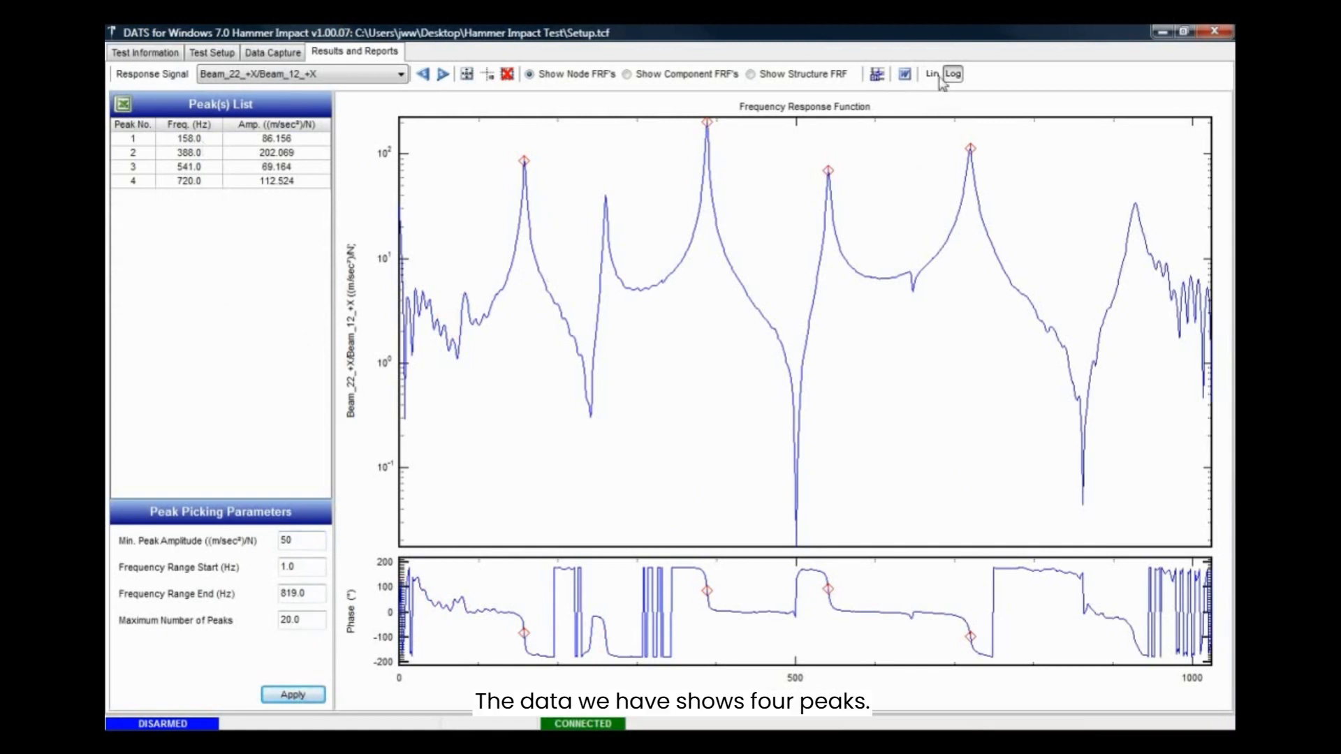
pyautogui.click(932, 74)
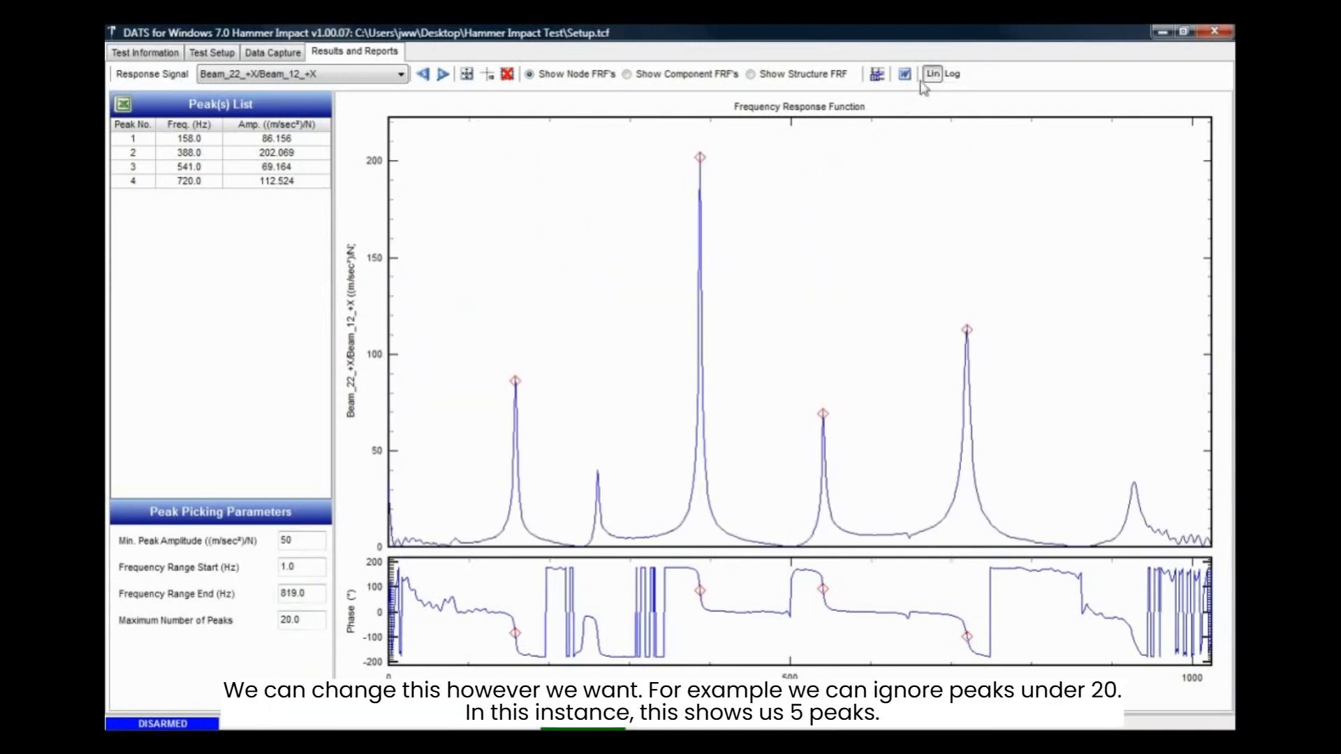
pyautogui.click(951, 74)
pyautogui.write('20')
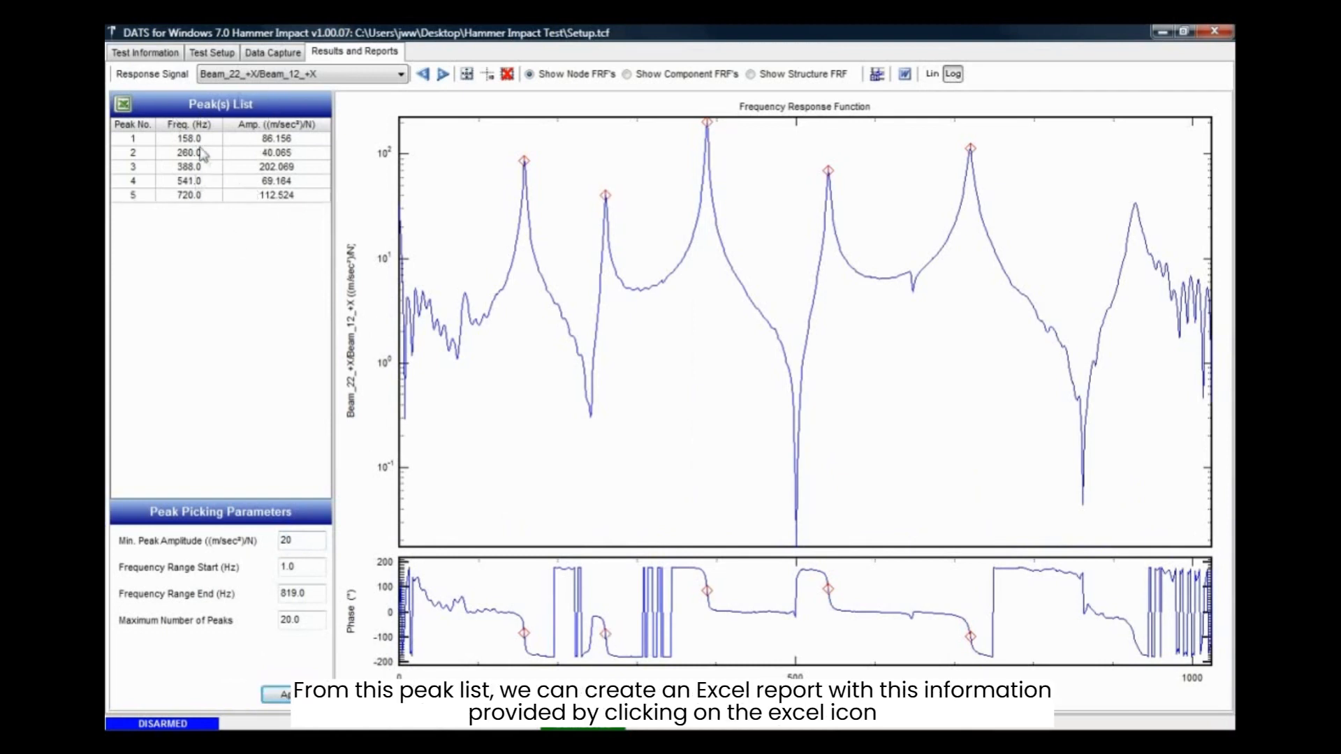
# Step: Generate an Excel report of the peak list and a Word report of the picked peaks
pyautogui.click(121, 104)
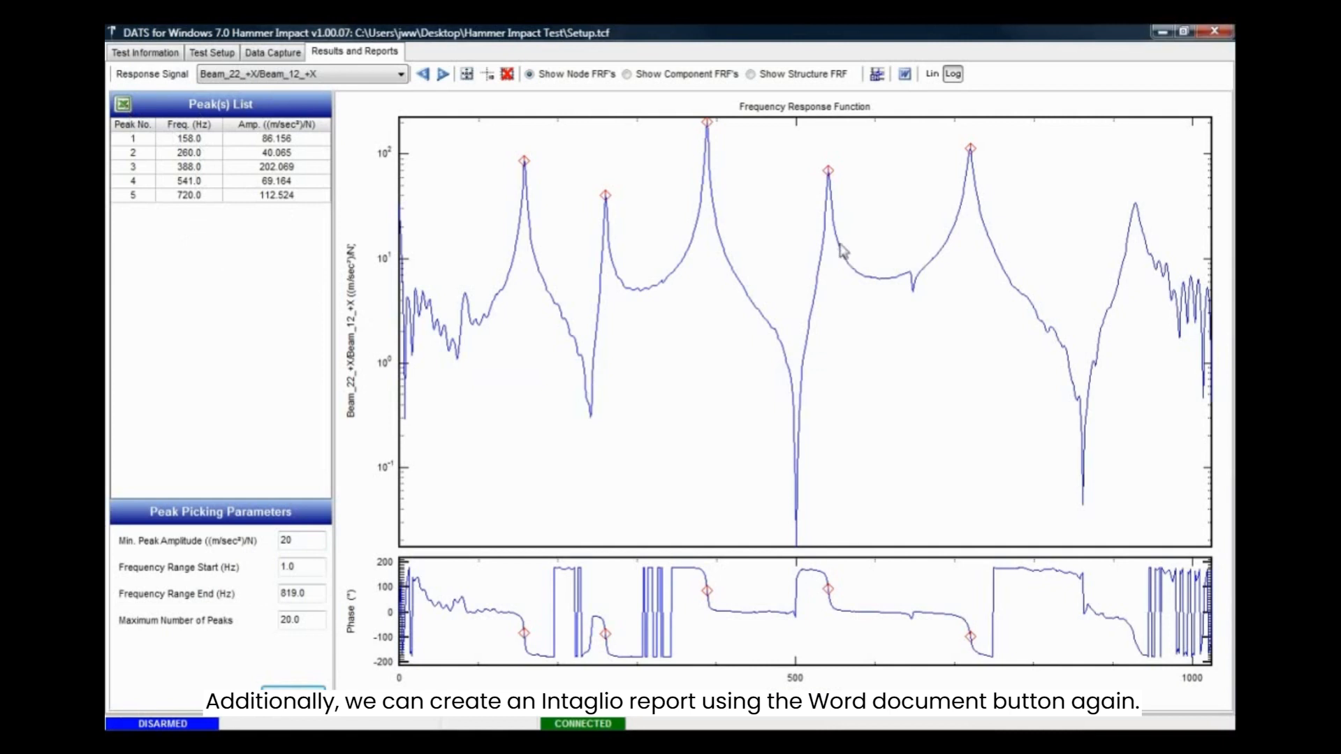
pyautogui.moveTo(883, 101)
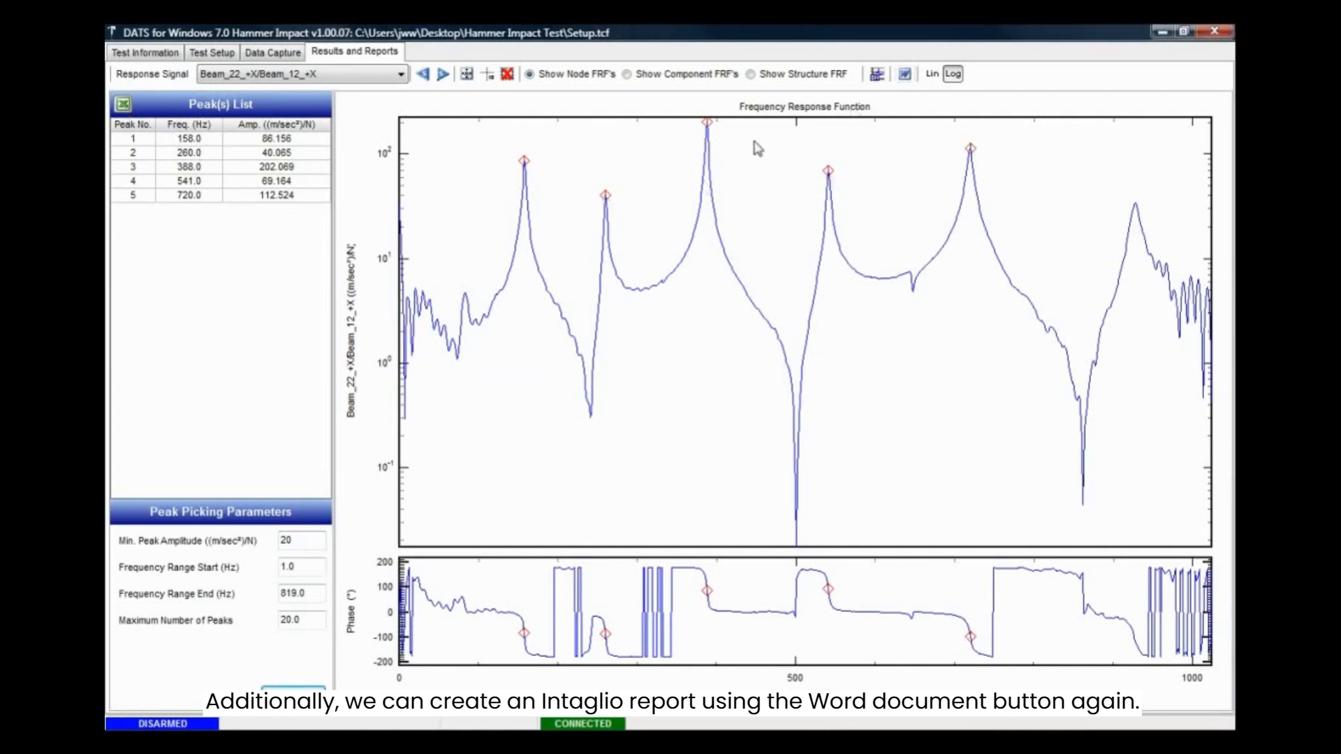
pyautogui.click(906, 72)
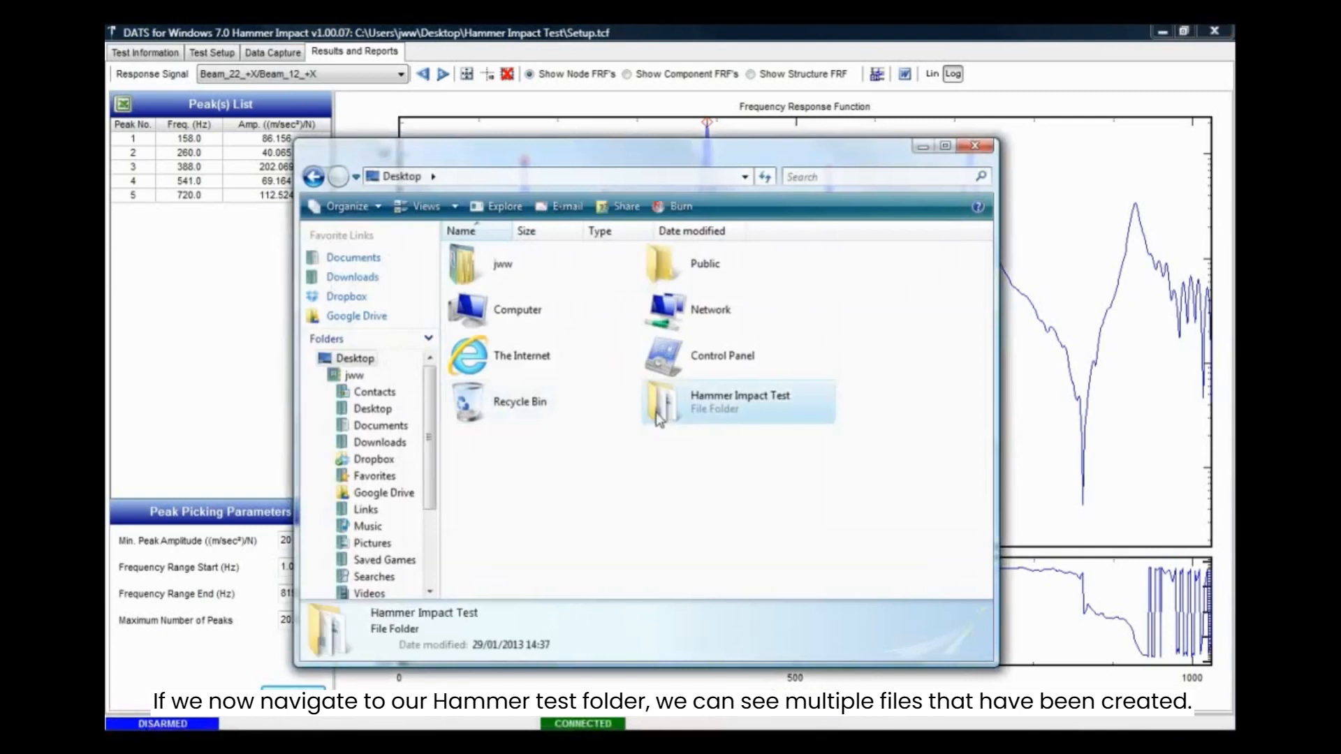
# Step: Open the Hammer Impact Test folder from the Desktop window
pyautogui.doubleClick(740, 401)
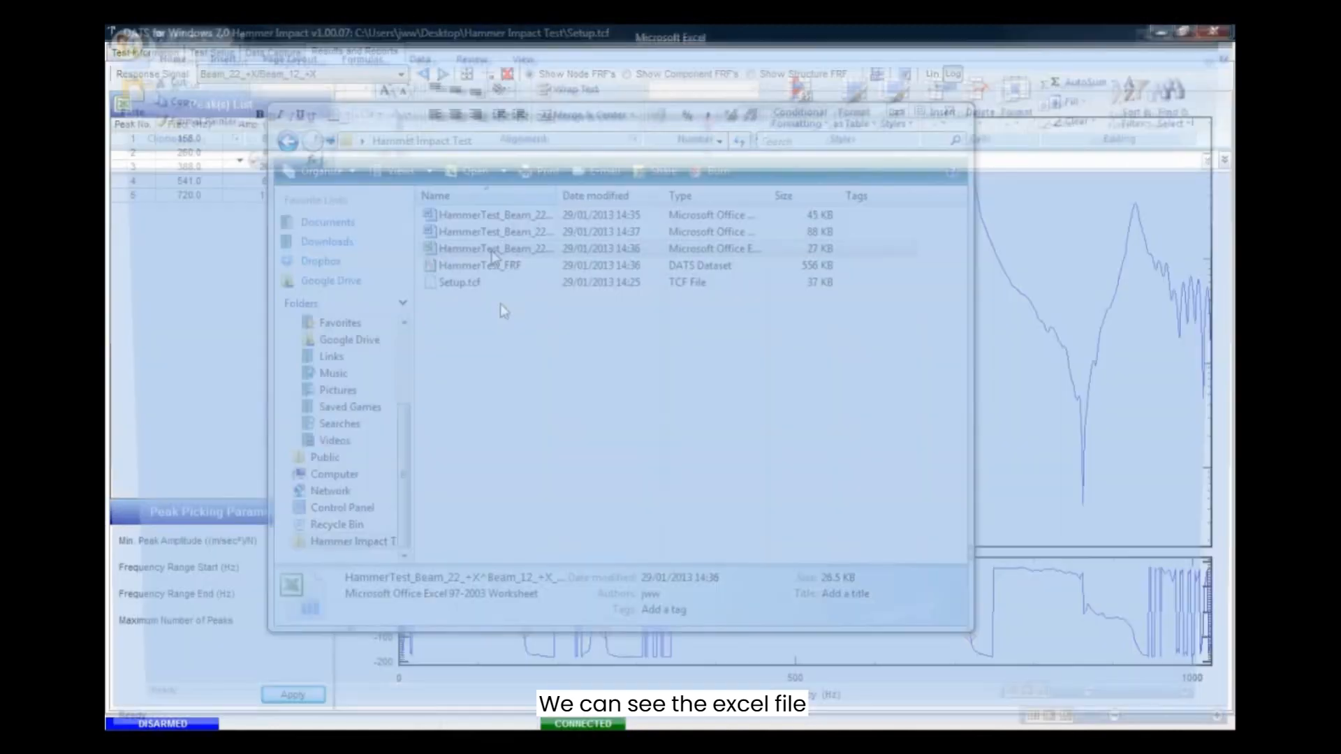
# Step: Open the Excel peaks workbook, the Word peaks report, and the node 12 FRF Word report
pyautogui.doubleClick(496, 248)
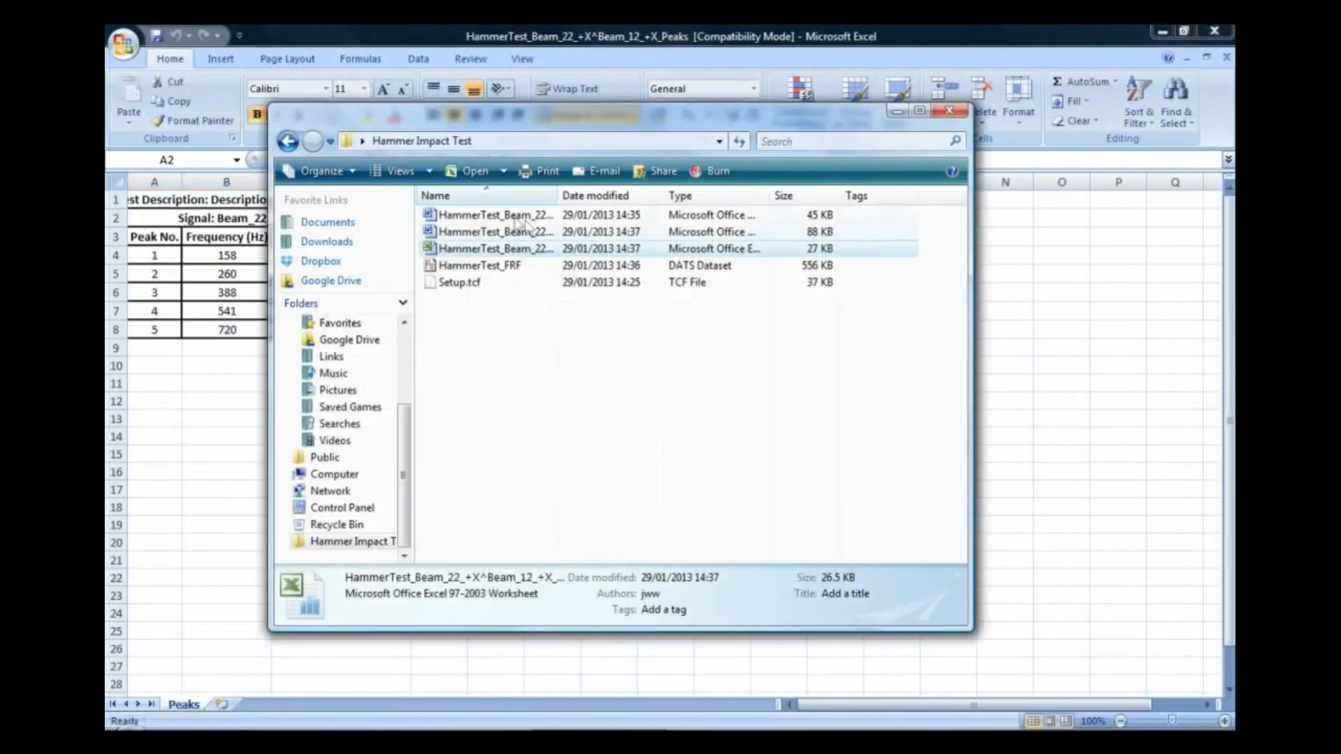
pyautogui.doubleClick(496, 232)
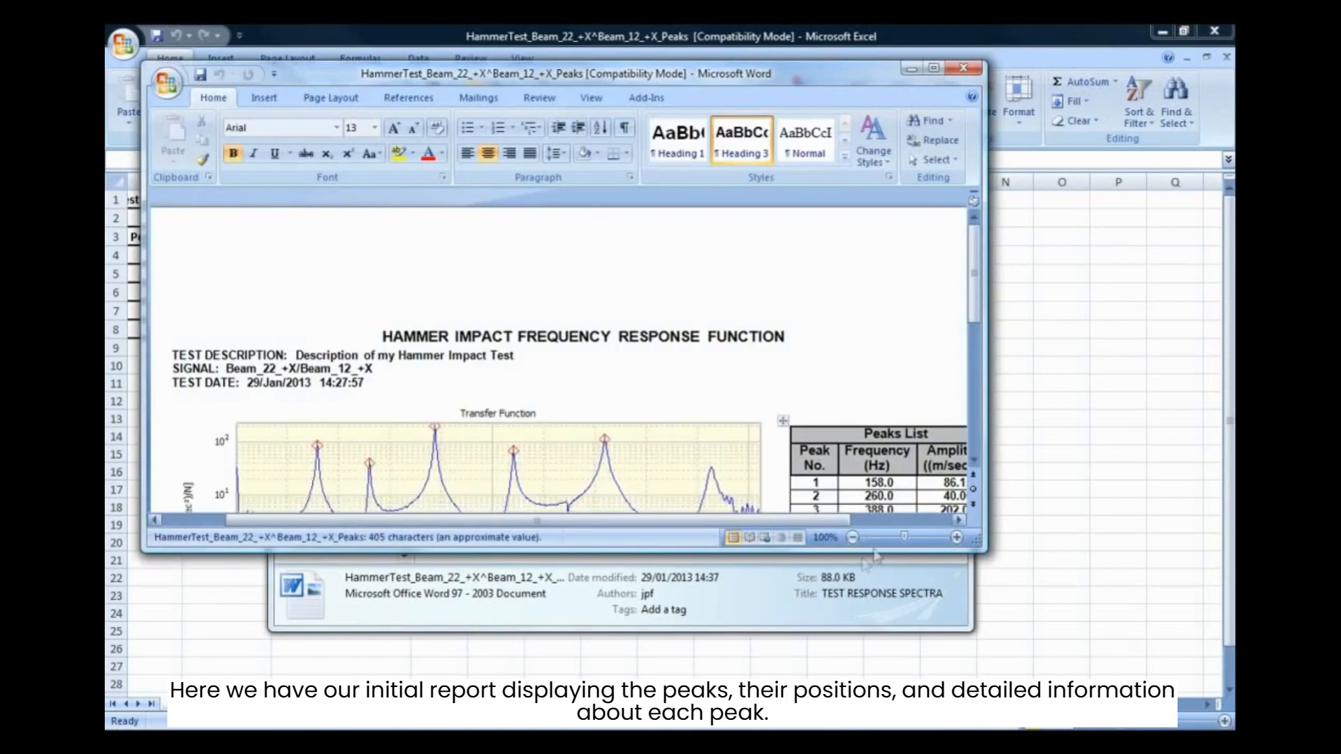
pyautogui.click(946, 74)
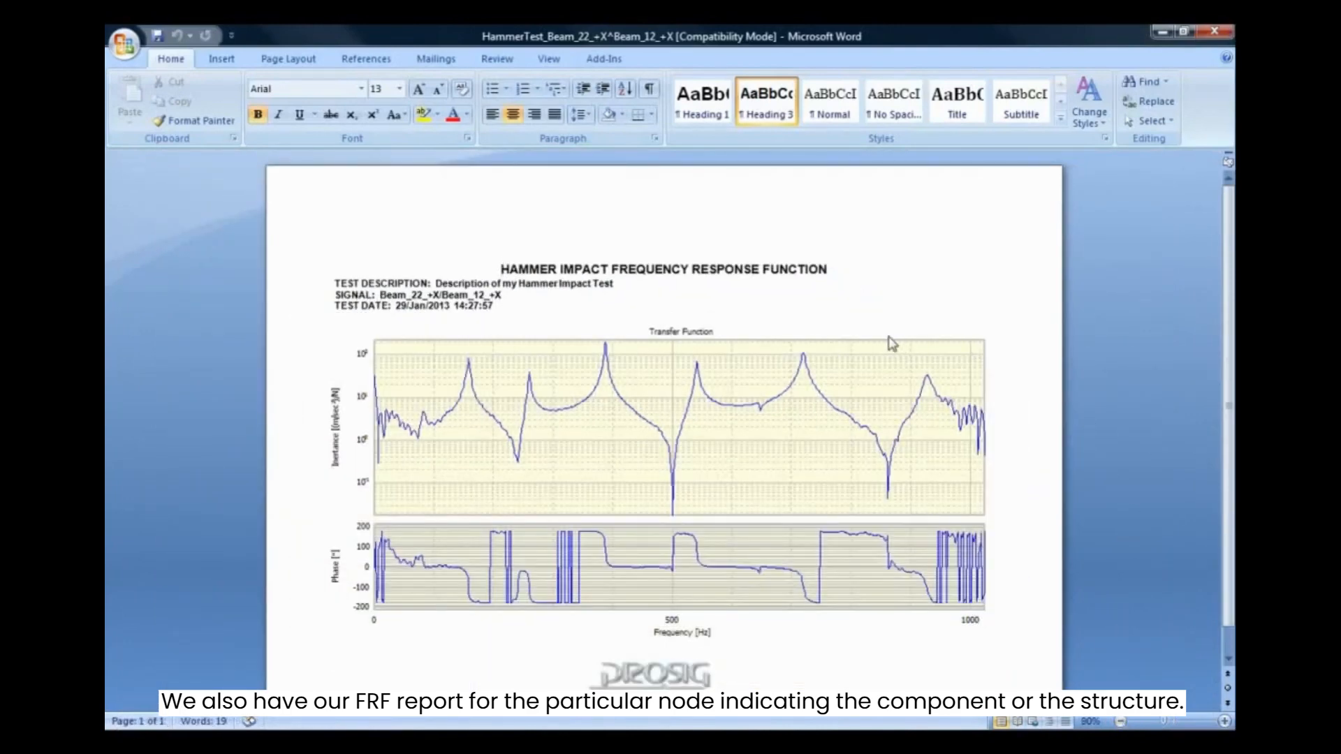
# Step: Close the node FRF Word report and highlight the saved HammerTest_FRF dataset in Explorer
pyautogui.click(497, 268)
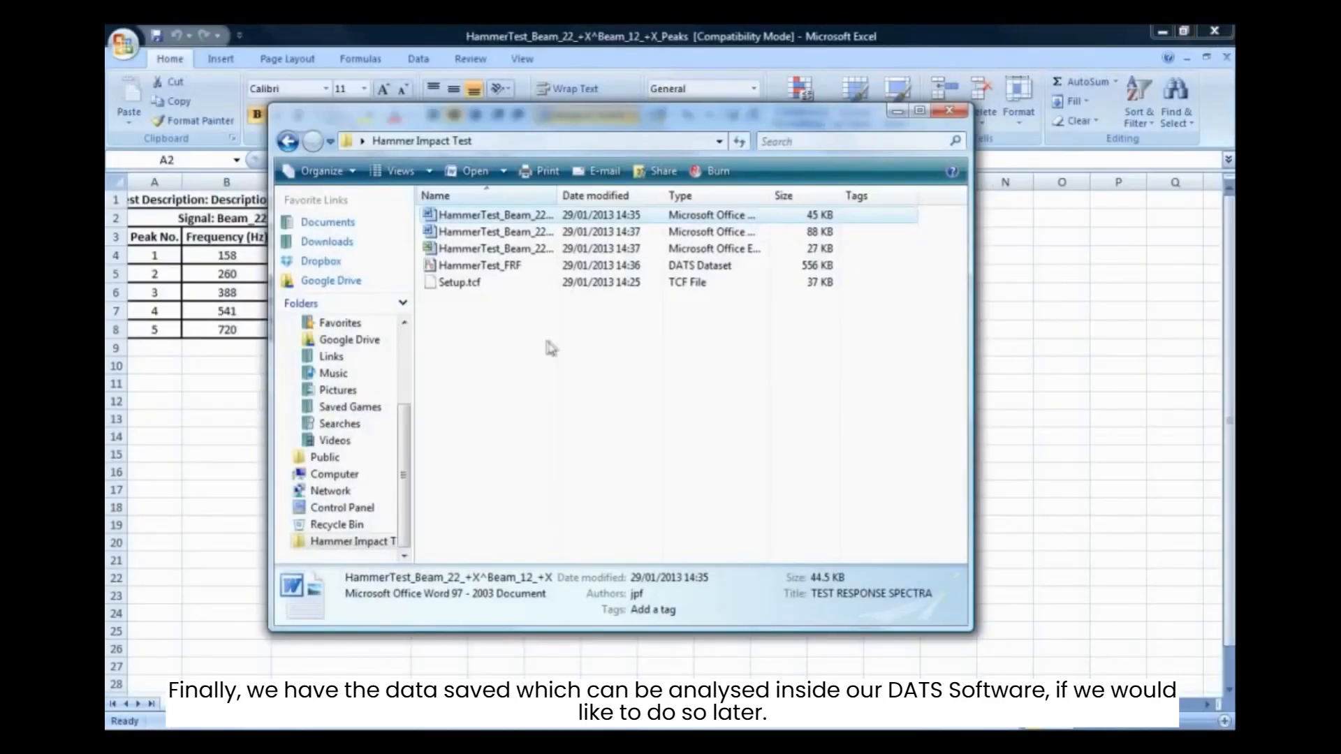
pyautogui.click(482, 266)
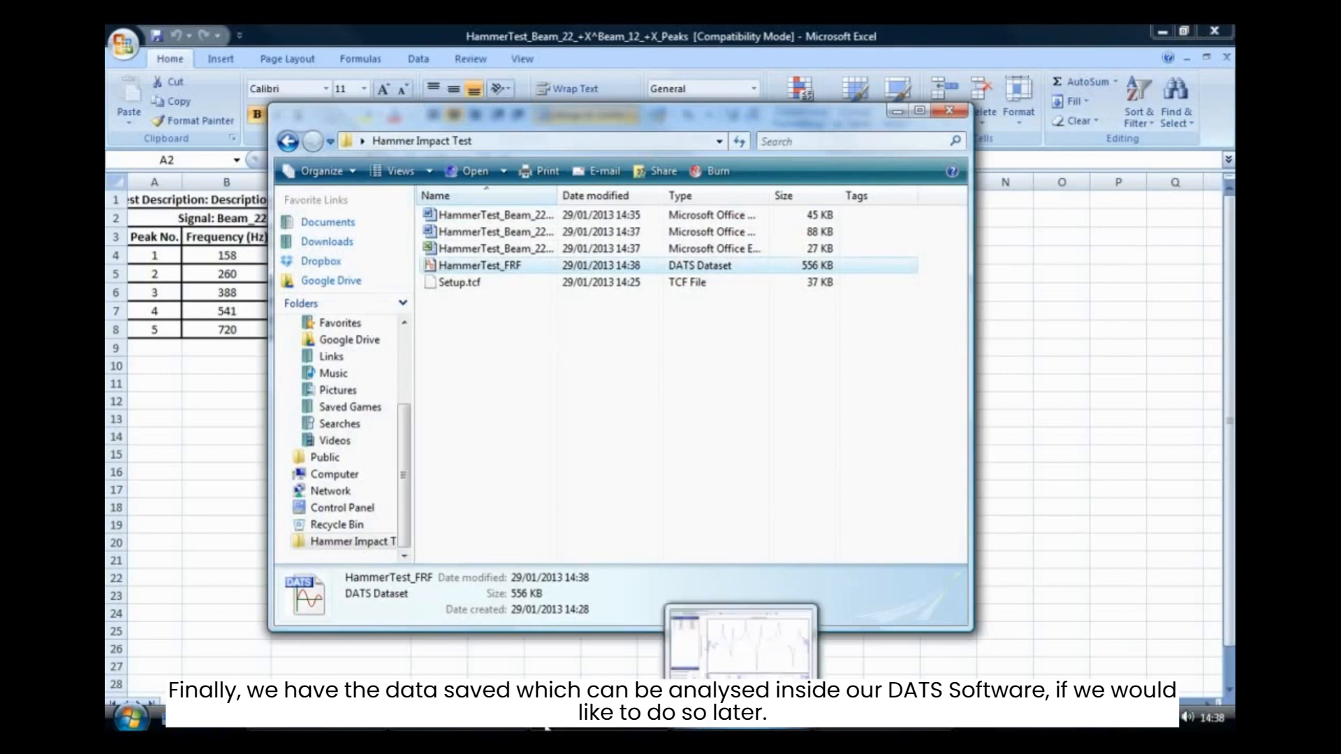
# Step: Reopen HammerTest_FRF in DATS and list the beam response signals for its transfer function graph
pyautogui.doubleClick(513, 266)
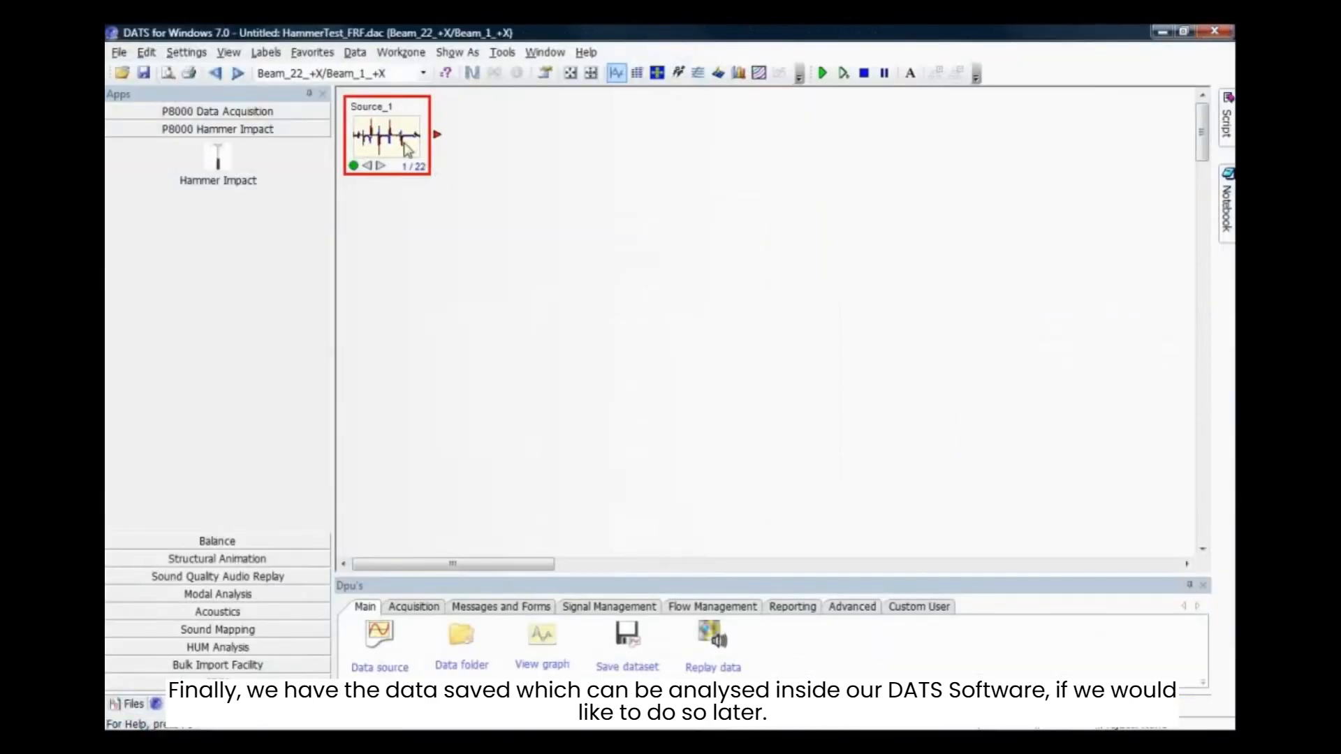
pyautogui.click(421, 72)
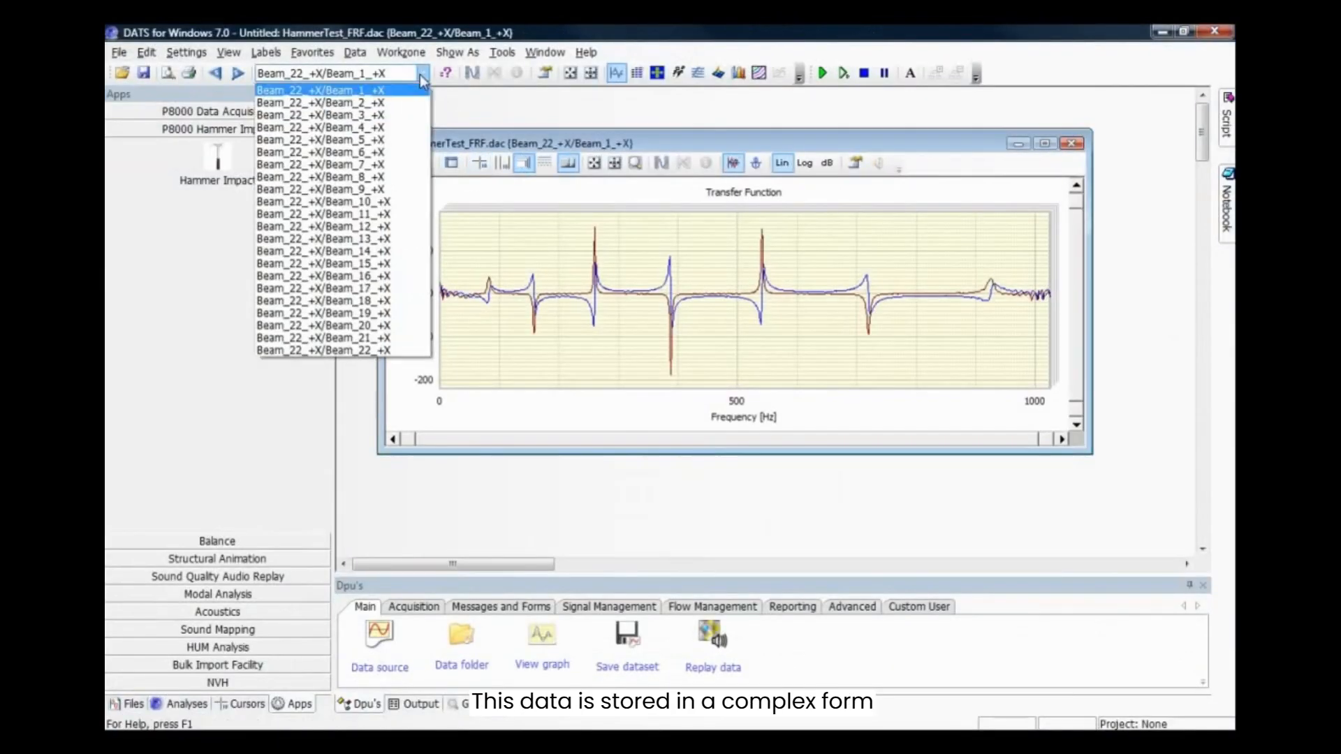